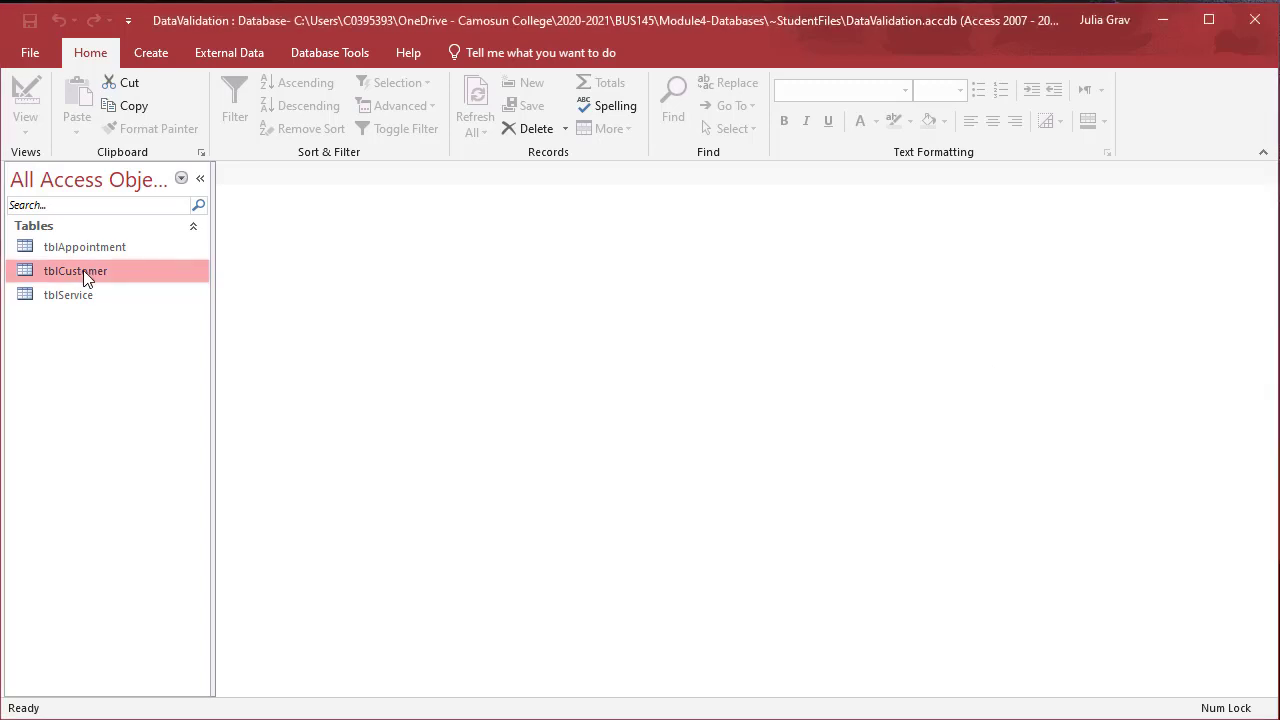
Change tblCustomer's CustomerDOB and CustomerSince to Date/Time and save the design
double_click(75, 270)
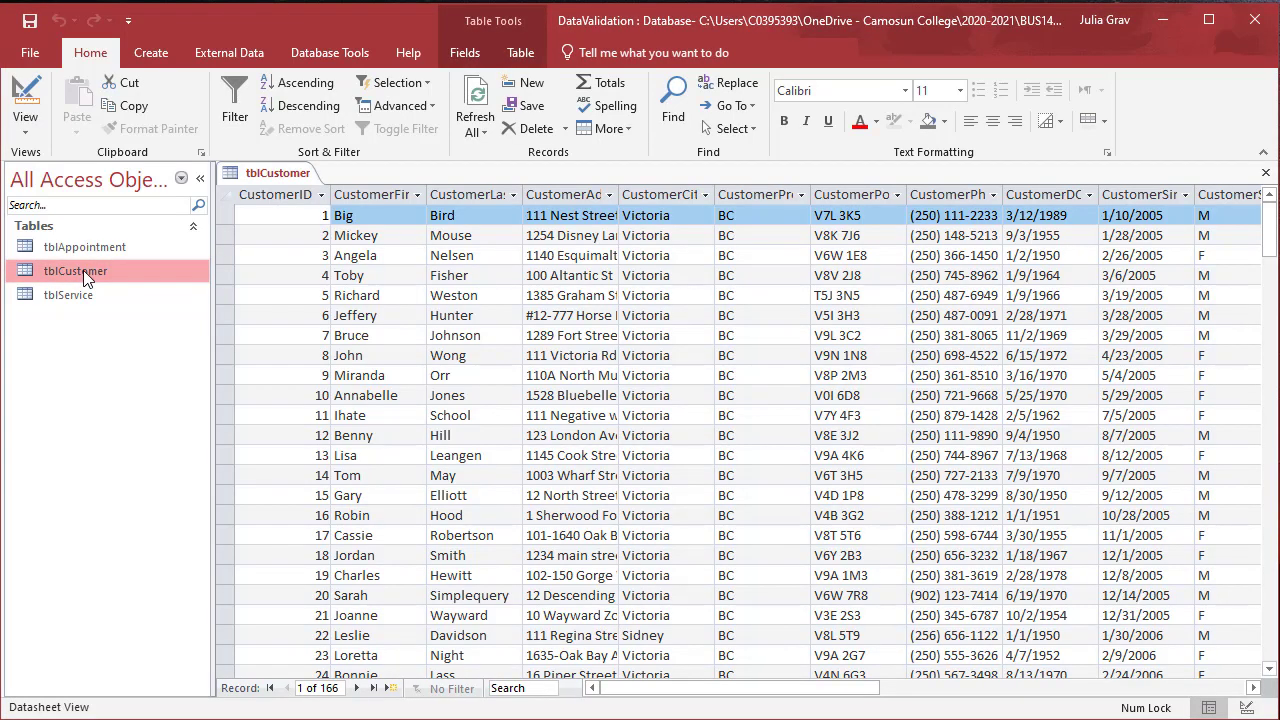
mouse_move(72, 281)
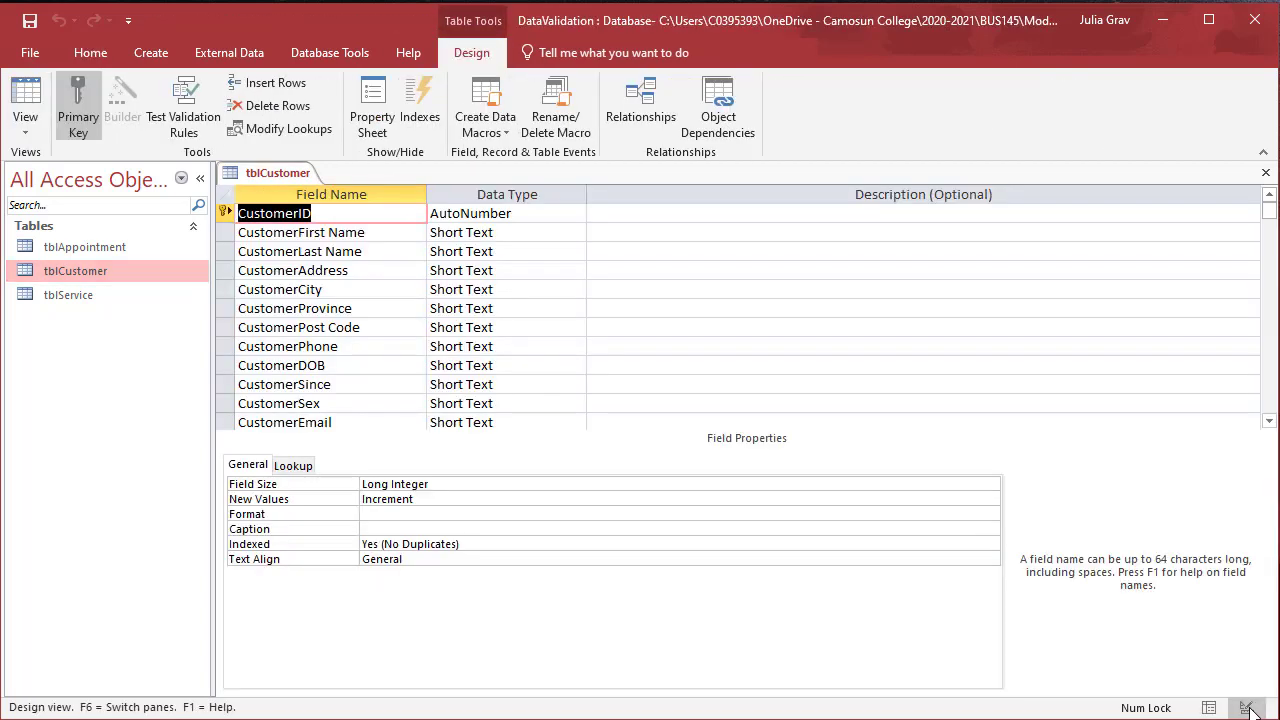
click(505, 365)
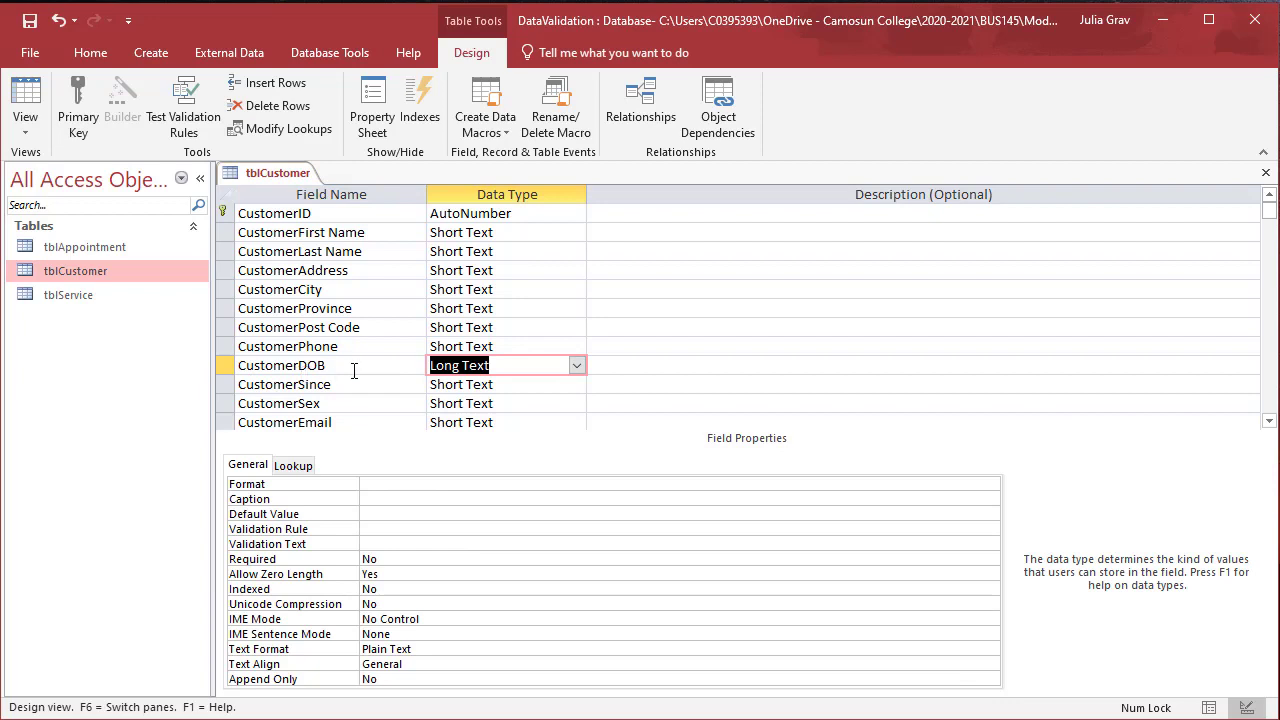
mouse_move(576, 364)
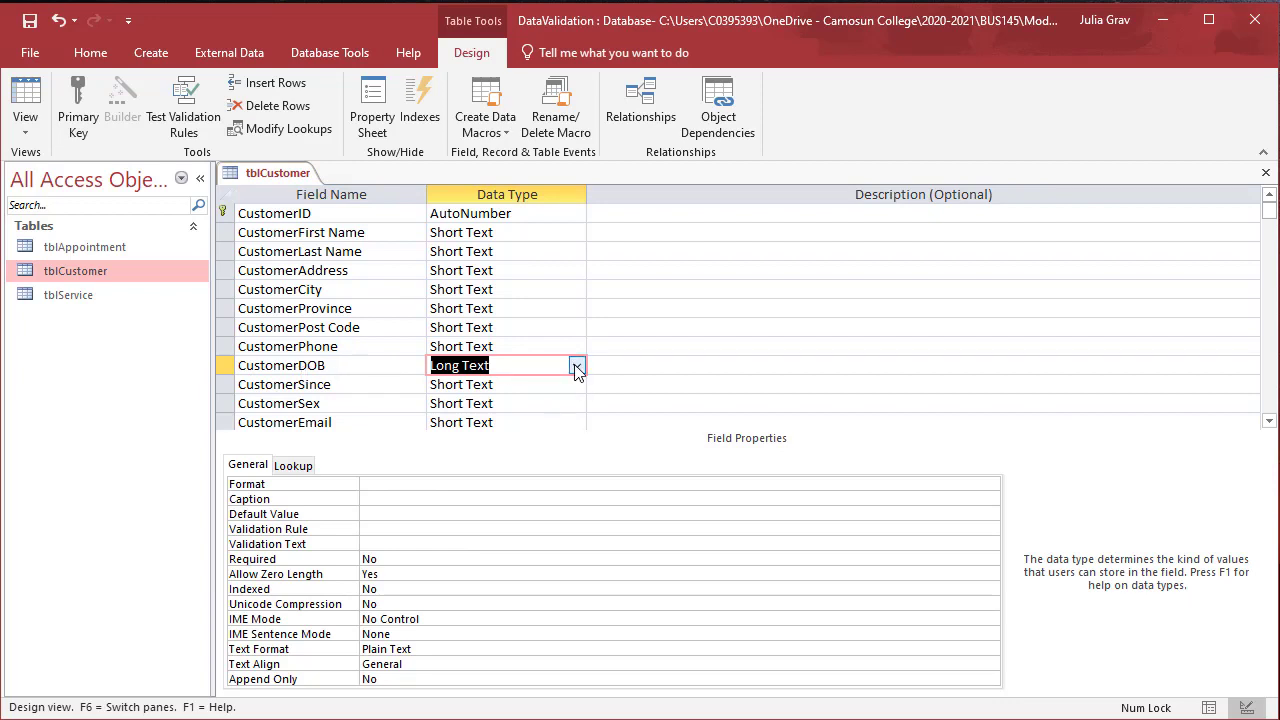
click(576, 365)
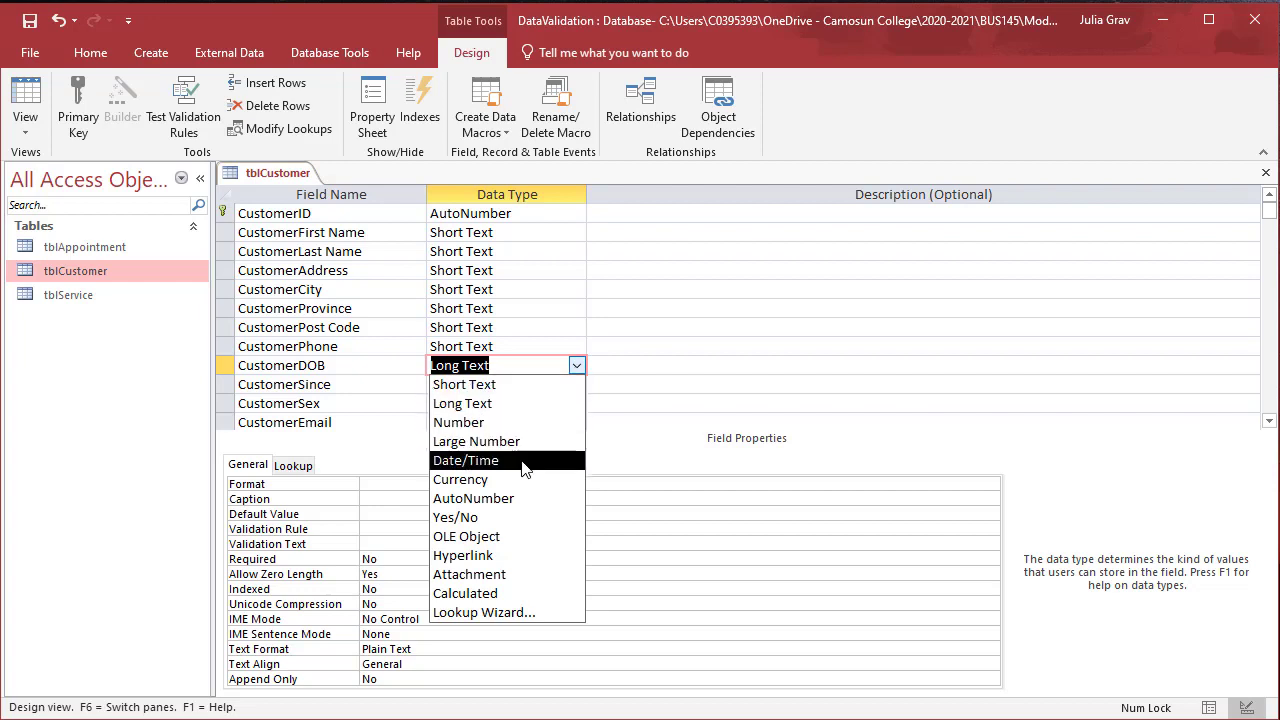
click(466, 460)
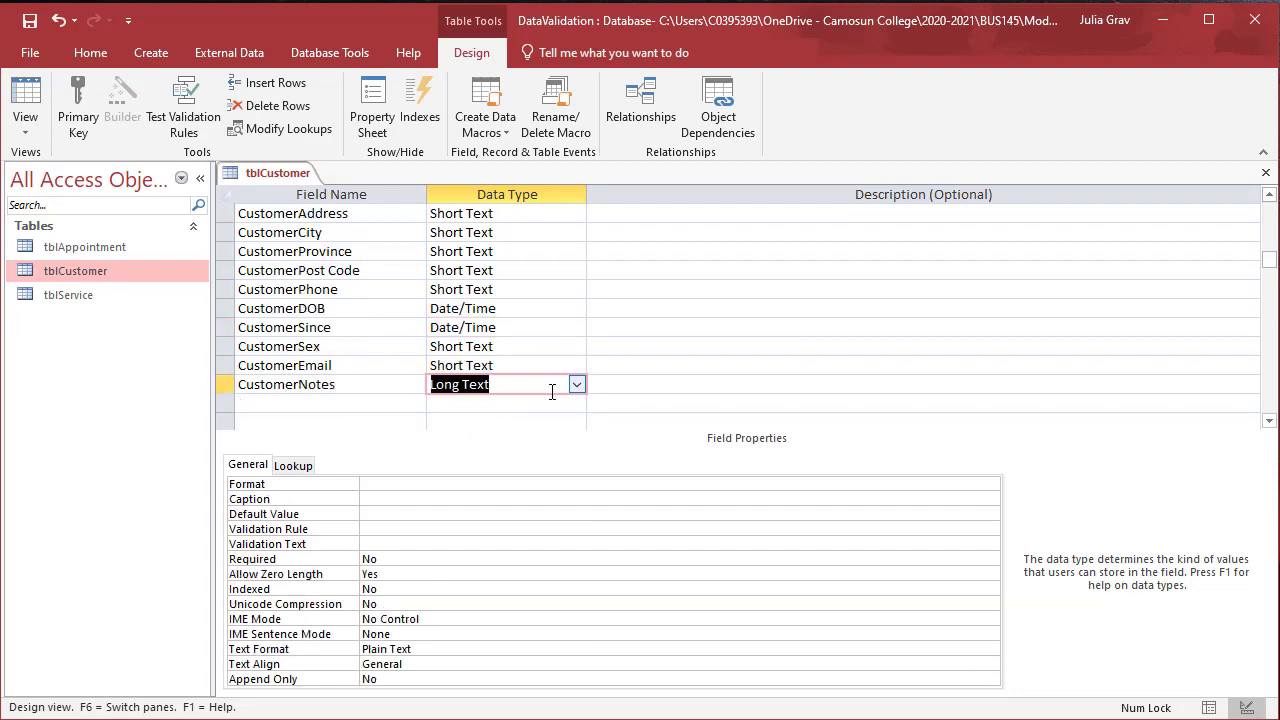
click(576, 384)
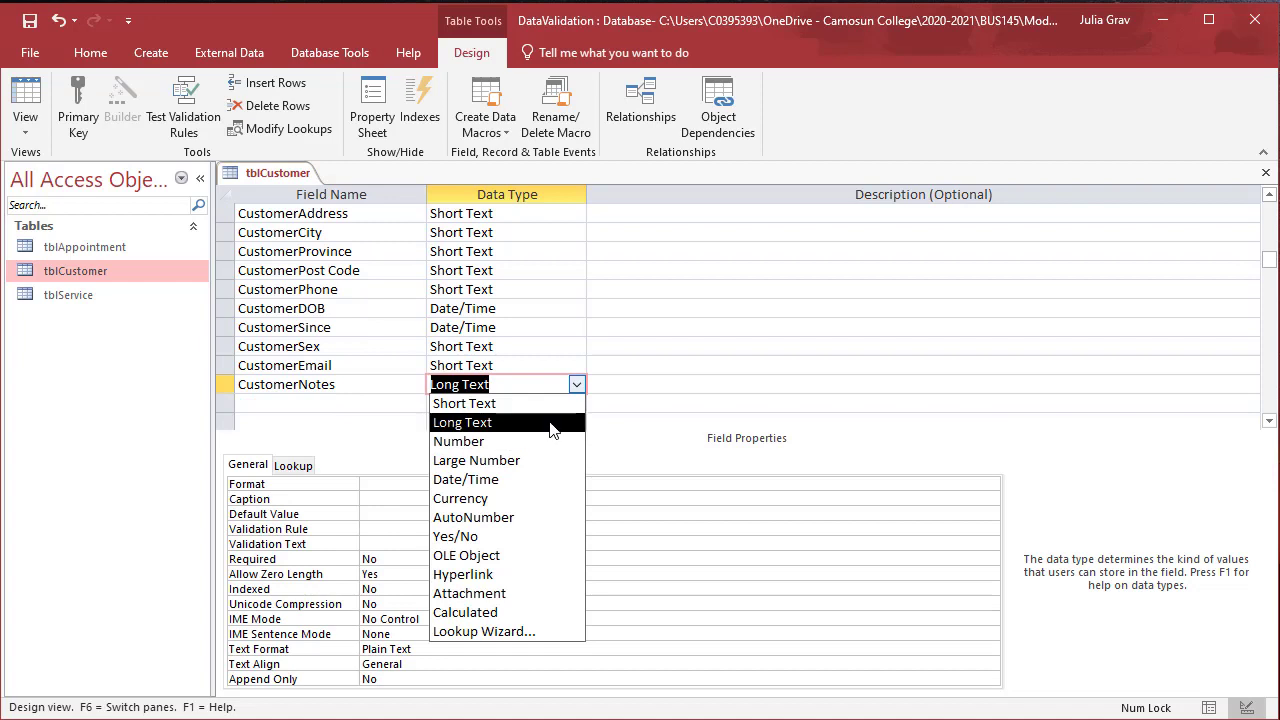
click(462, 421)
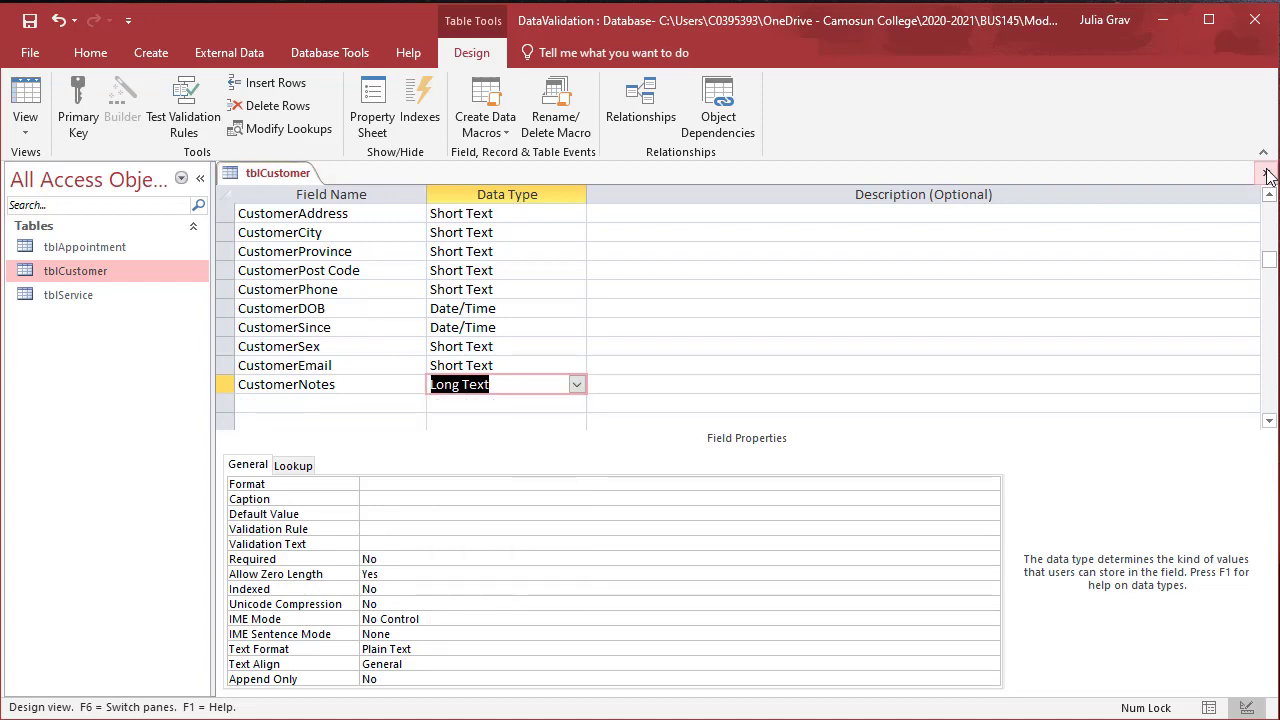
click(1265, 172)
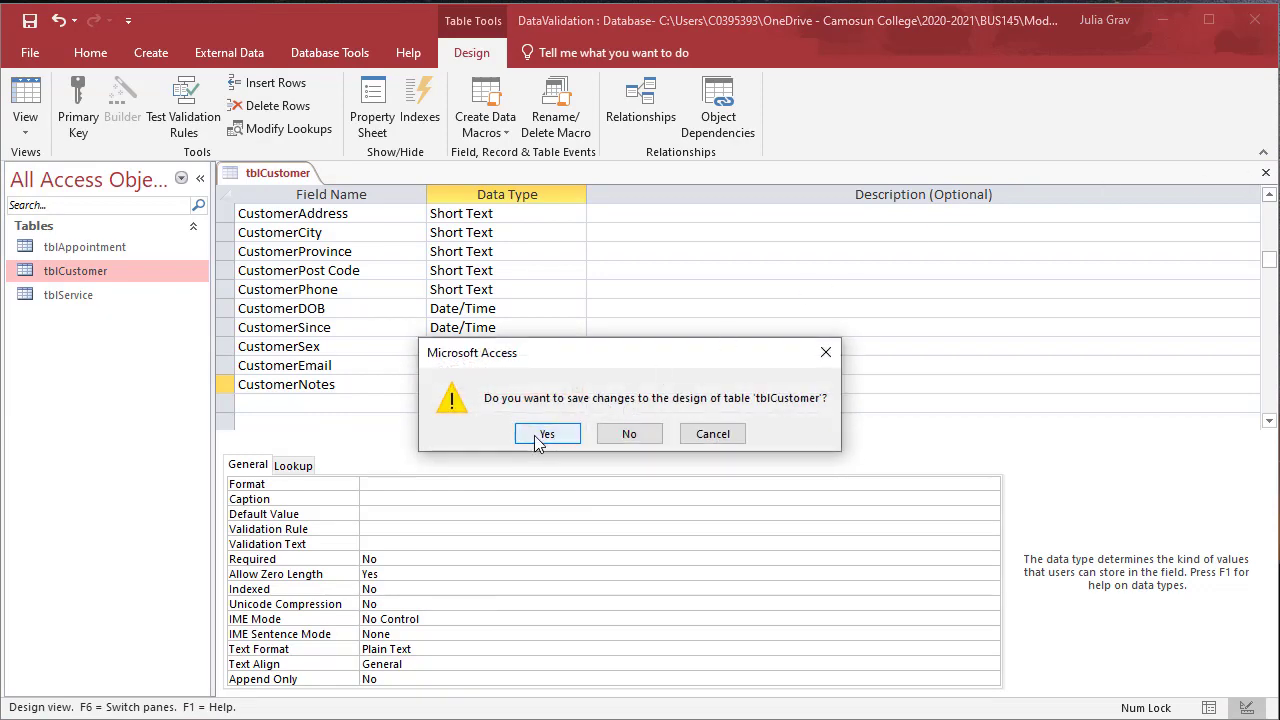
click(547, 433)
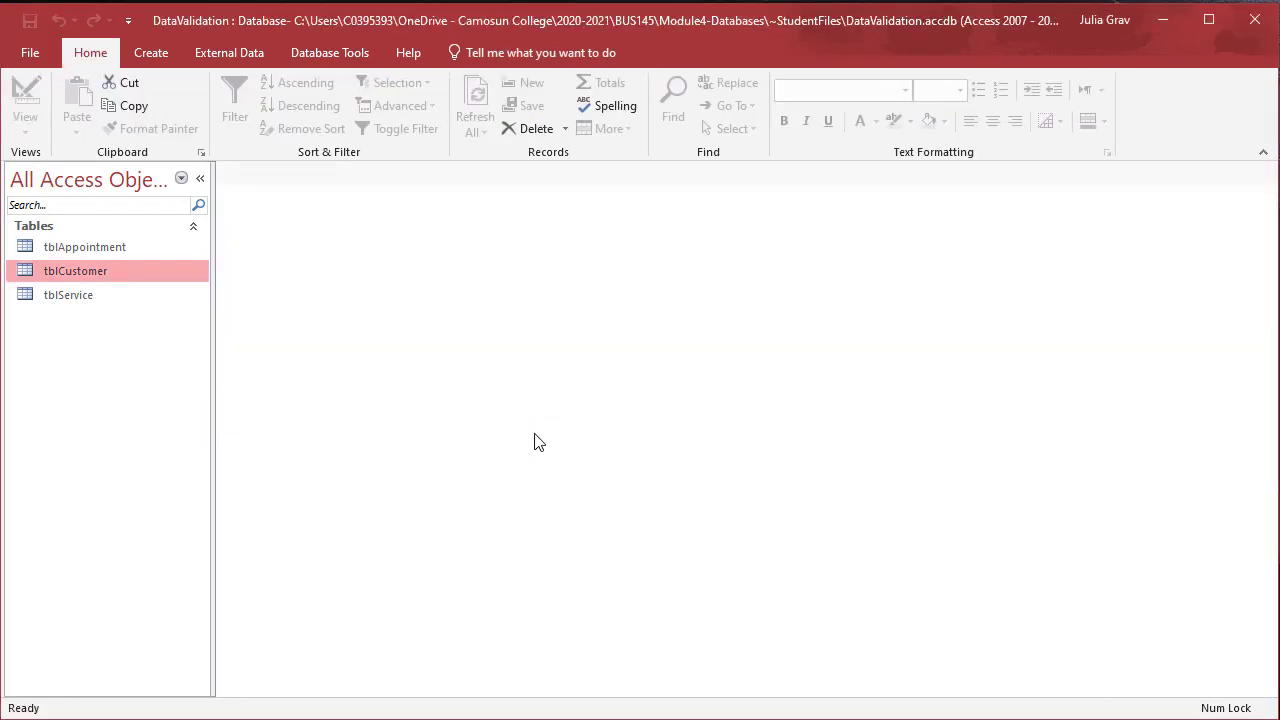
Set tblService's ServiceUnitPrice to Currency, accept the data-loss warning when saving, and close it
double_click(68, 294)
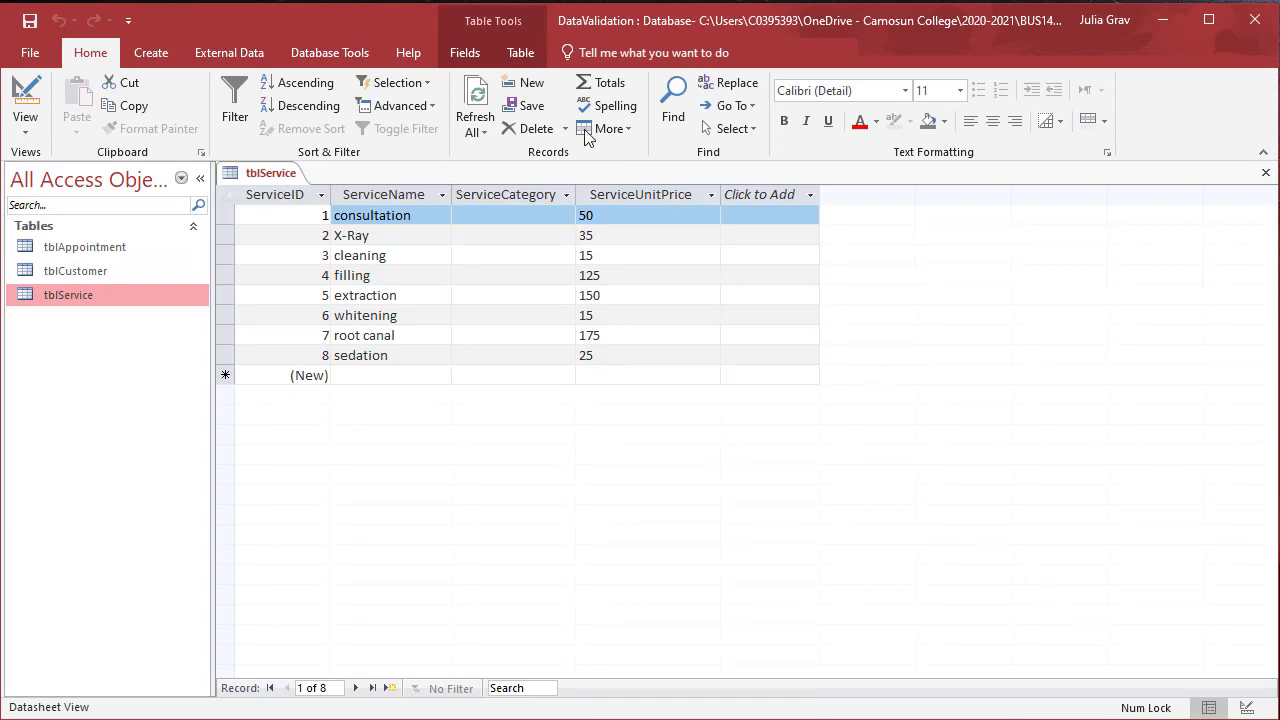
click(25, 95)
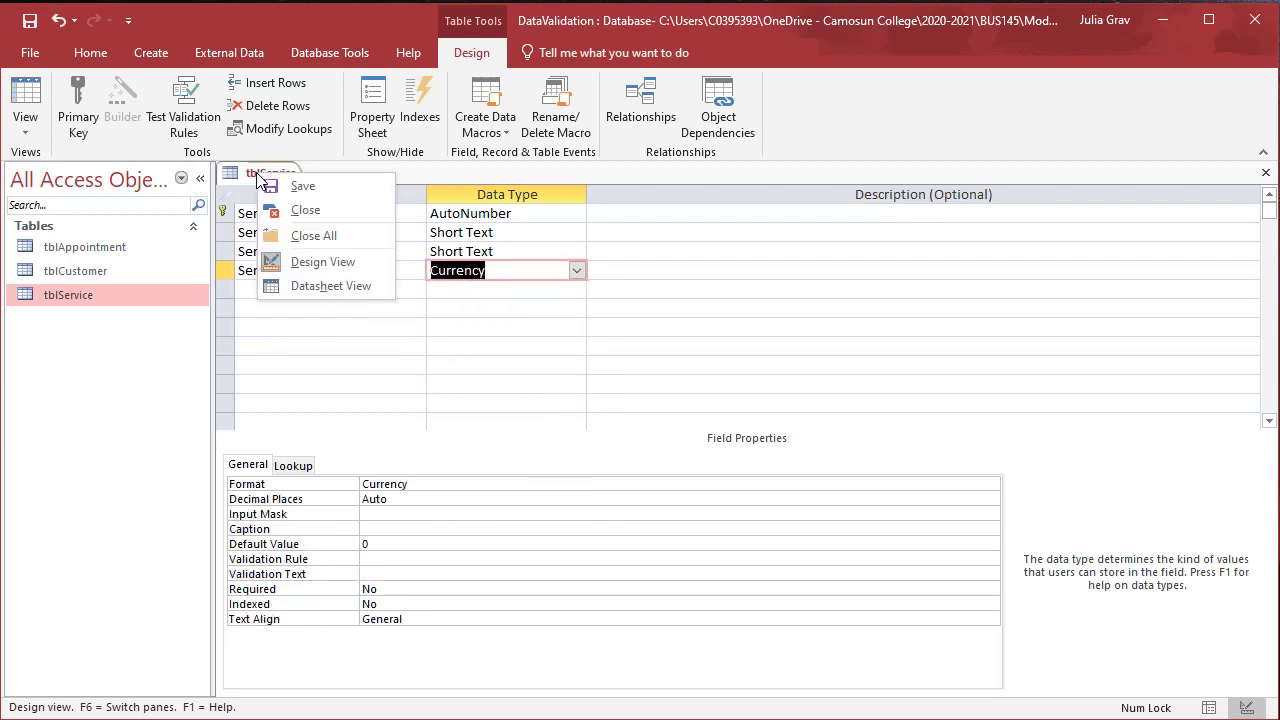
mouse_move(302, 186)
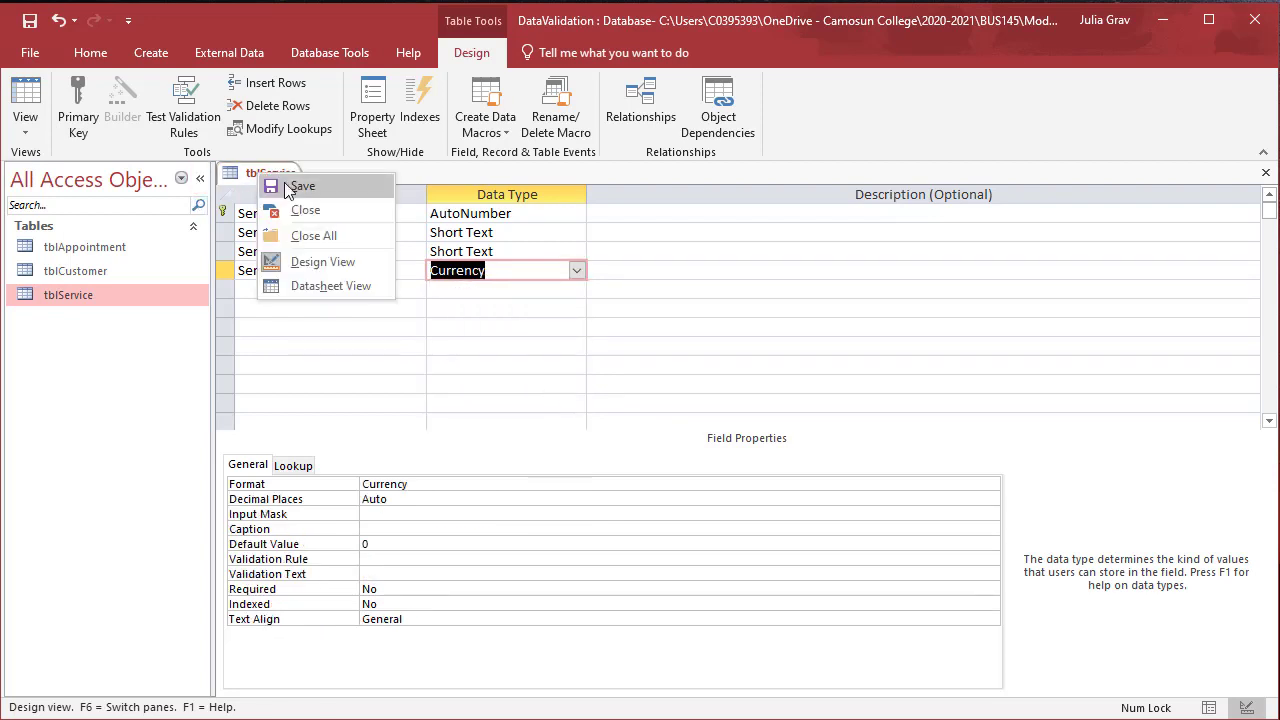
click(302, 186)
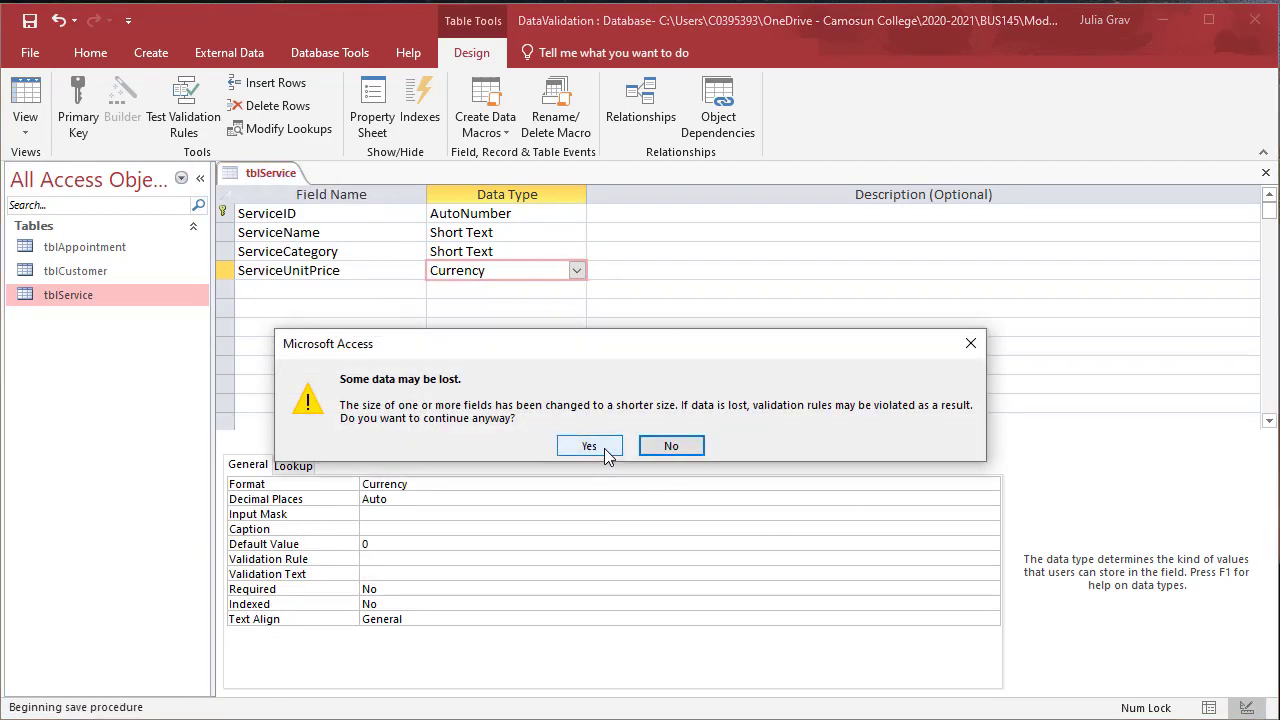
click(588, 445)
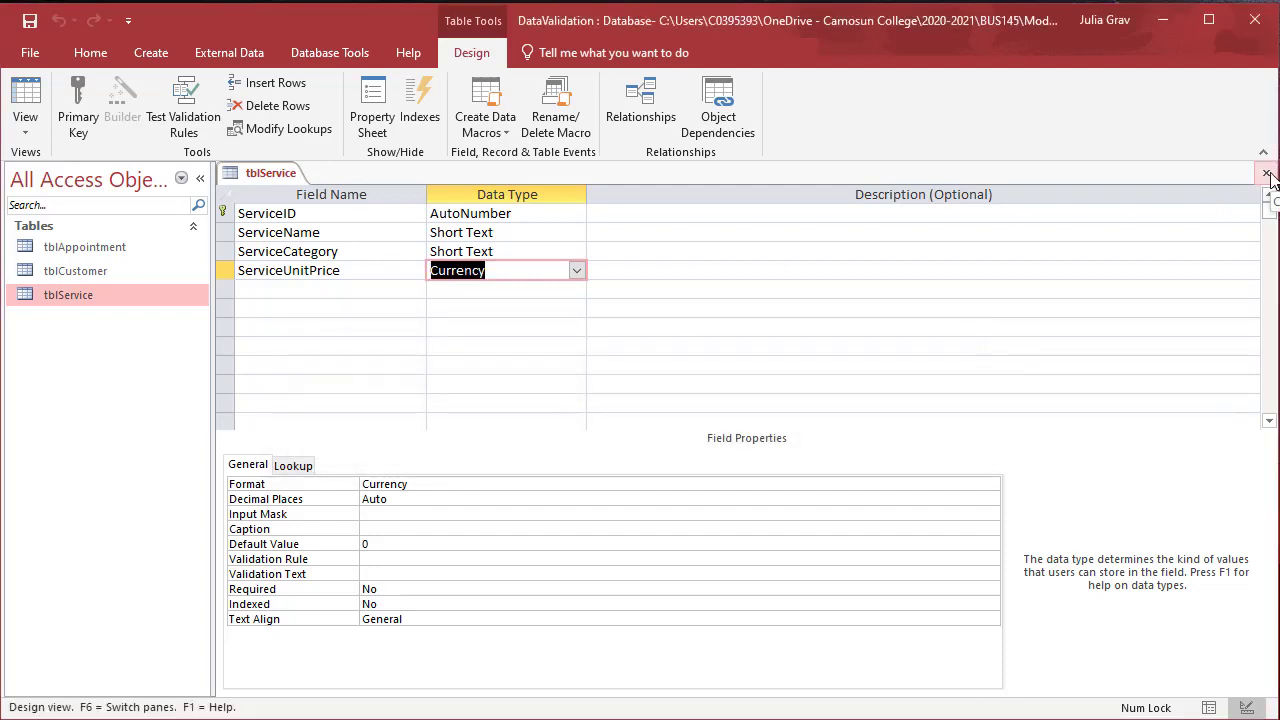
click(1268, 173)
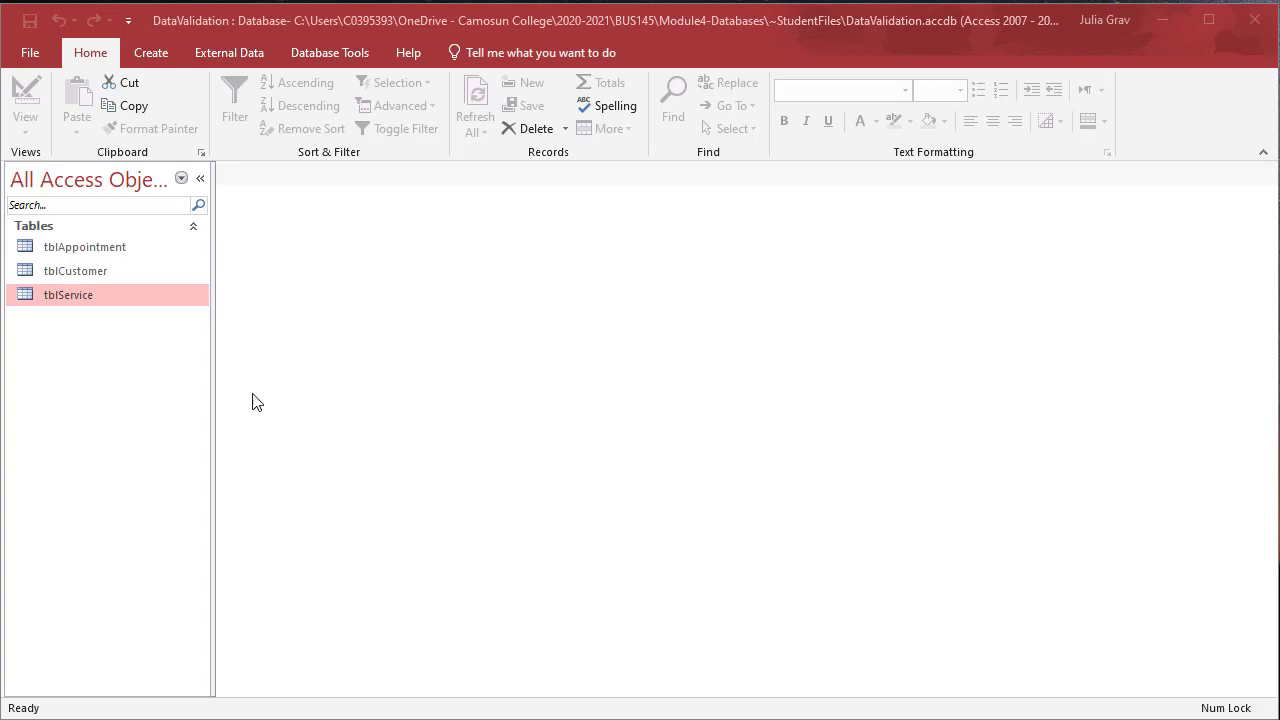
In tblCustomer design, set field sizes 15, 15, 2, 7 and rename CustomerSex to CustomerGender (size 1)
double_click(75, 270)
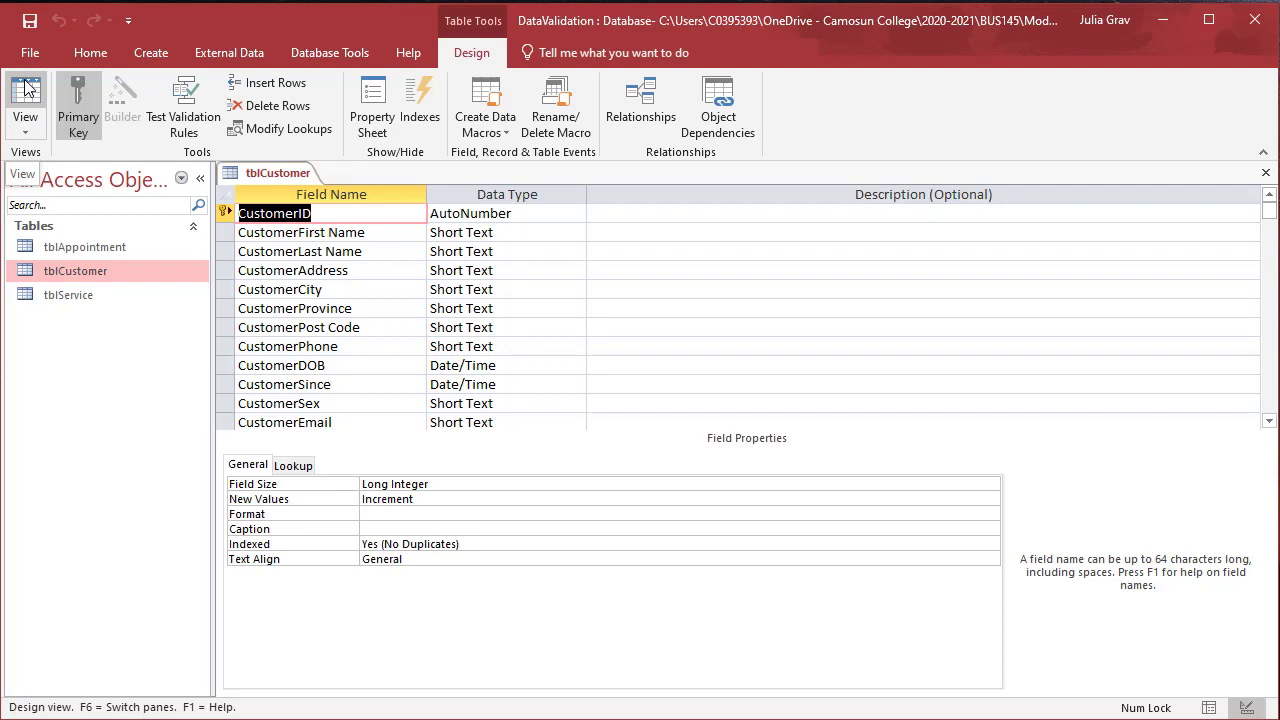
click(500, 232)
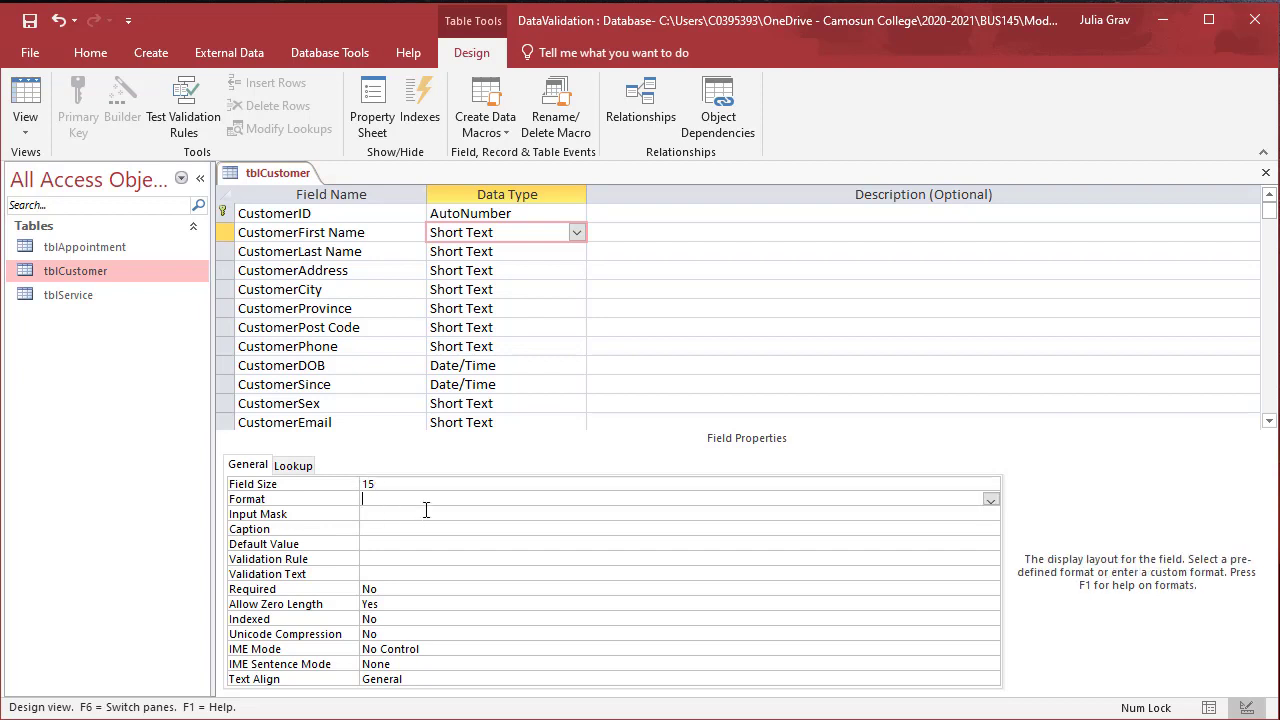
click(293, 270)
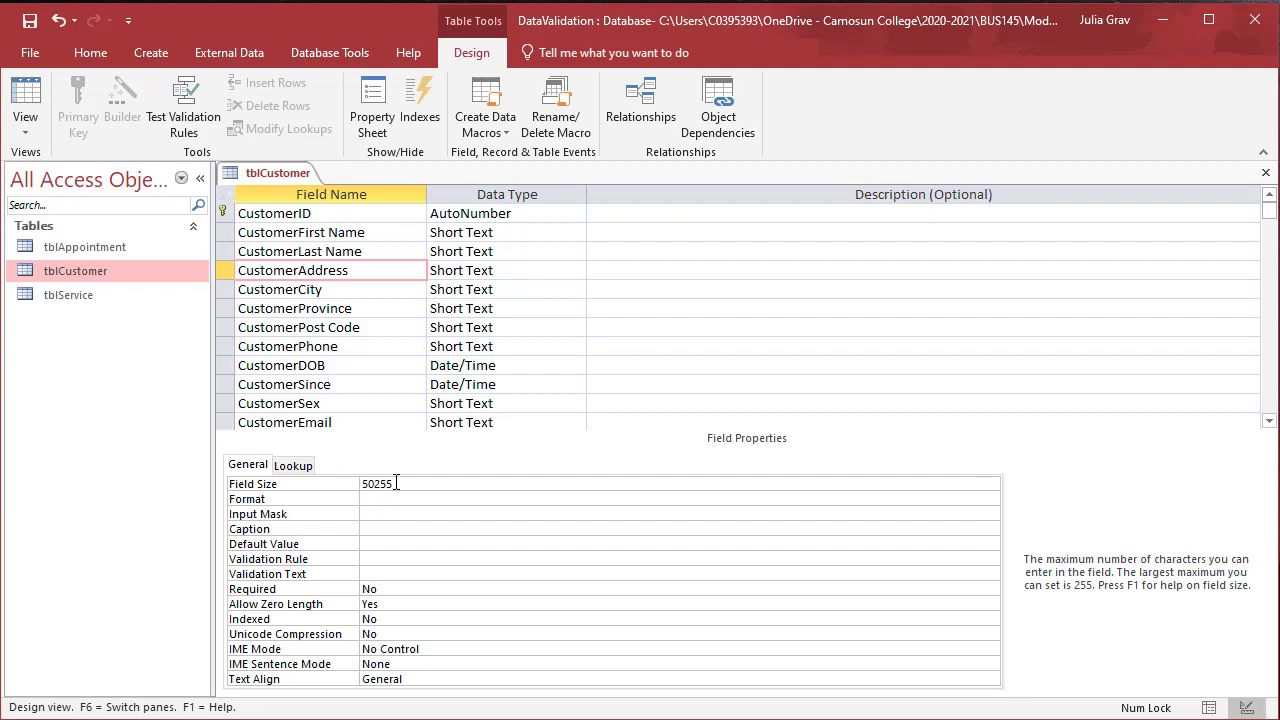
click(680, 499)
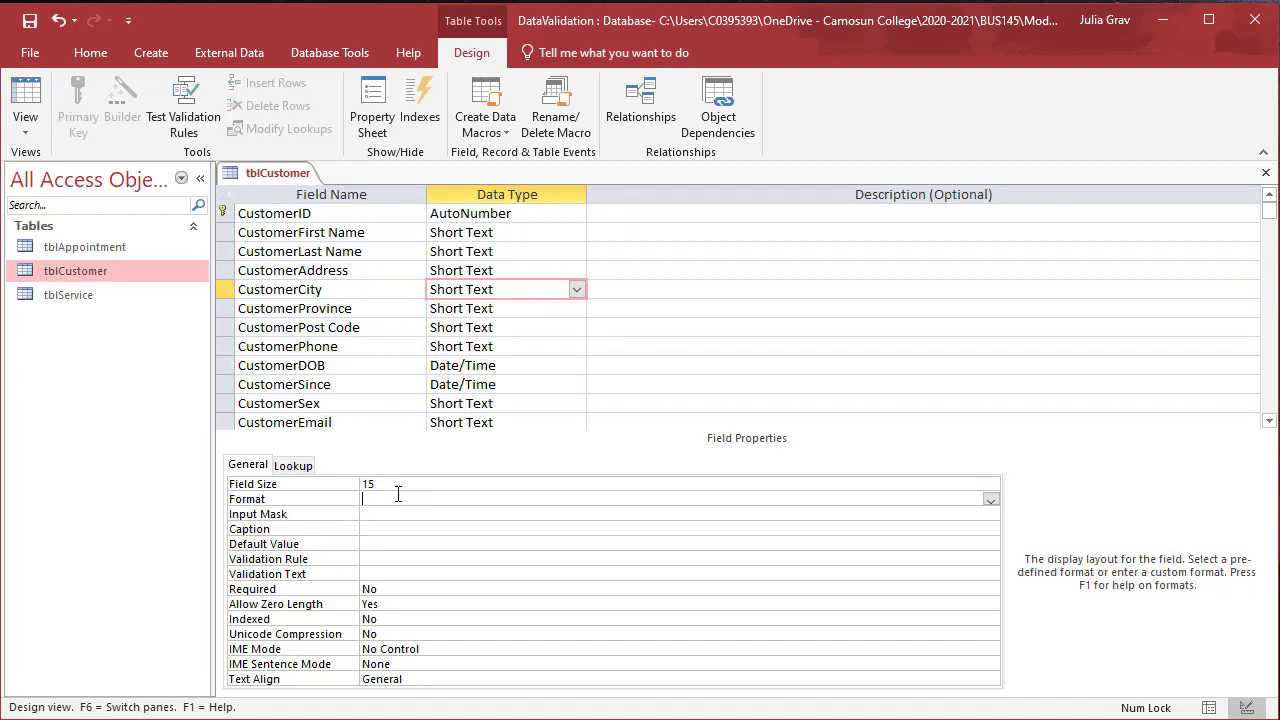
click(294, 308)
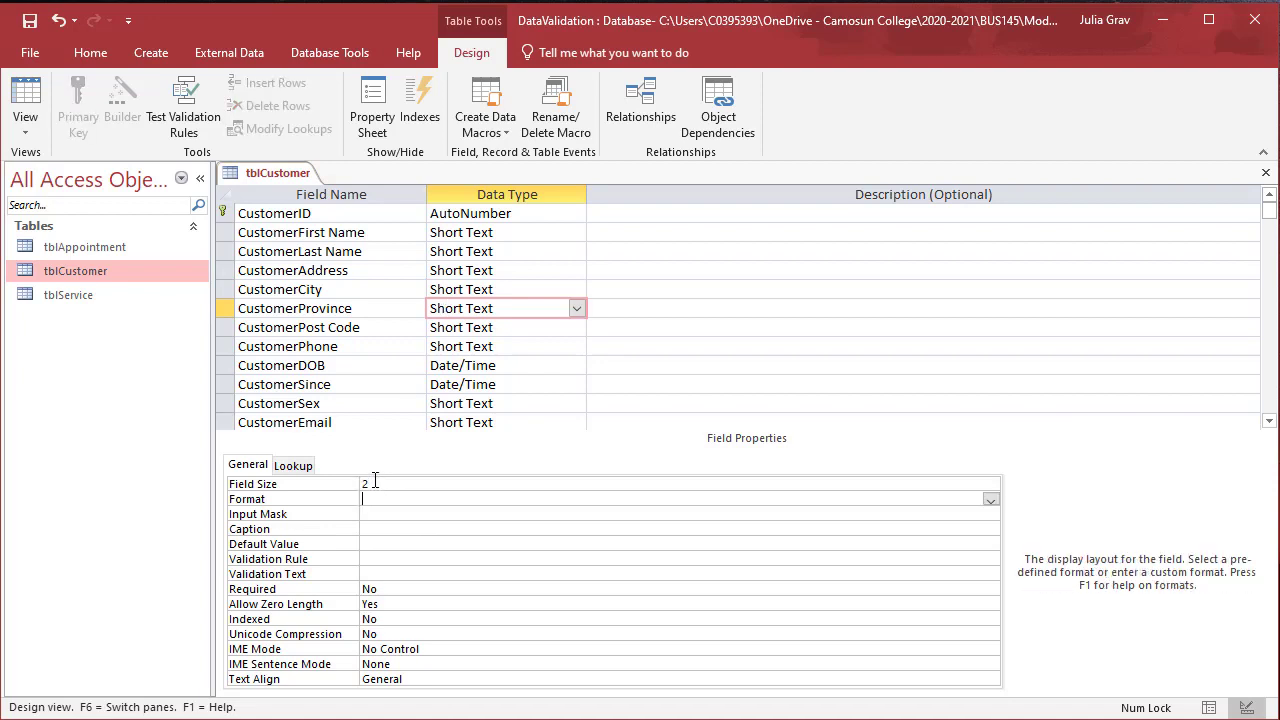
click(299, 327)
text(7)
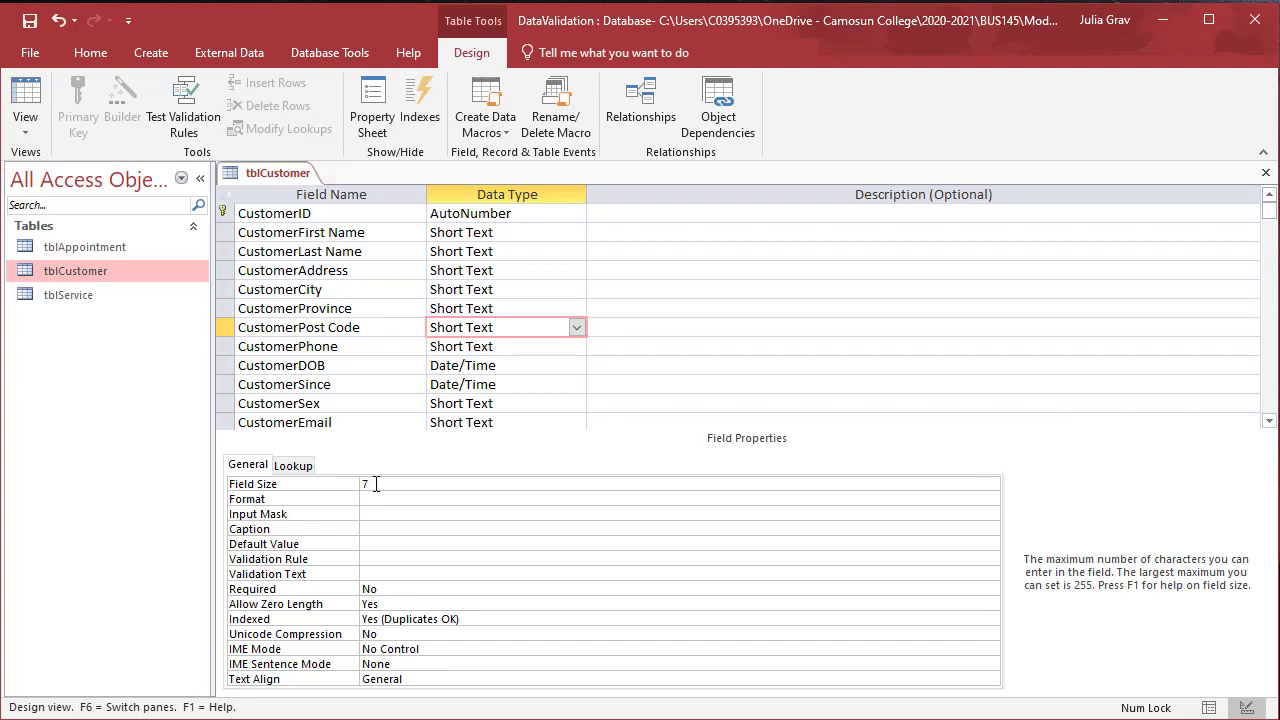
click(670, 498)
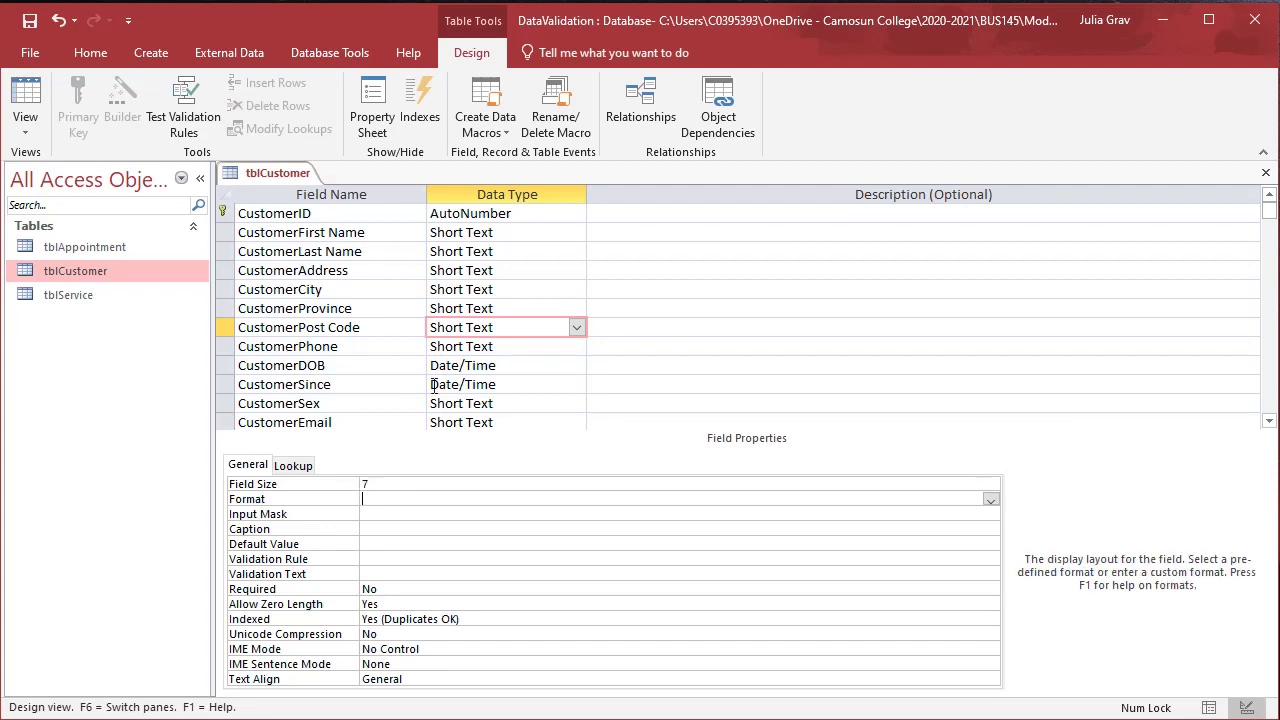
click(288, 346)
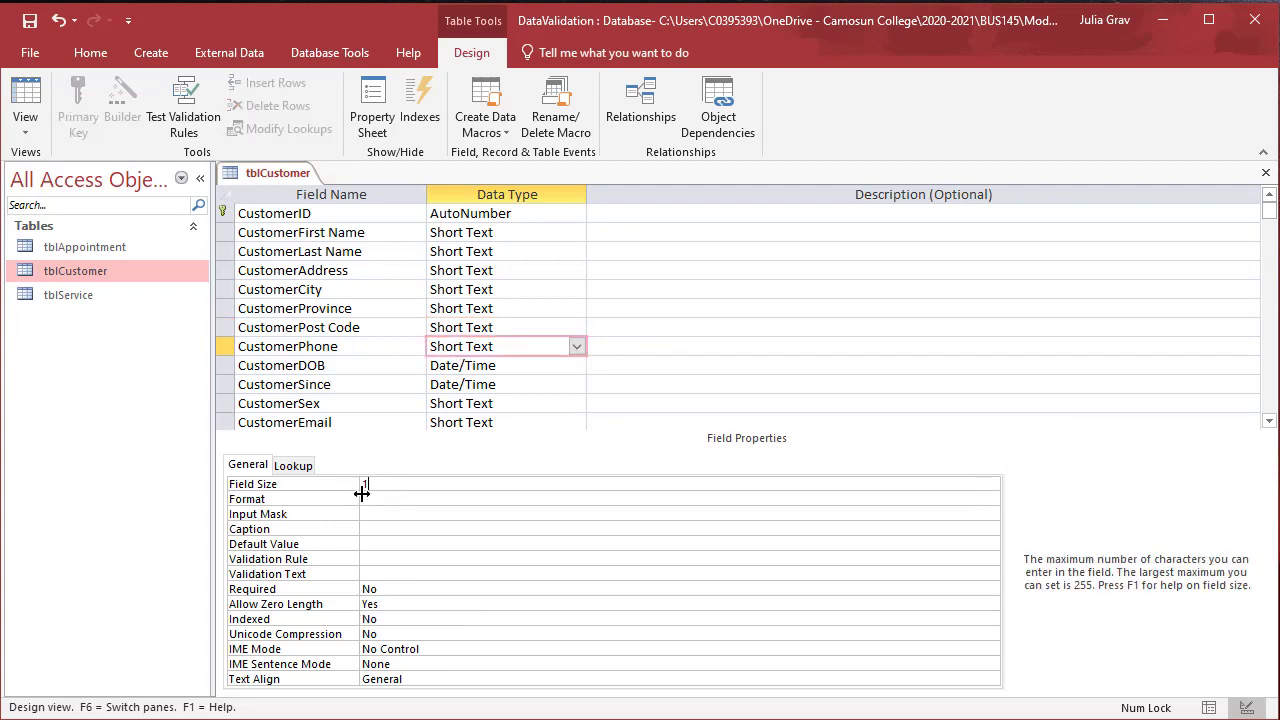
click(680, 498)
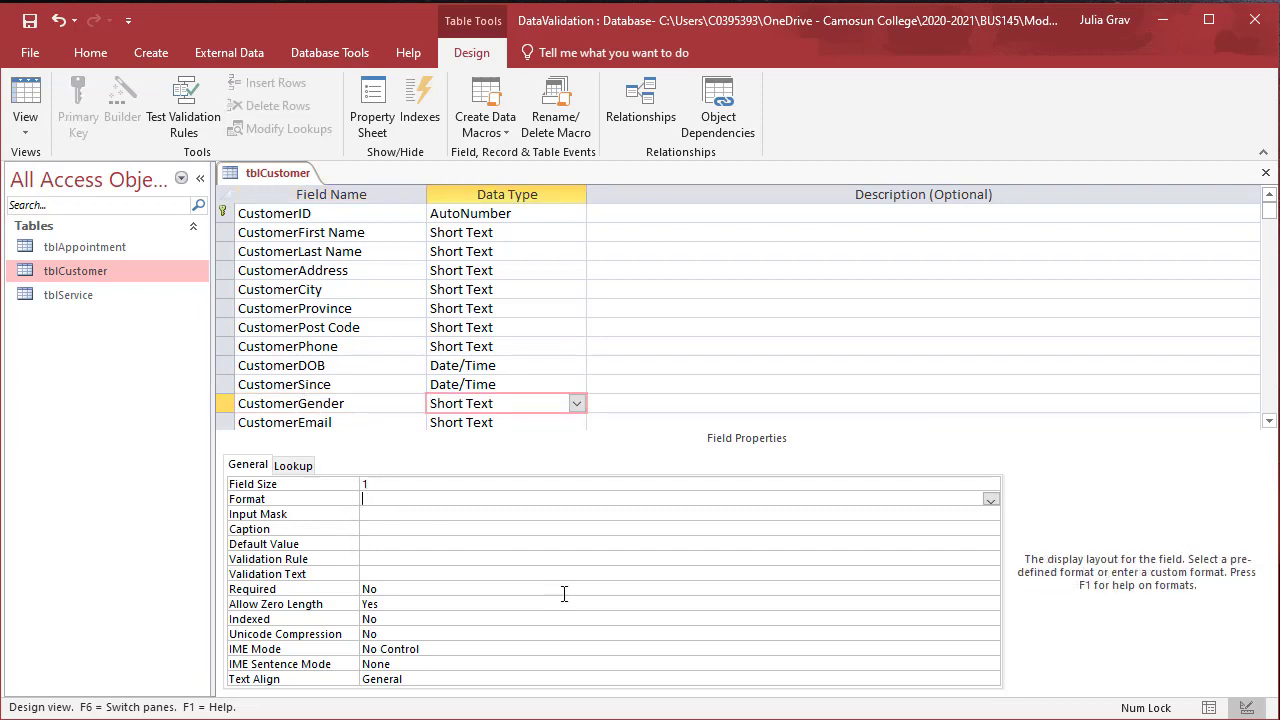
mouse_move(744, 399)
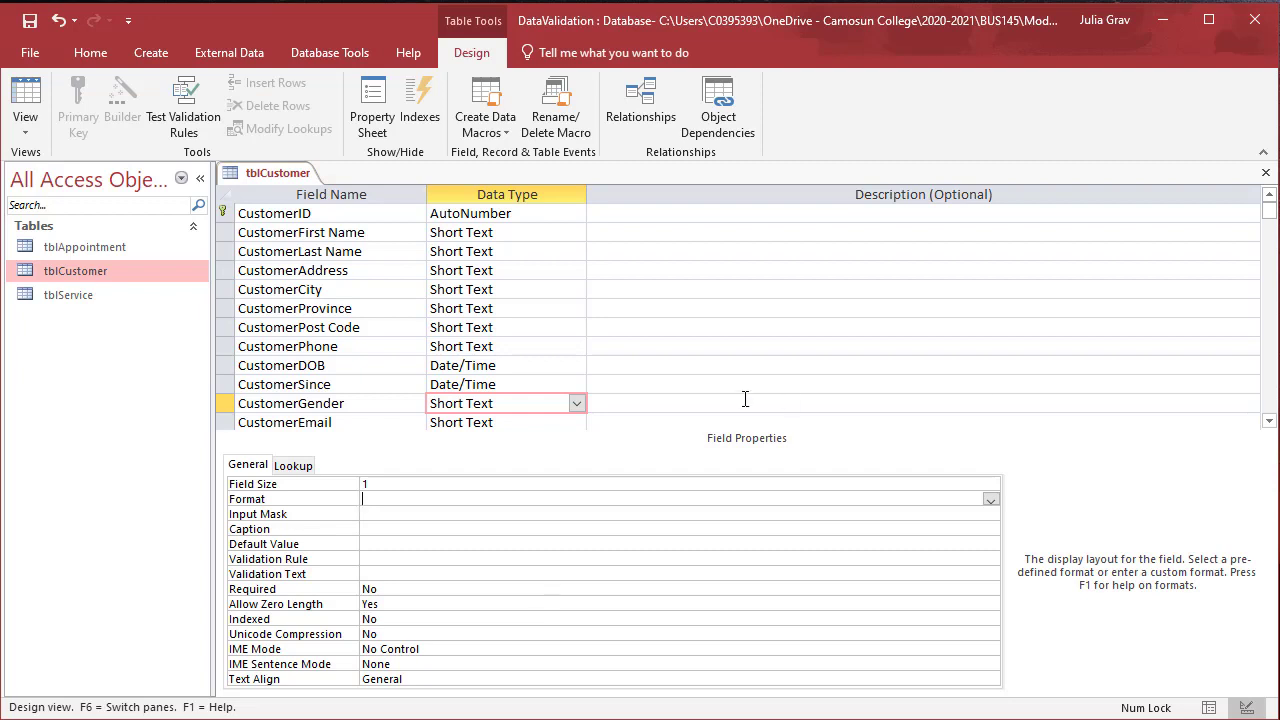
mouse_move(374, 558)
text(=)
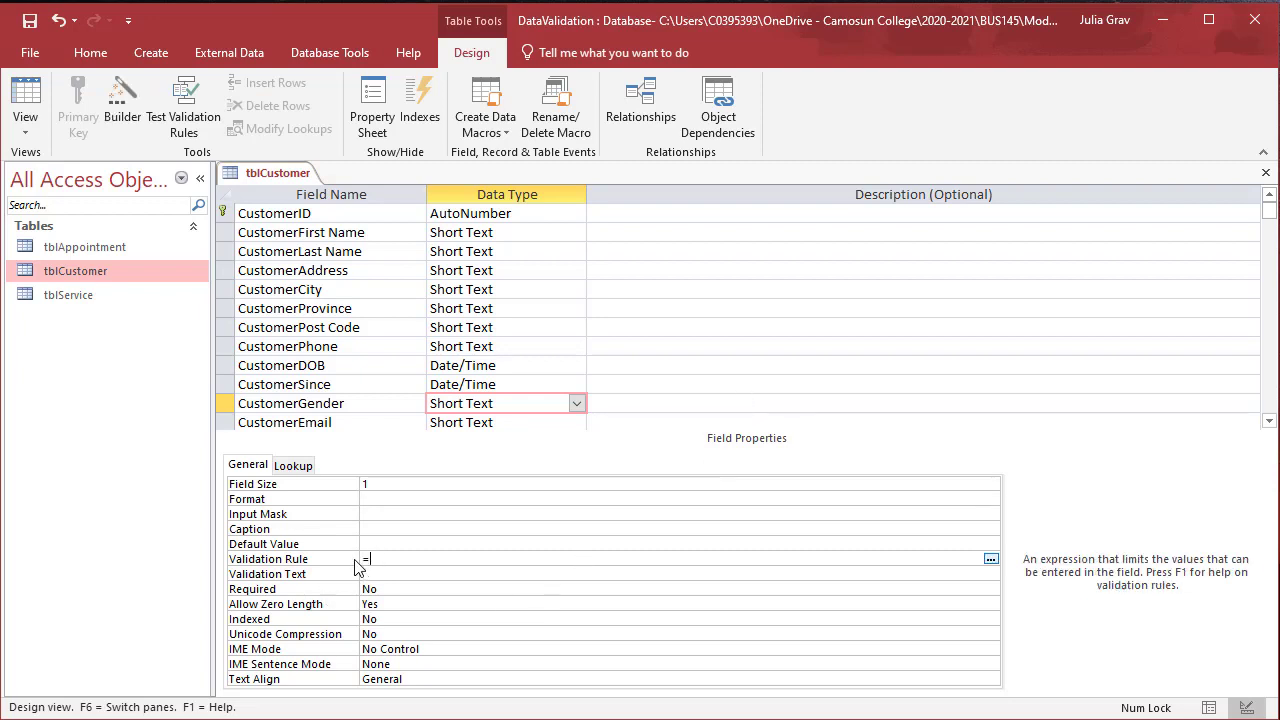
Enter the CustomerGender validation rule ="M" Or "F" Or "X" and dismiss the syntax warning
text("M" o)
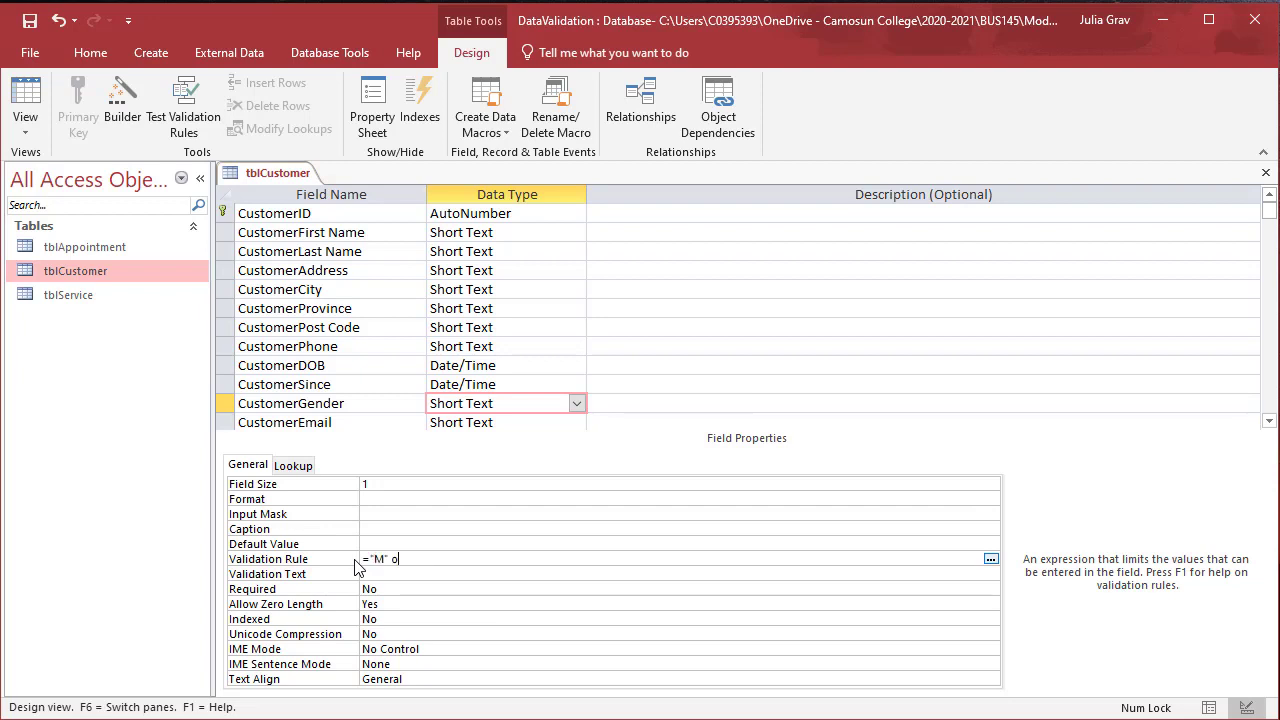
text(r "F")
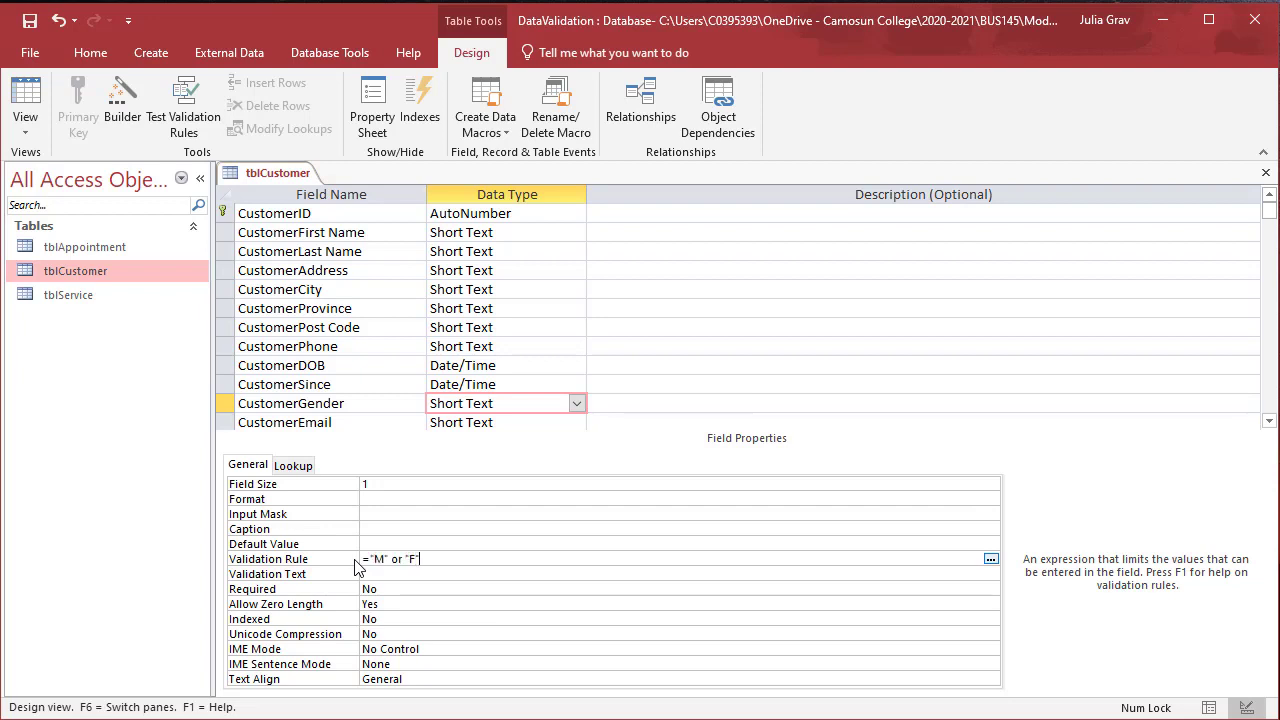
text(of "X)
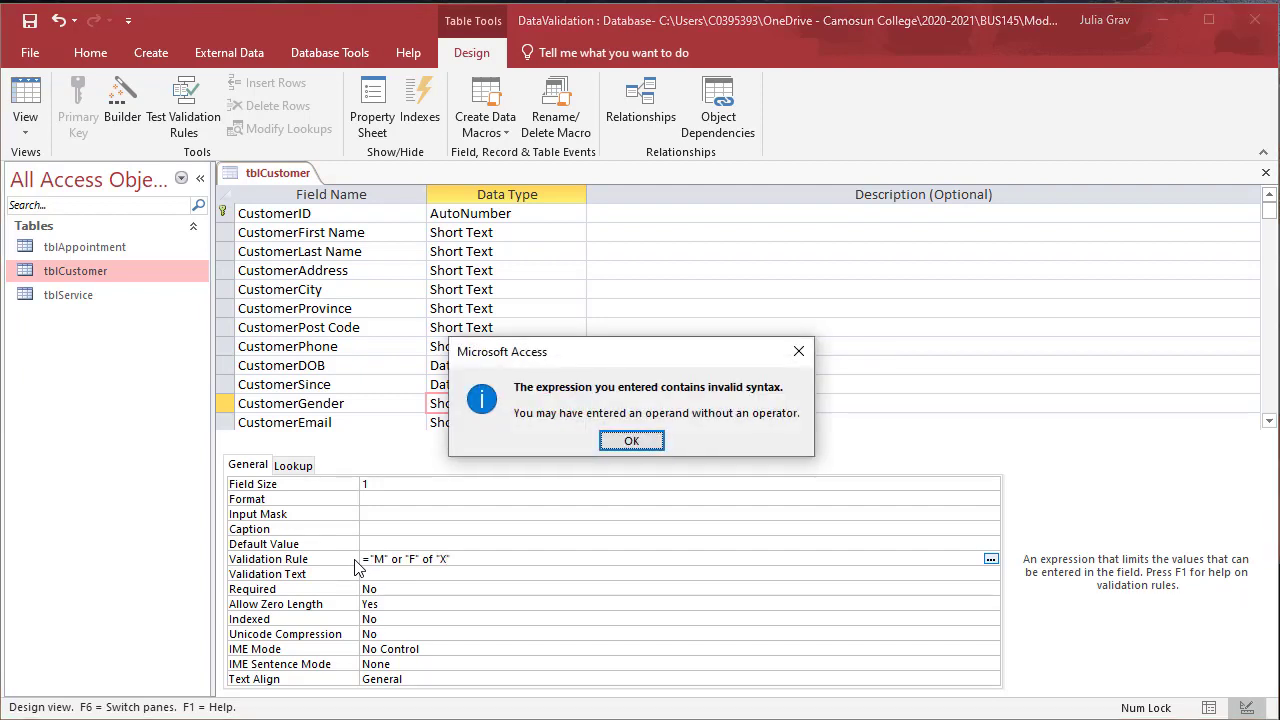
click(631, 440)
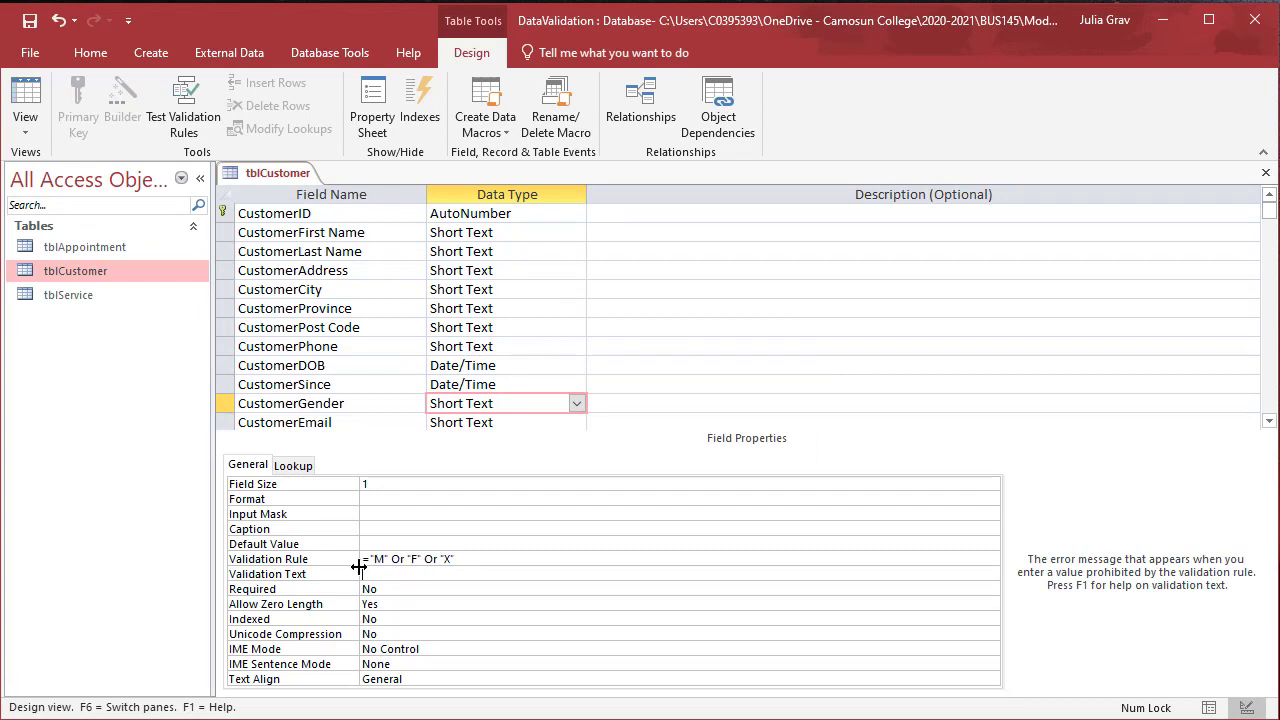
Set CustomerGender's validation text to 'Enter M or F or X.'
text(Enter M or)
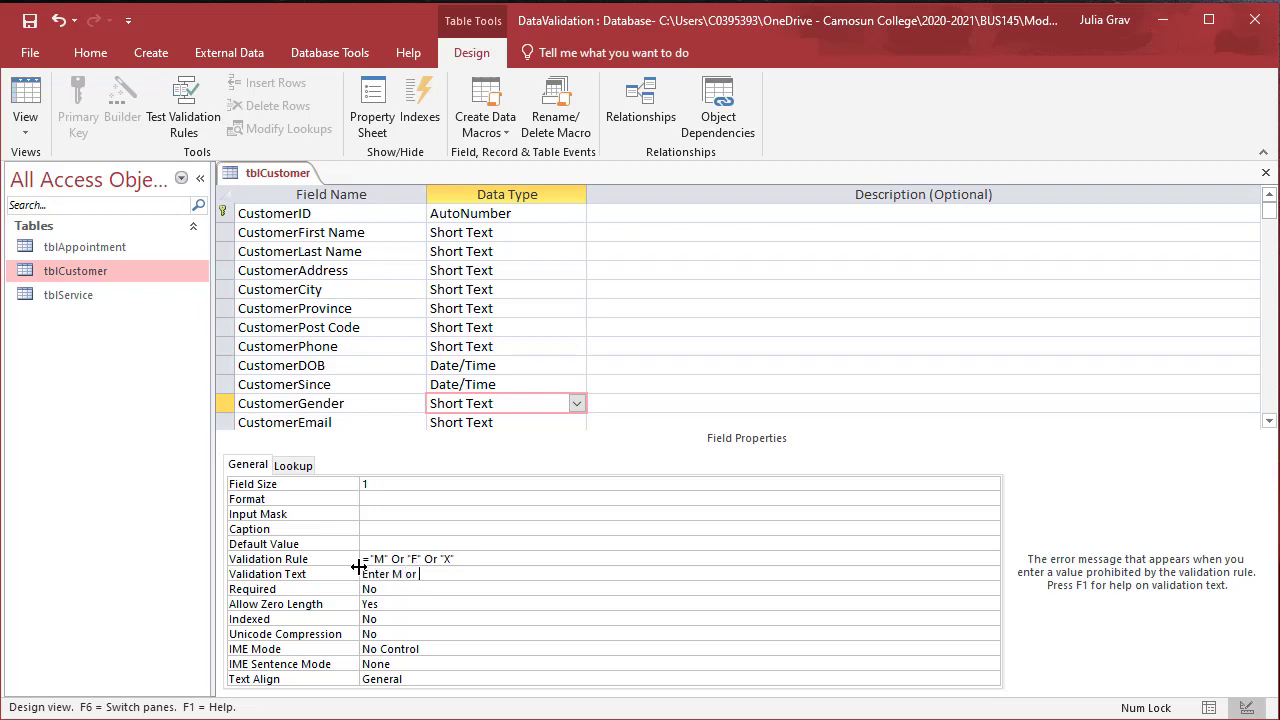
text(F or)
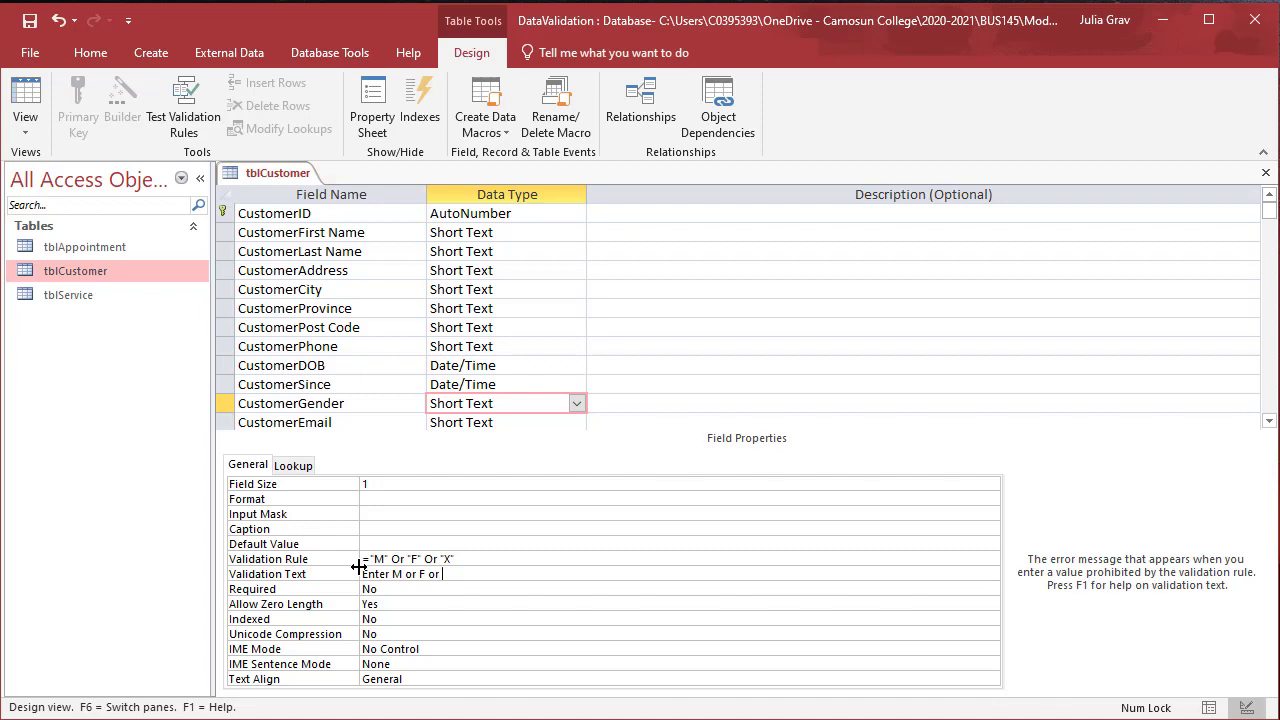
text(X.)
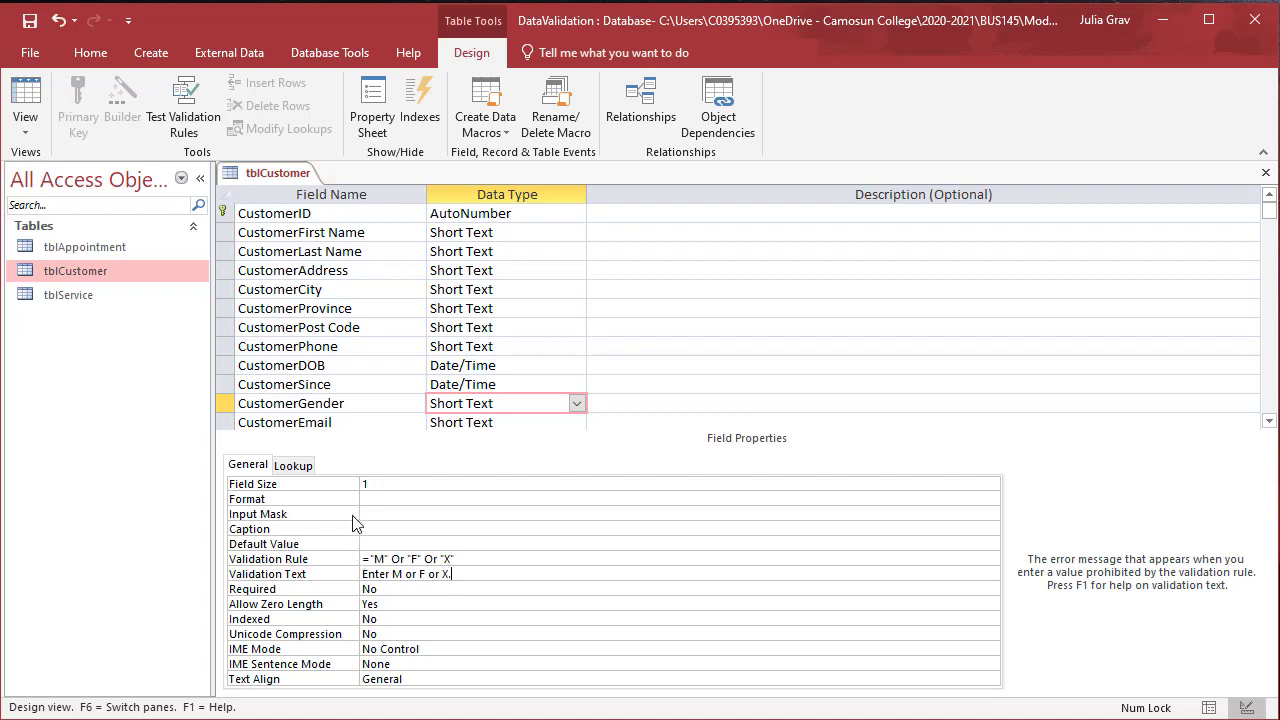
Save tblCustomer from the tab menu, accepting the field-size warning and data-integrity test
right_click(275, 172)
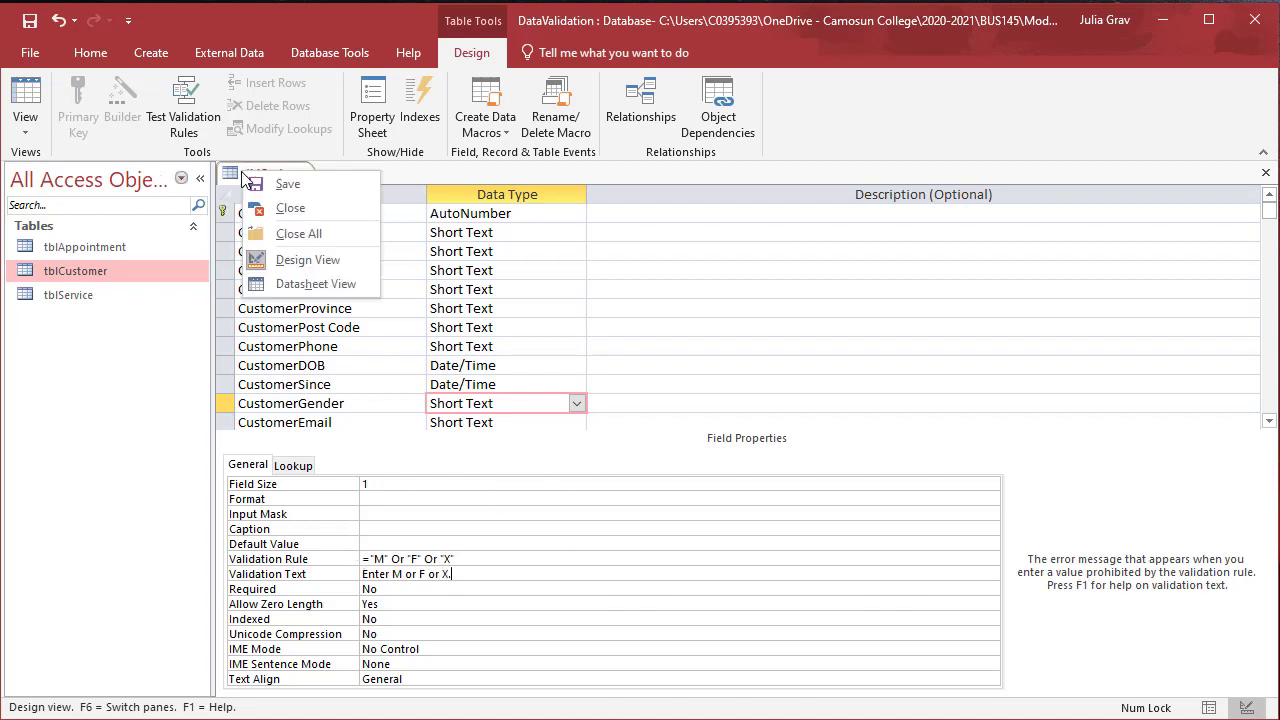
click(288, 183)
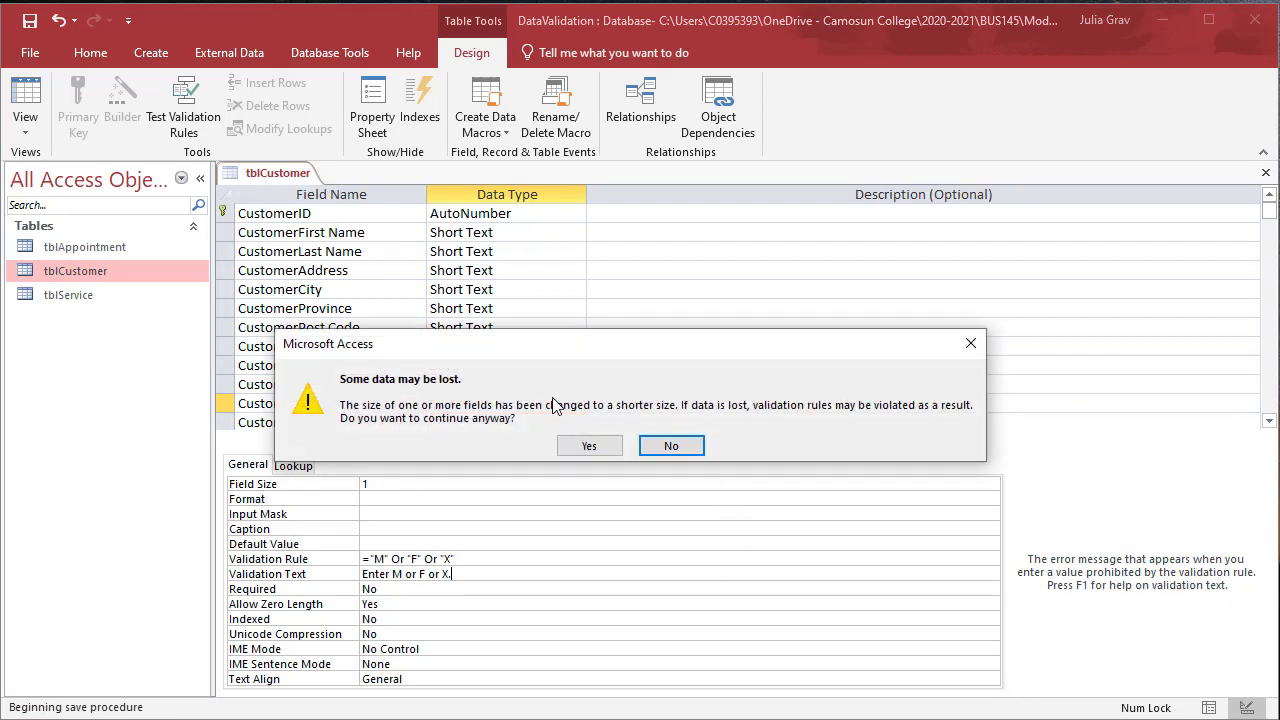
mouse_move(546, 445)
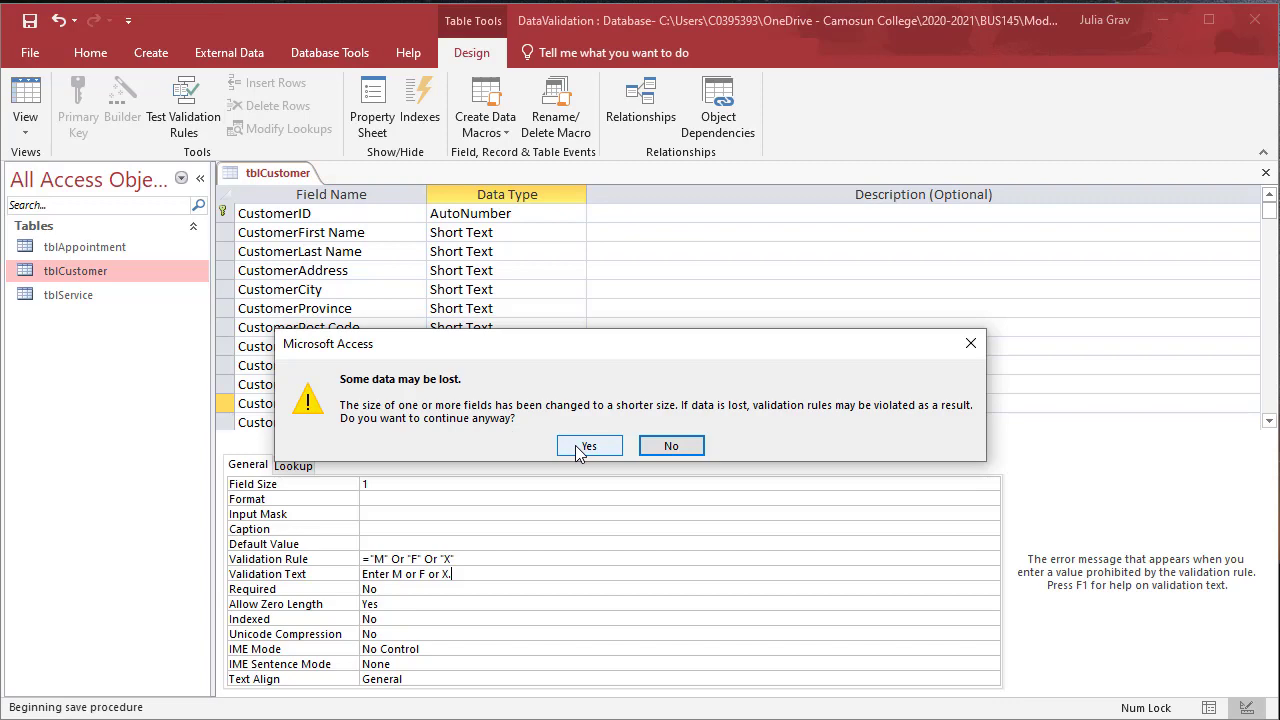
click(588, 445)
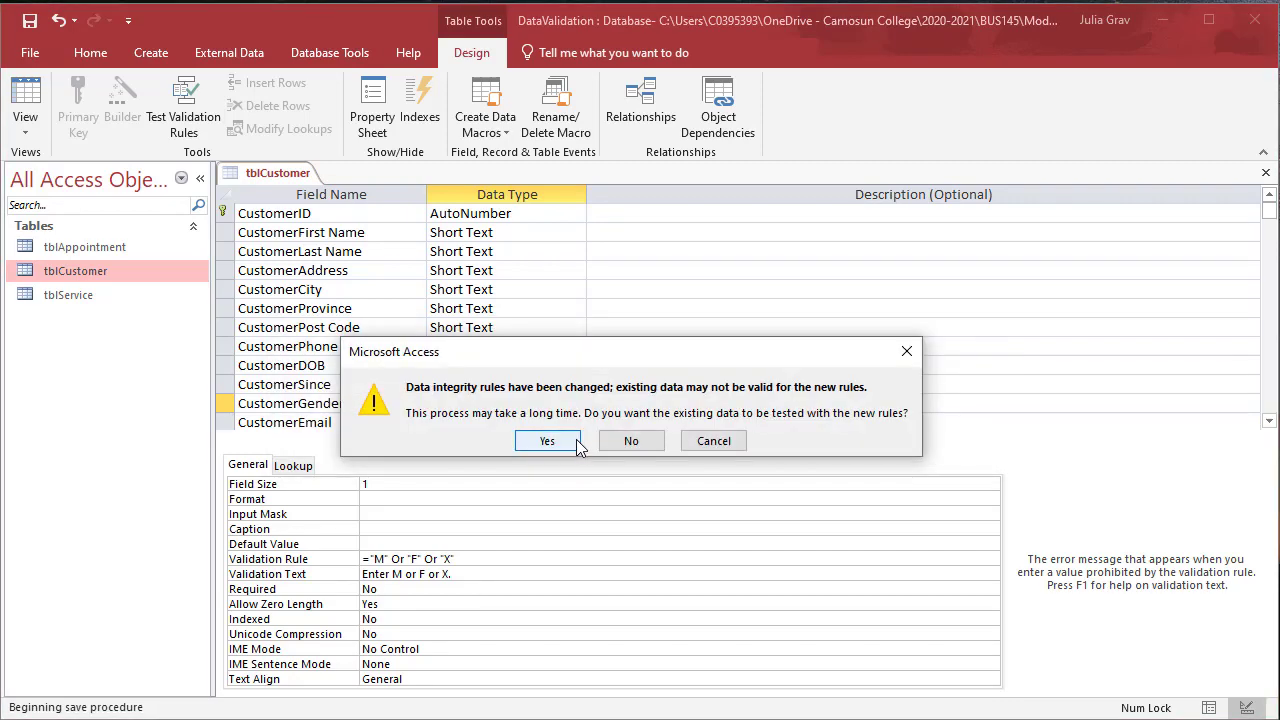
click(547, 441)
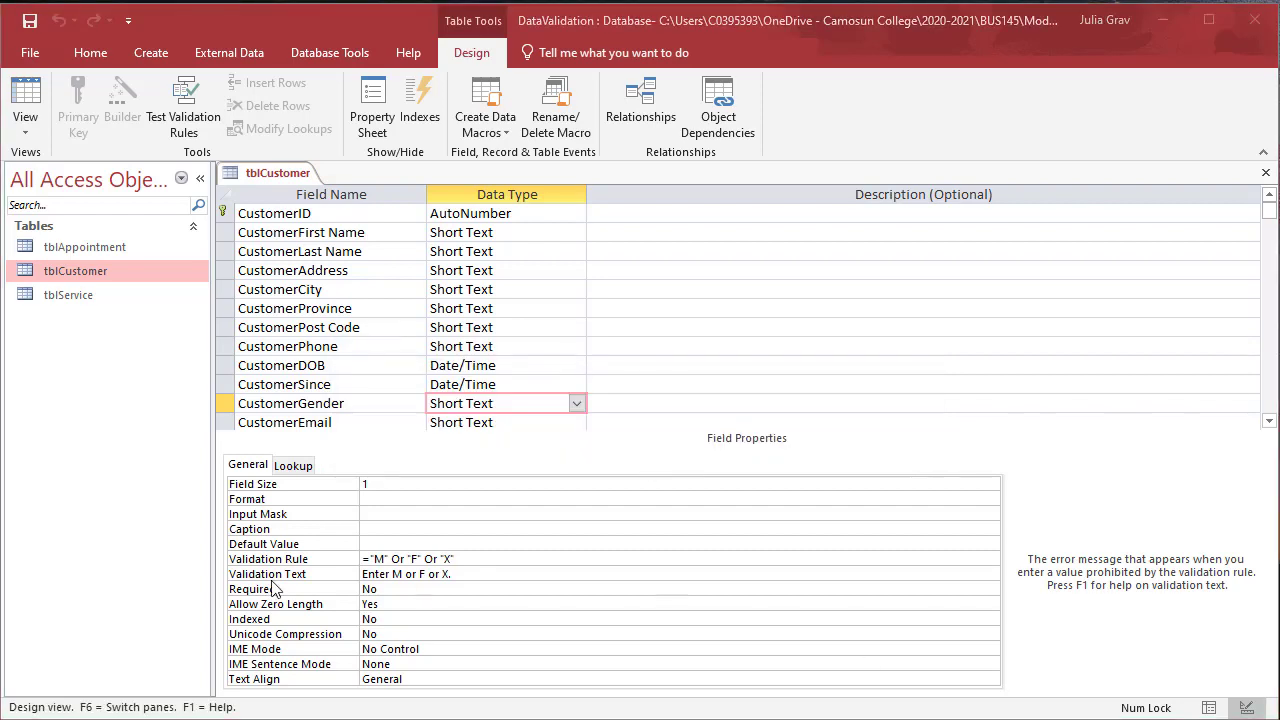
mouse_move(356, 332)
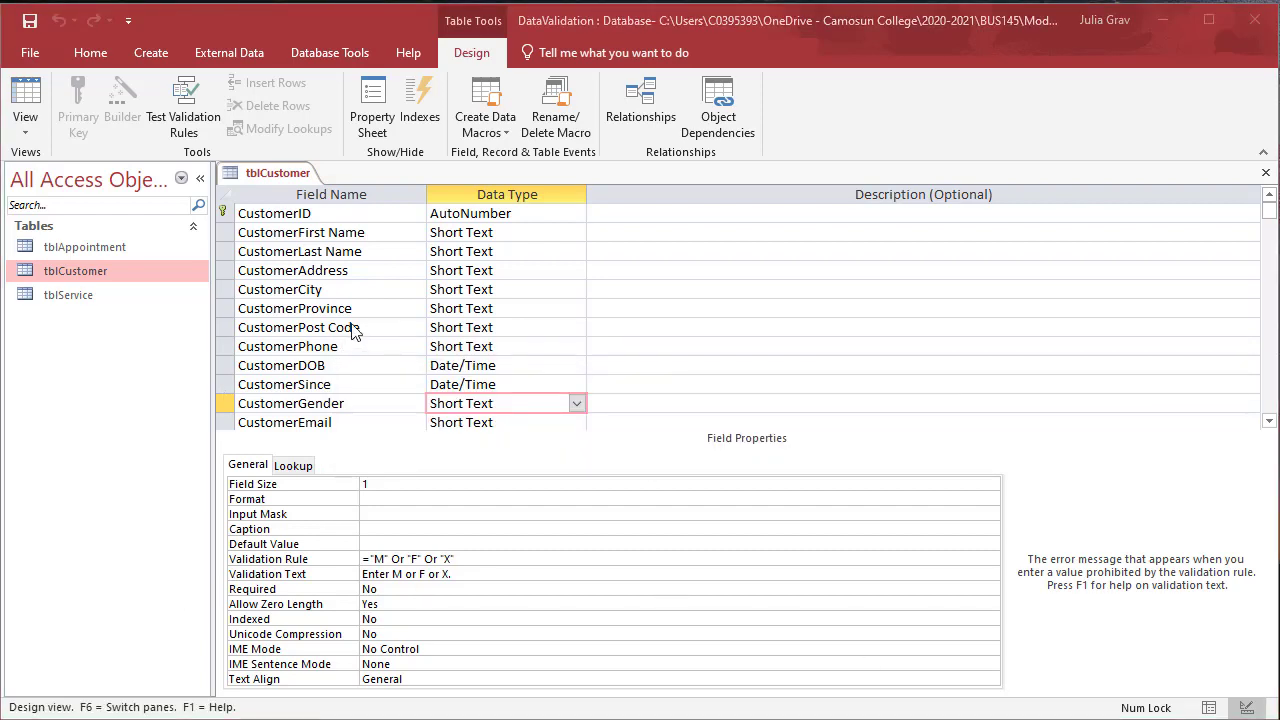
Set CustomerProvince's default value to BC and CustomerSince's default value to =Date()
click(294, 308)
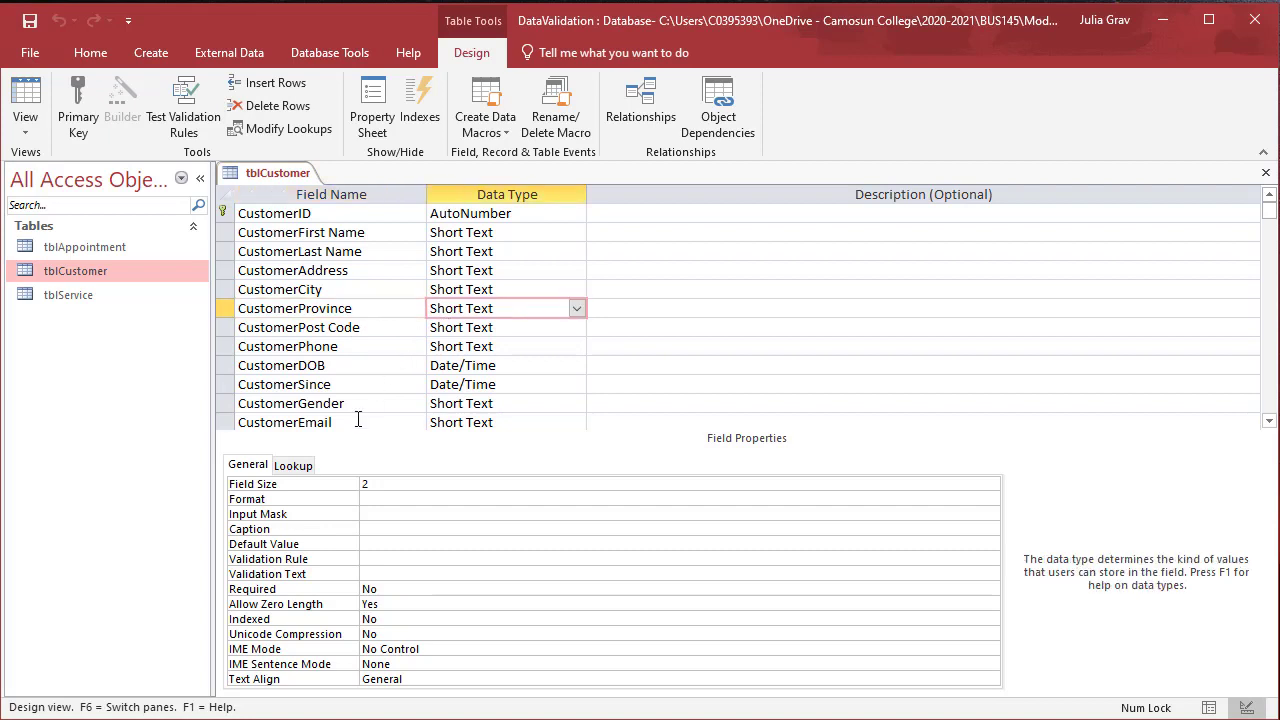
mouse_move(281, 559)
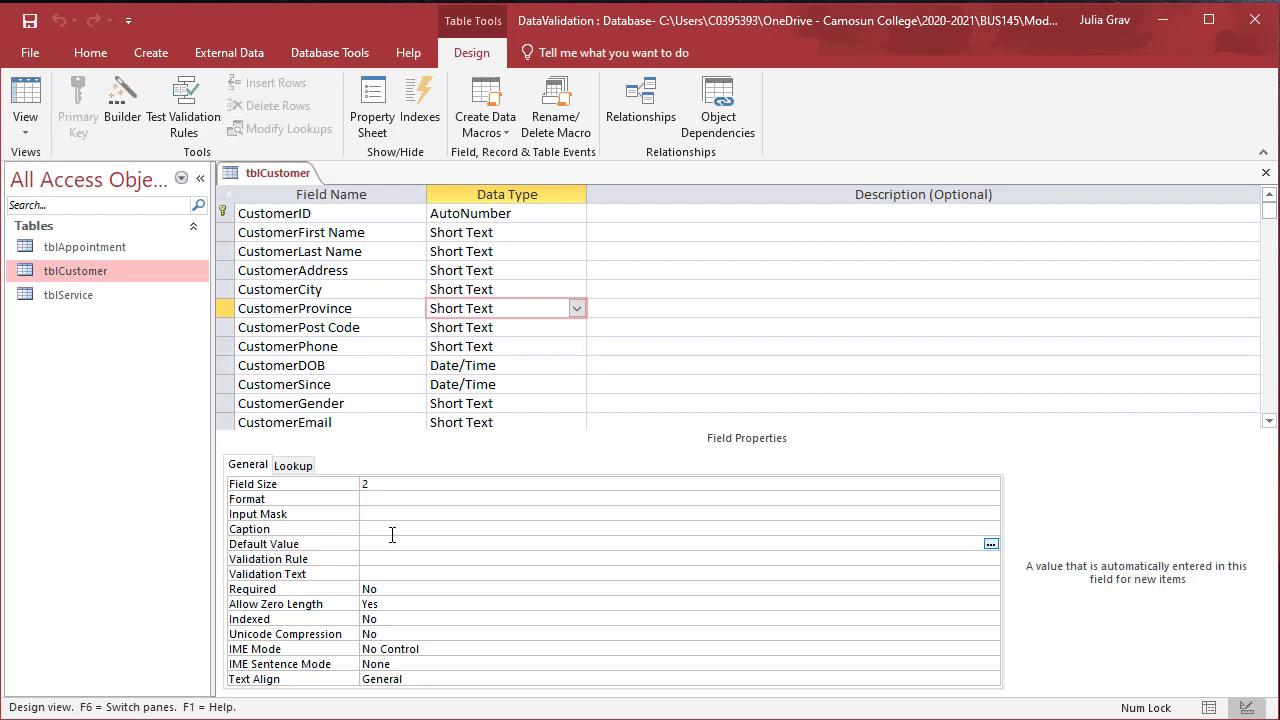
text(BC)
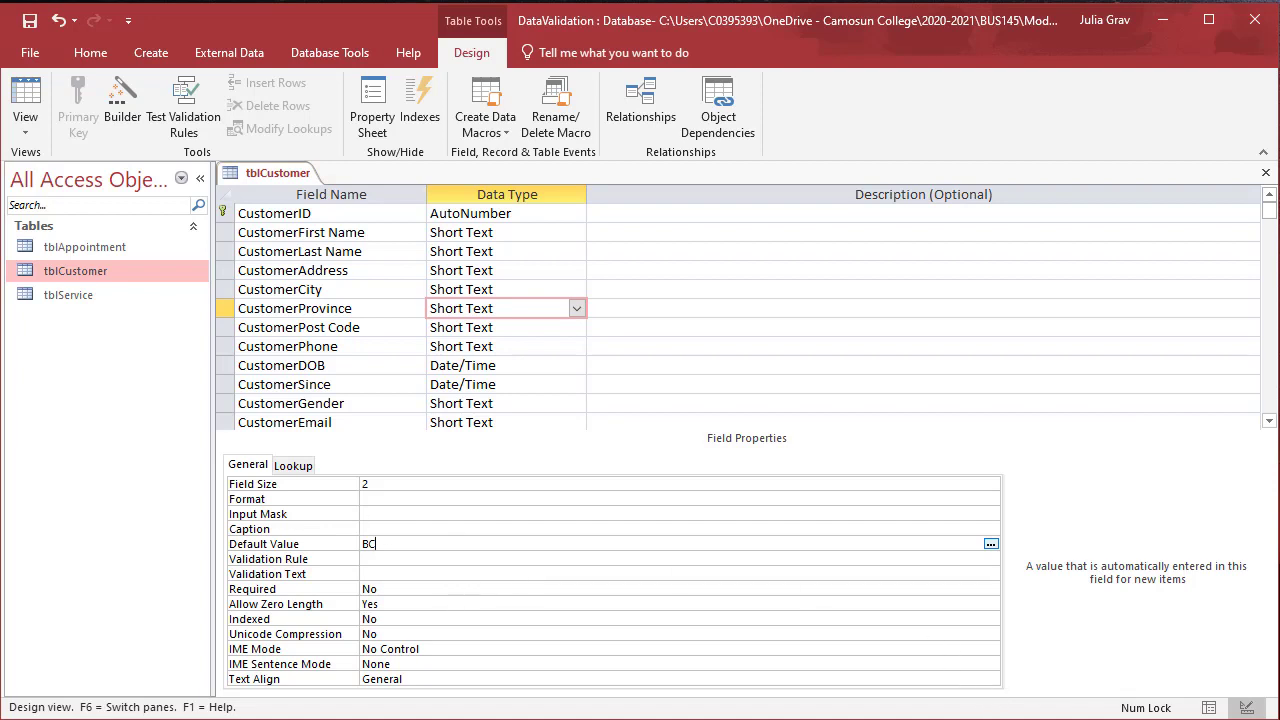
click(284, 384)
text(=)
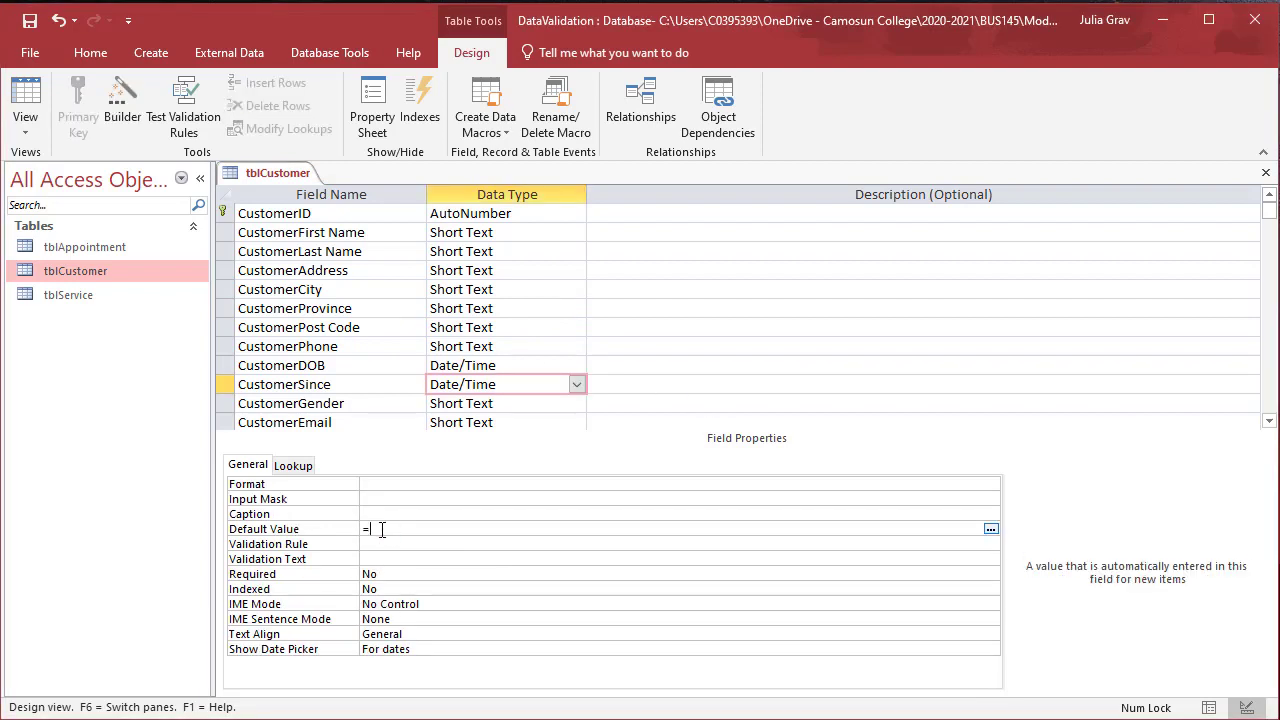
text(Date()
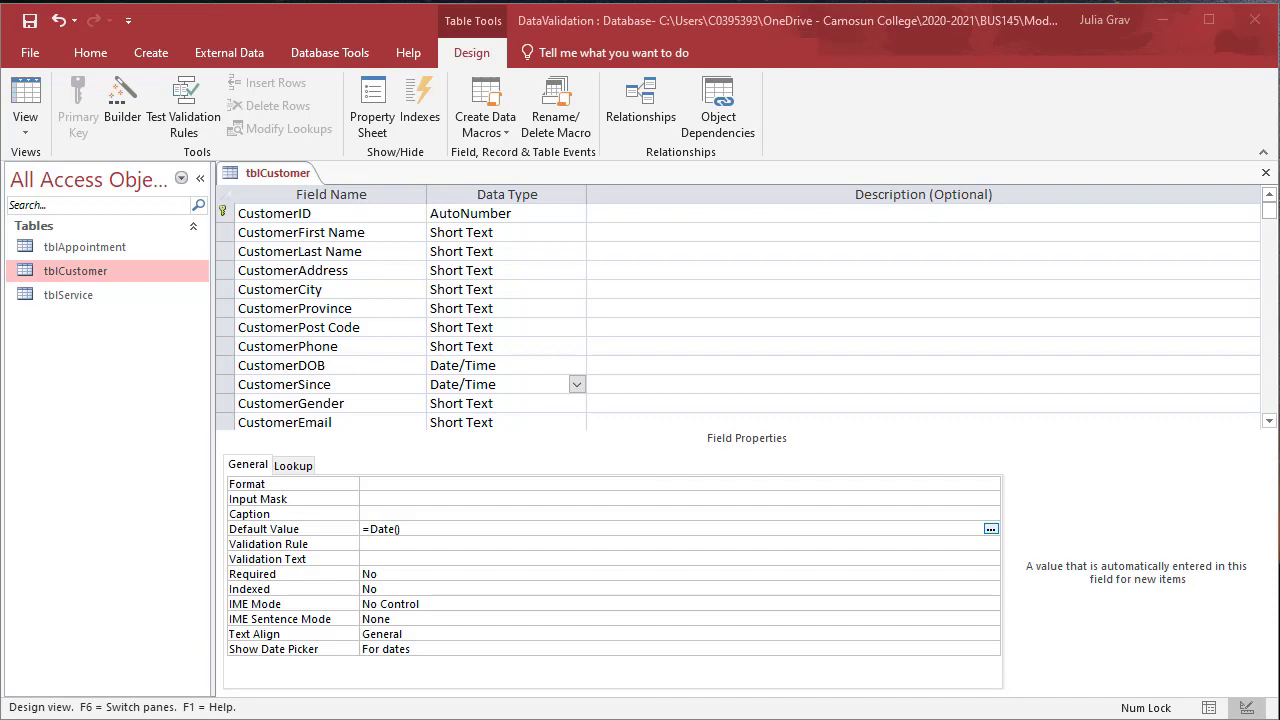
mouse_move(912, 647)
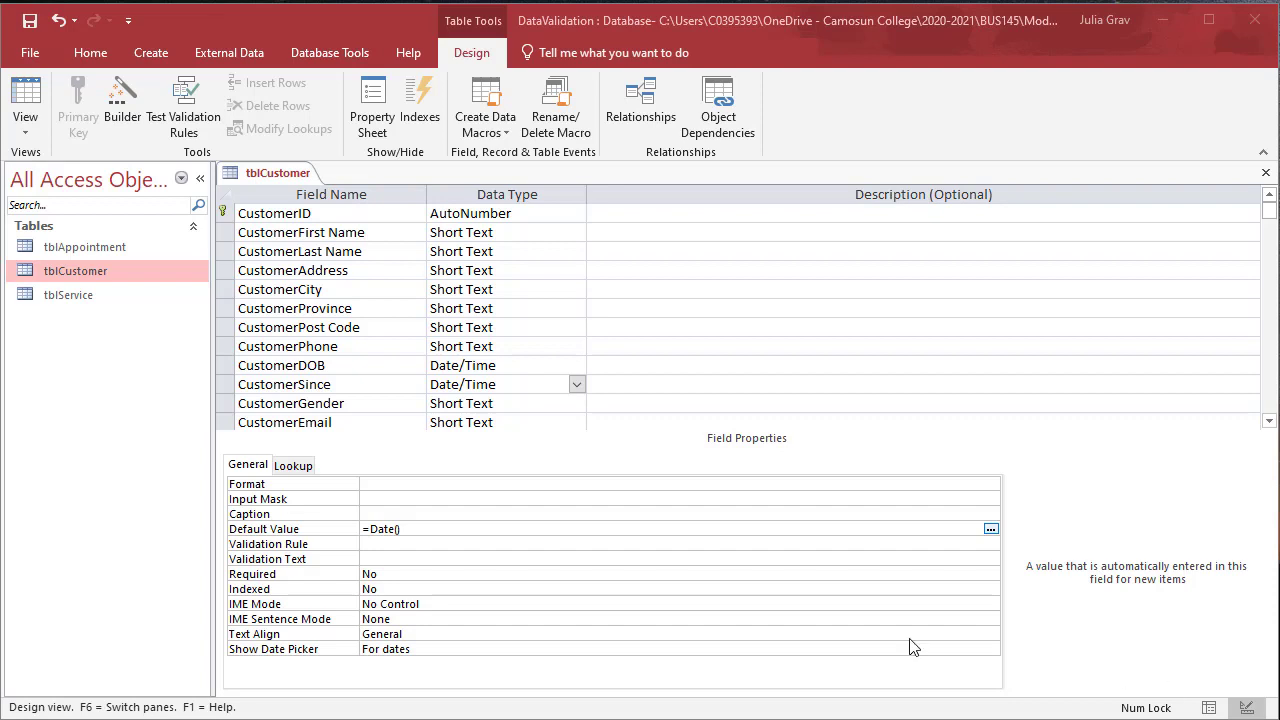
mouse_move(432, 402)
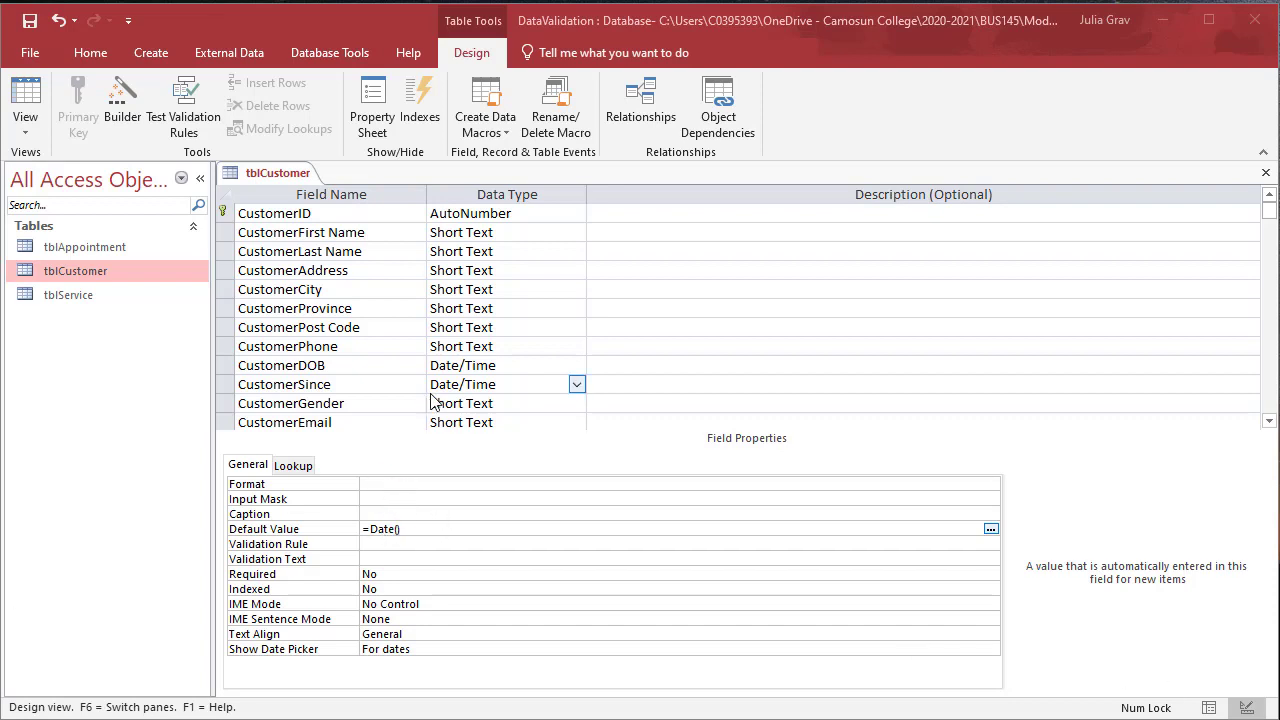
mouse_move(463, 321)
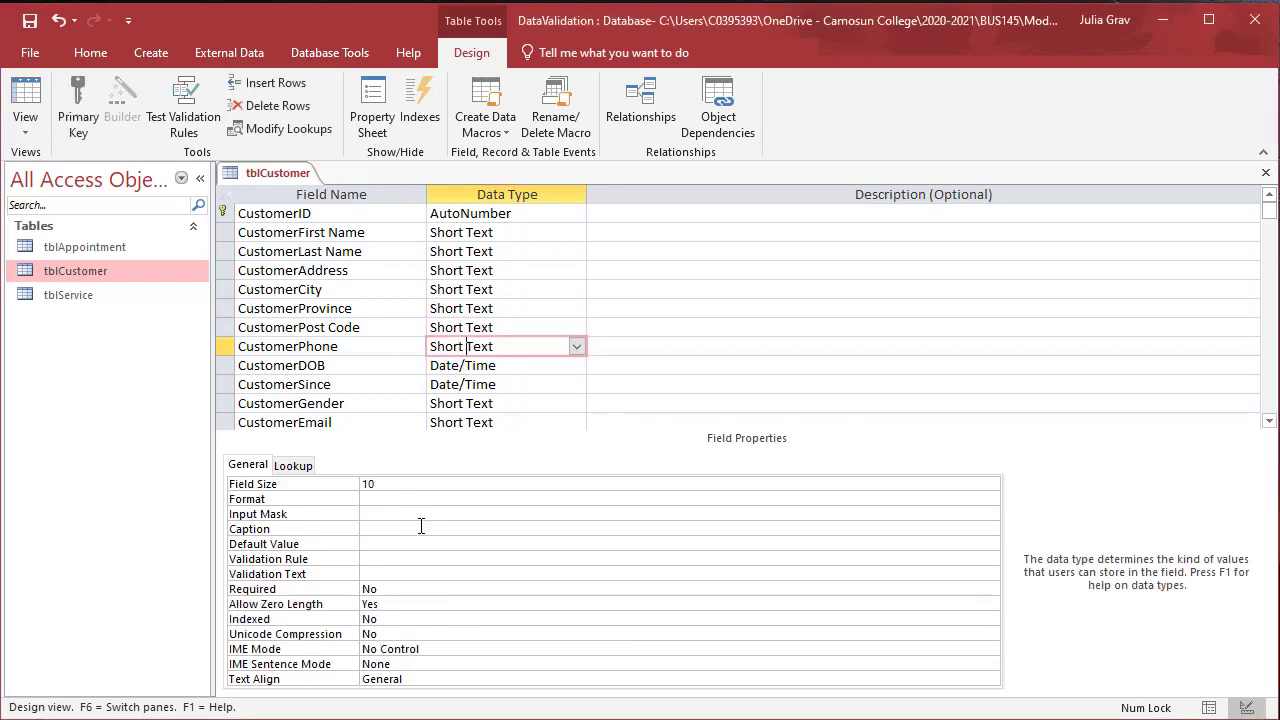
Run the Input Mask Wizard on CustomerPhone, saving first, and choose the Phone Number mask
click(680, 513)
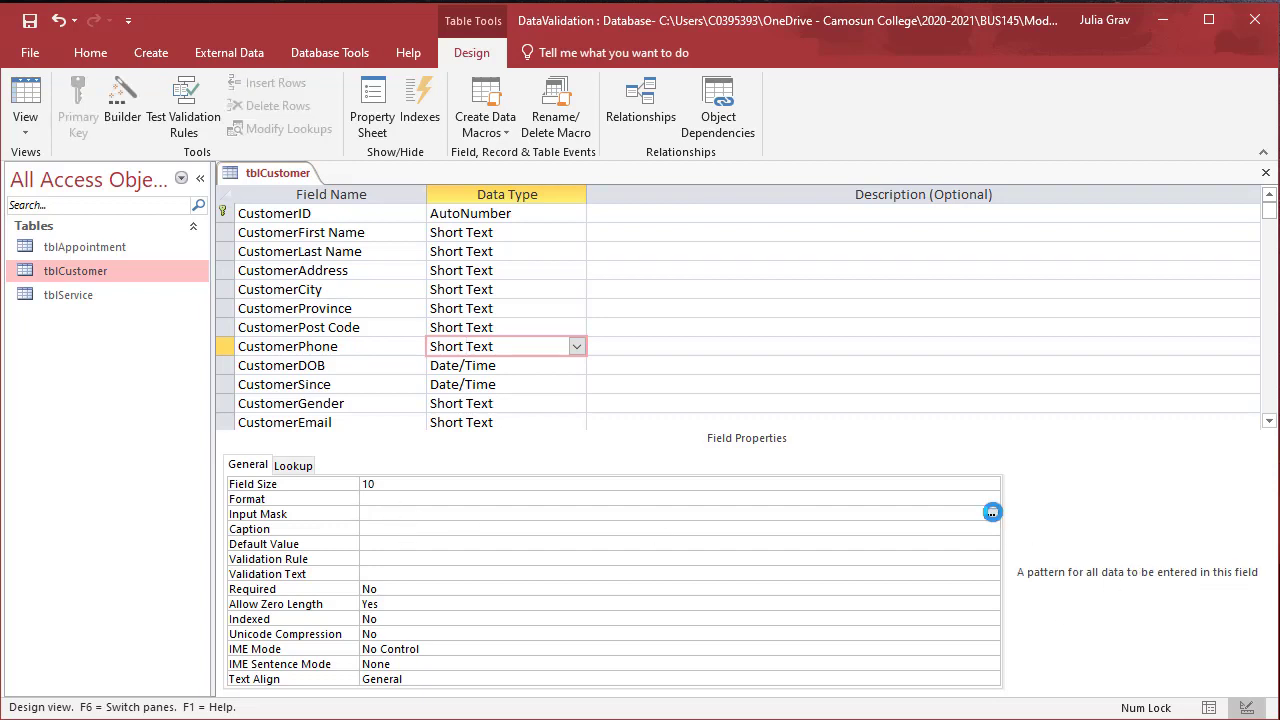
click(991, 513)
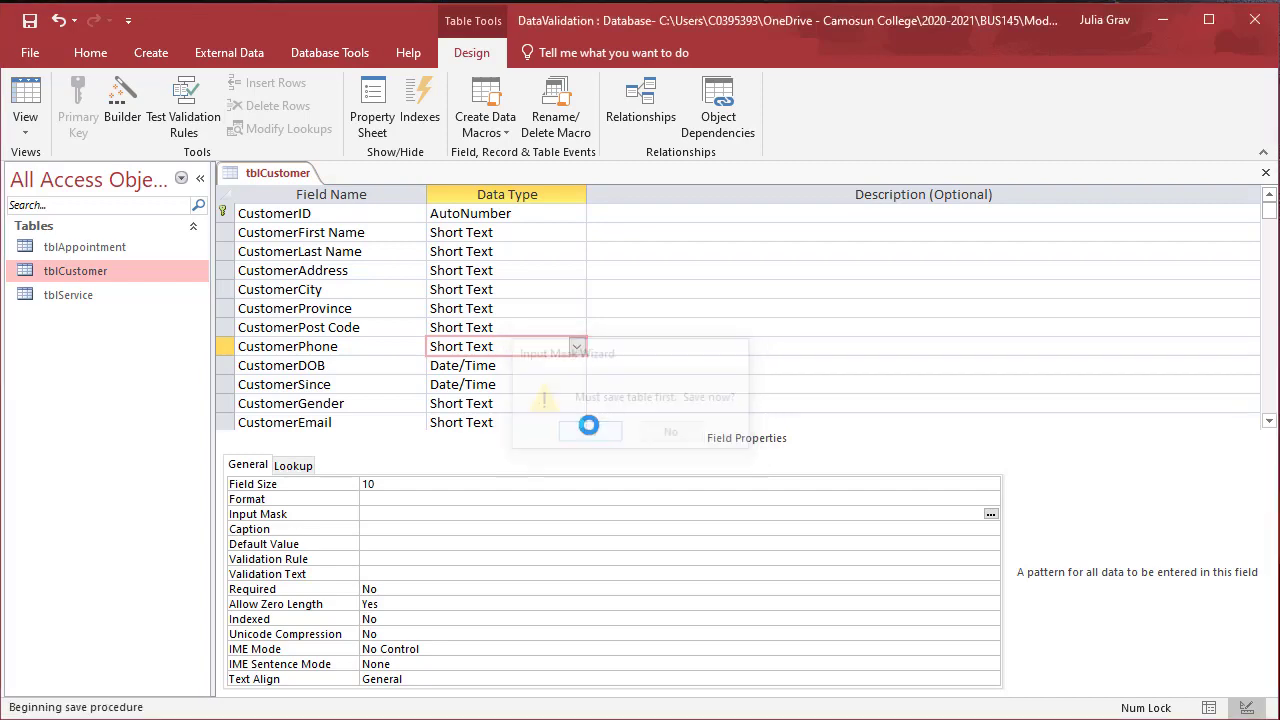
click(589, 430)
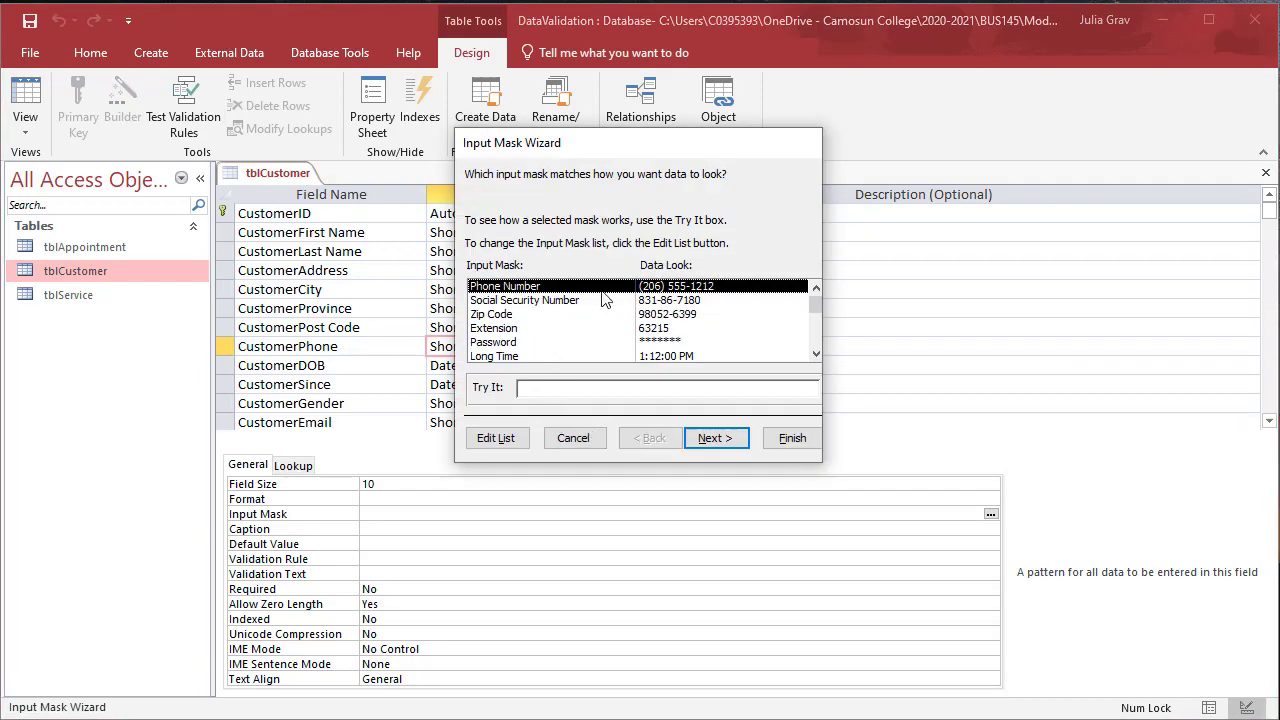
click(716, 438)
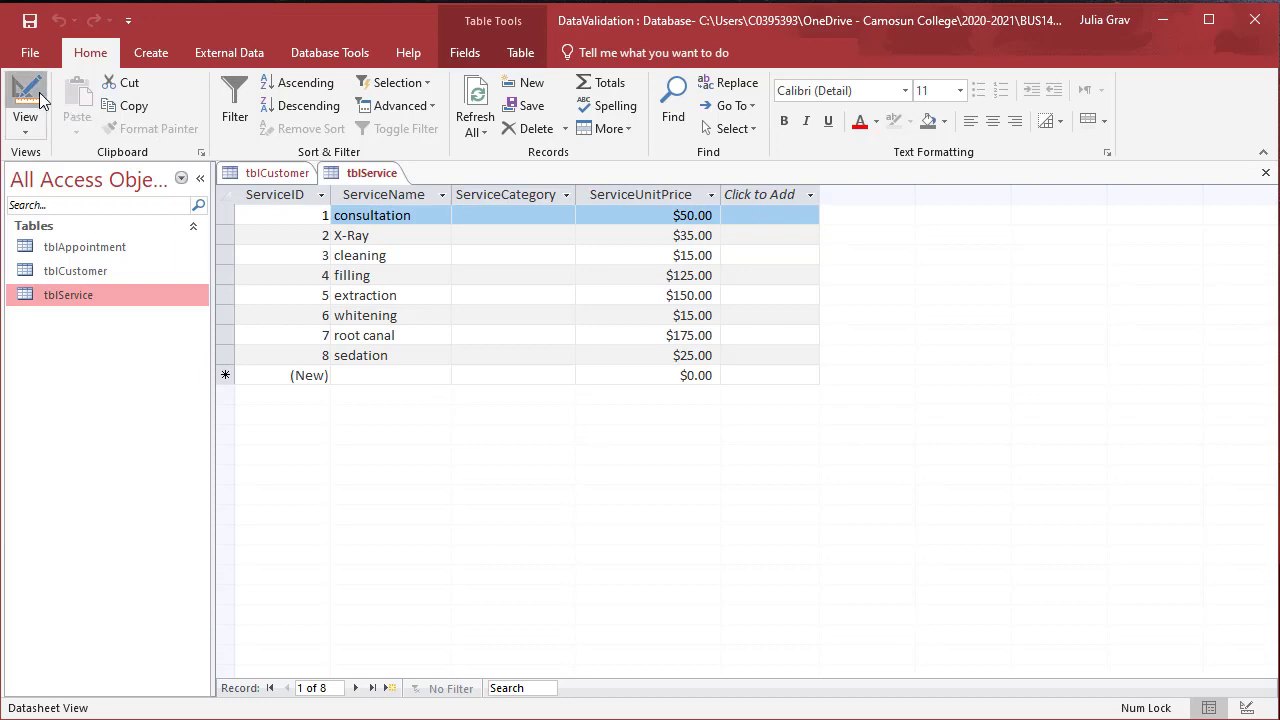
Switch tblService to Design View and pick Lookup Wizard as ServiceCategory's data type
click(25, 100)
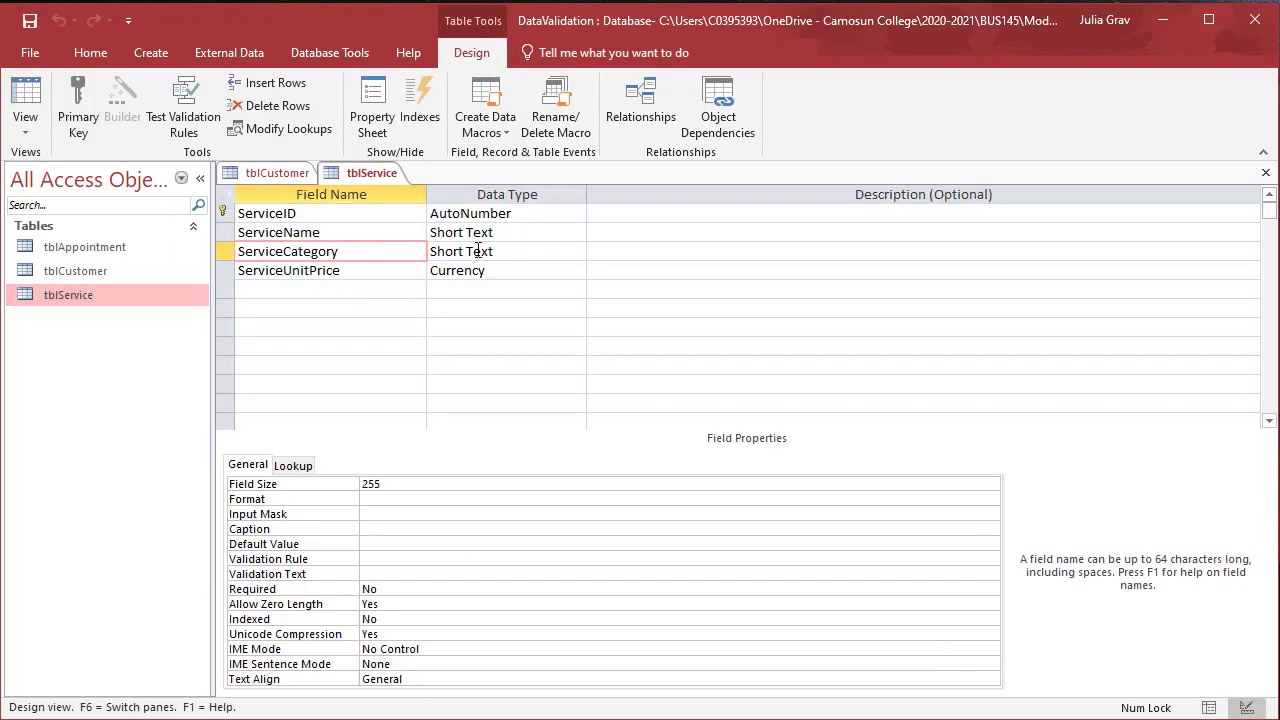
click(577, 251)
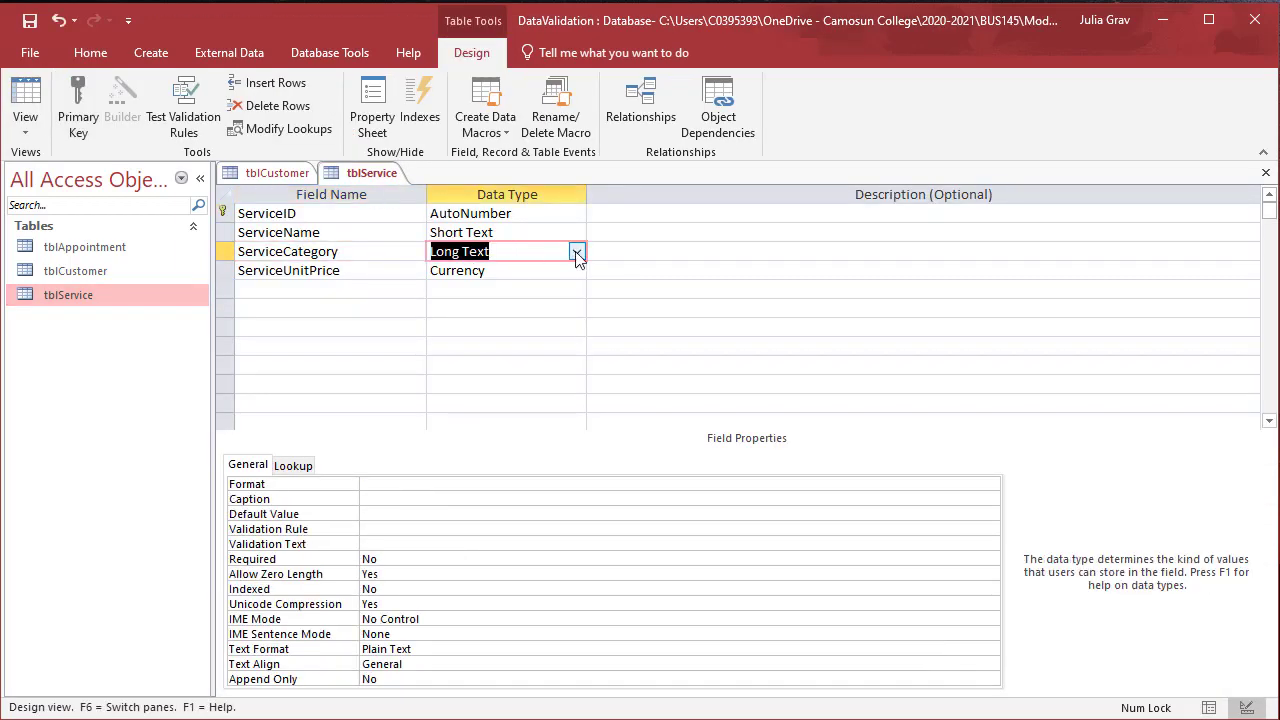
click(577, 251)
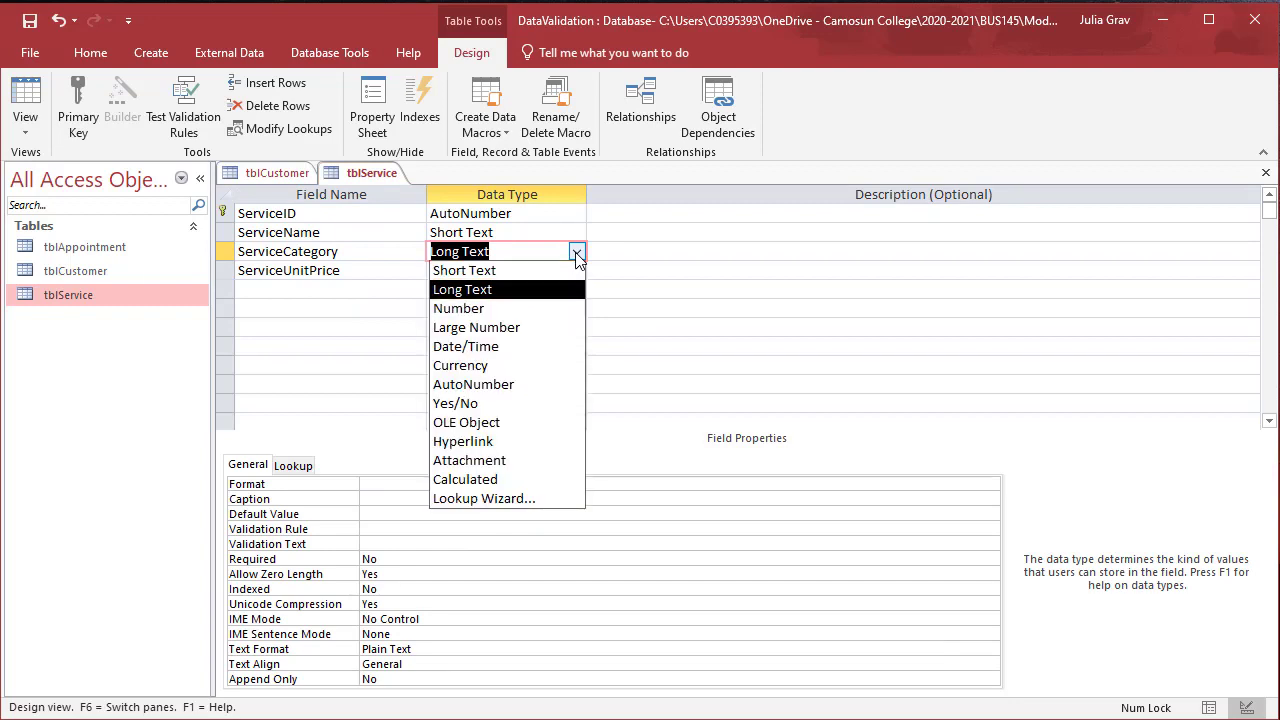
mouse_move(480, 498)
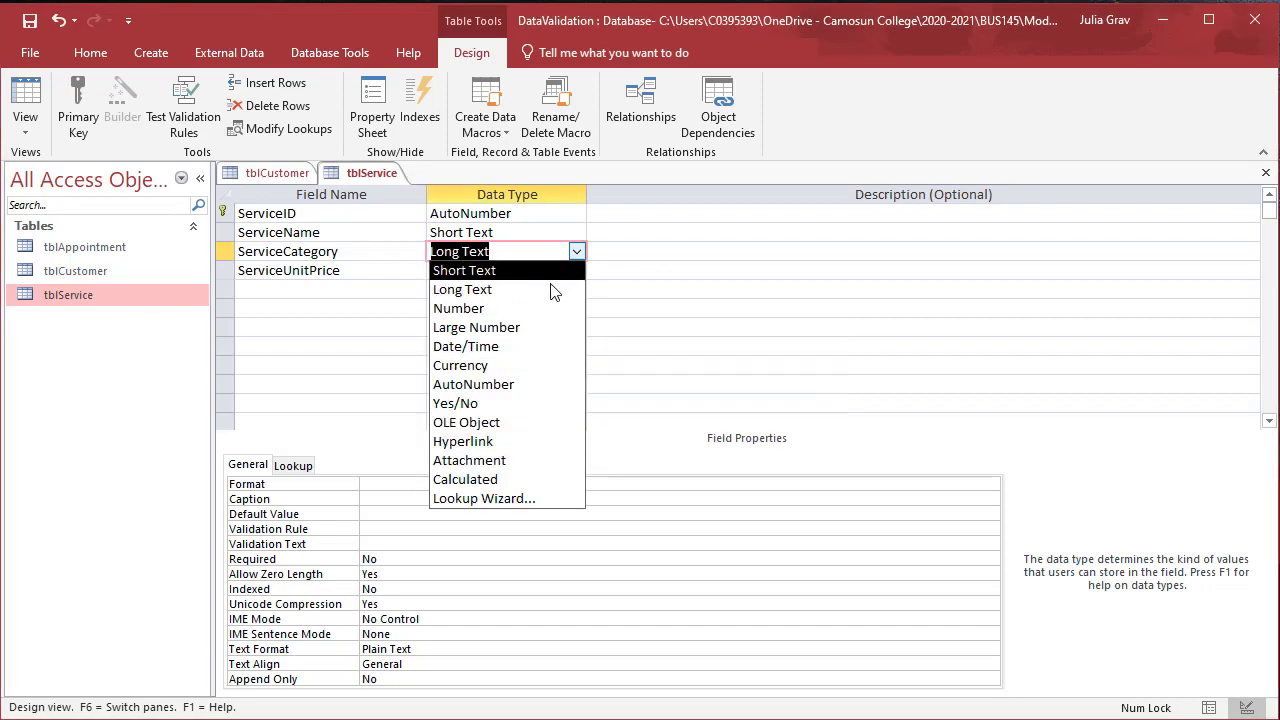
click(464, 270)
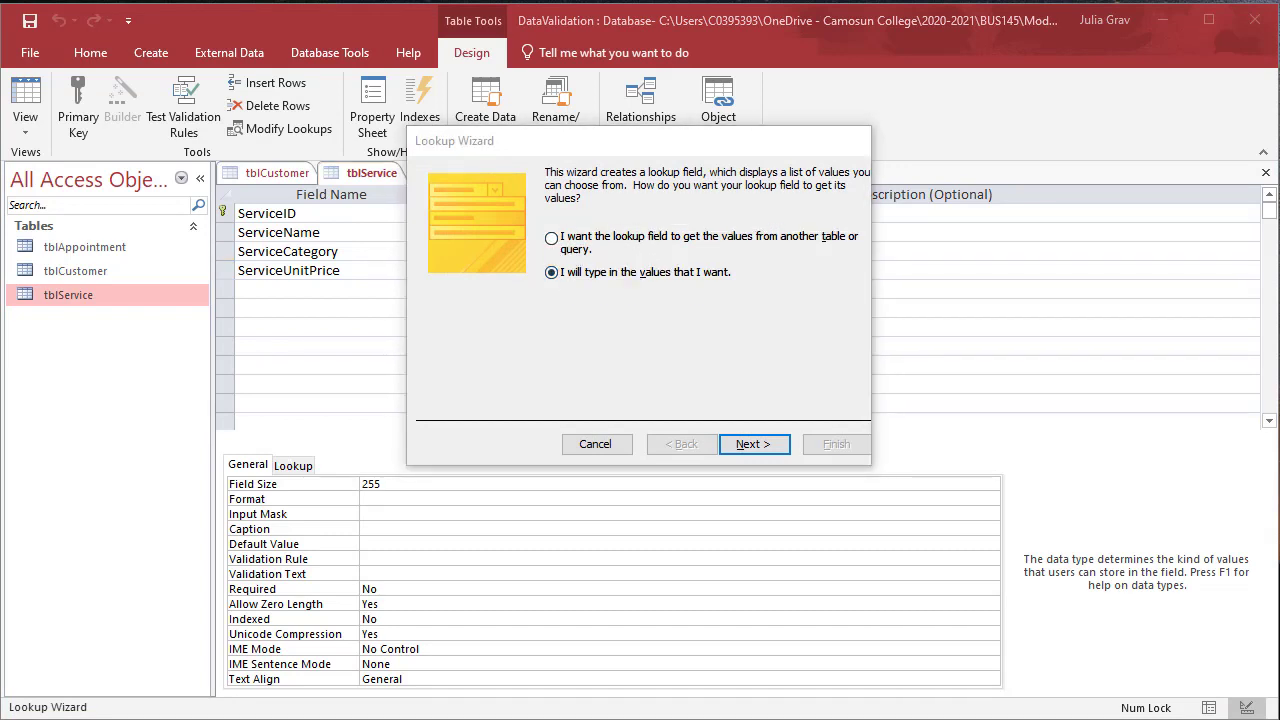
Enter the lookup values Cosmetic, Diagnostic, Preventative and Procedure in the Lookup Wizard
click(753, 444)
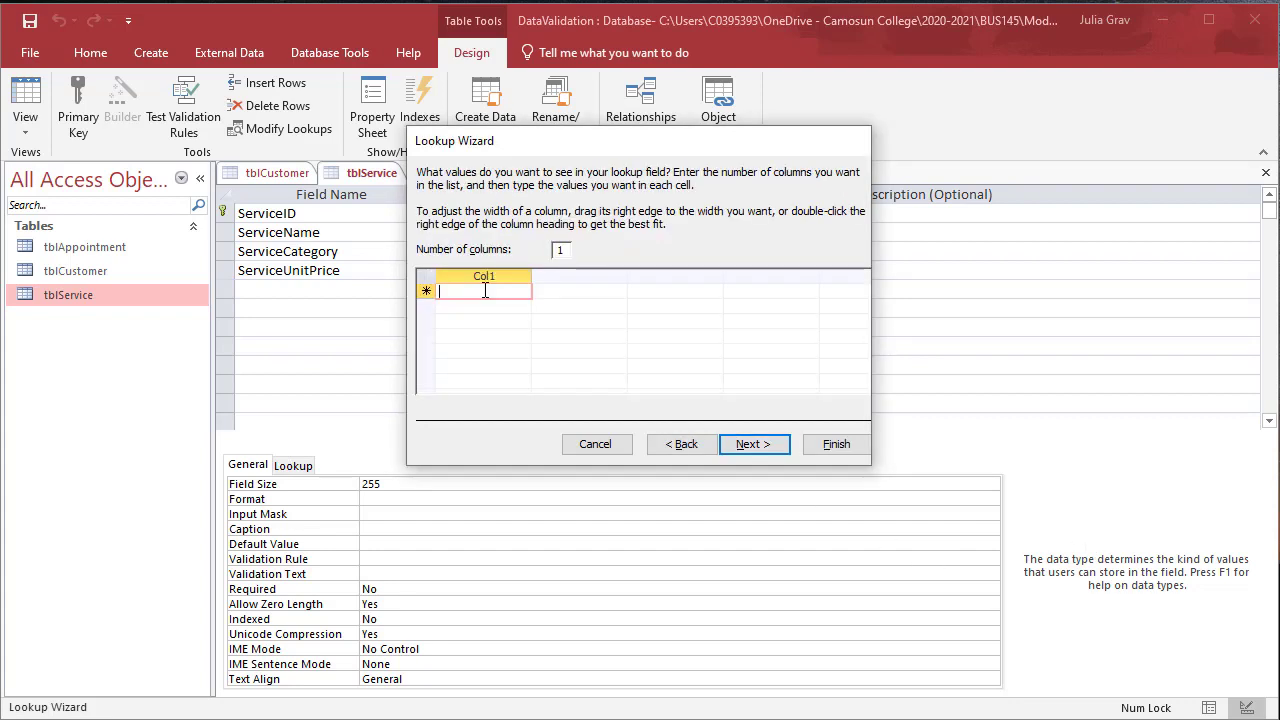
click(753, 444)
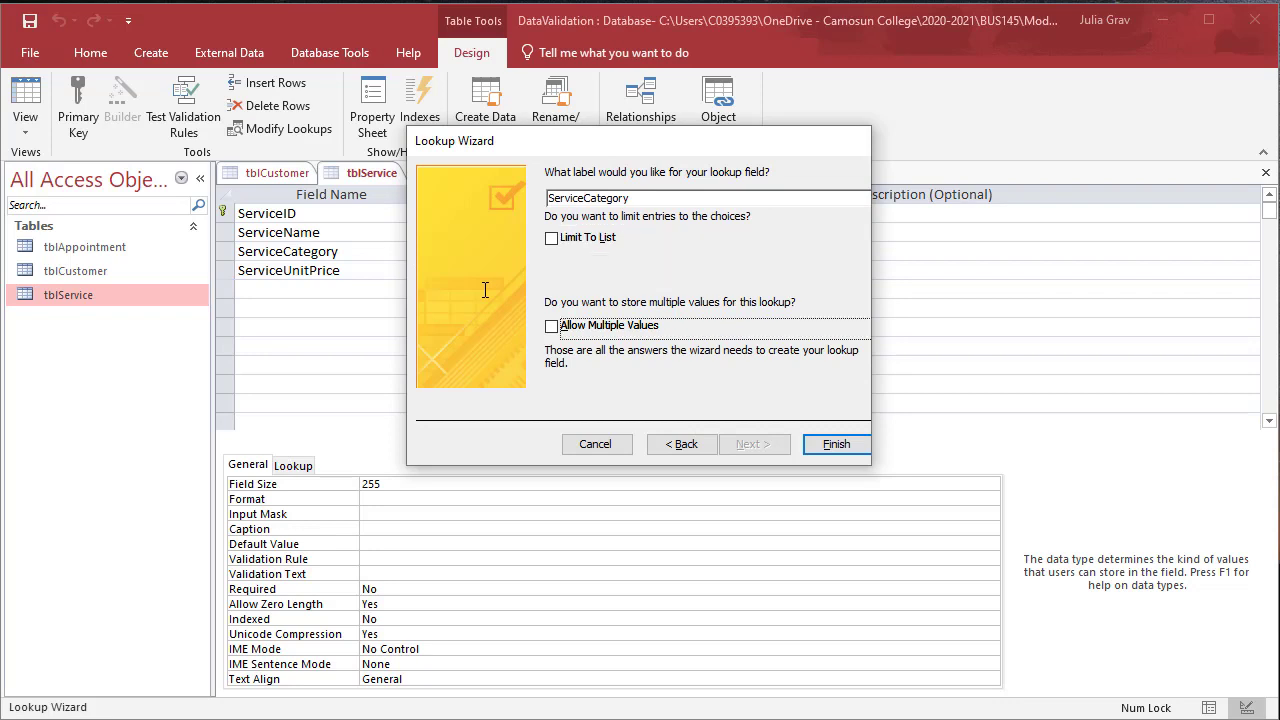
click(681, 444)
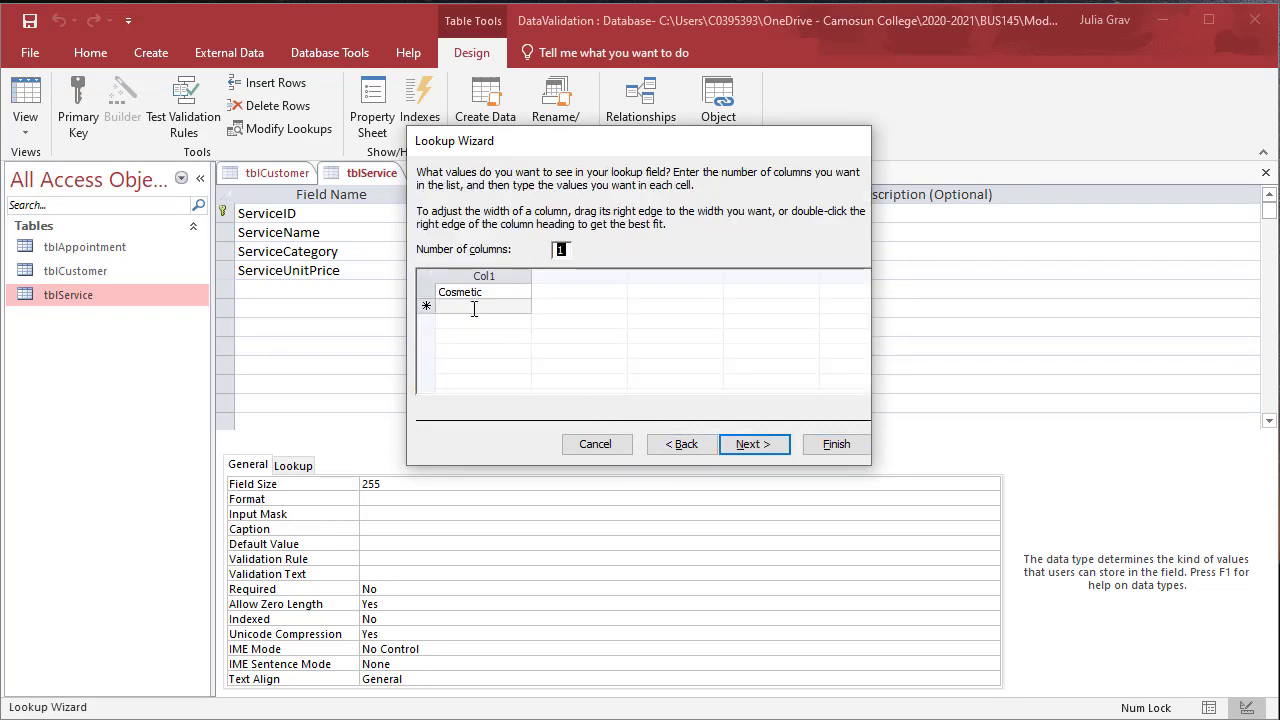
click(484, 306)
text(Diagnostic)
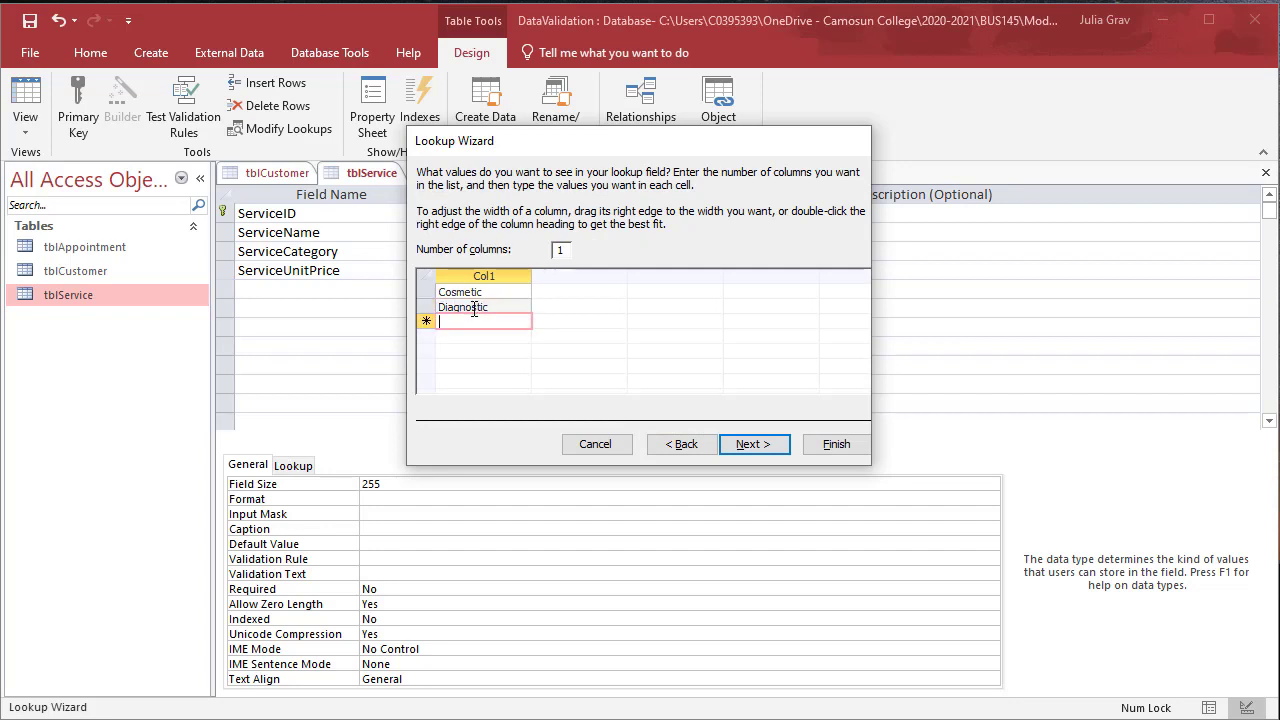
text(Preventative)
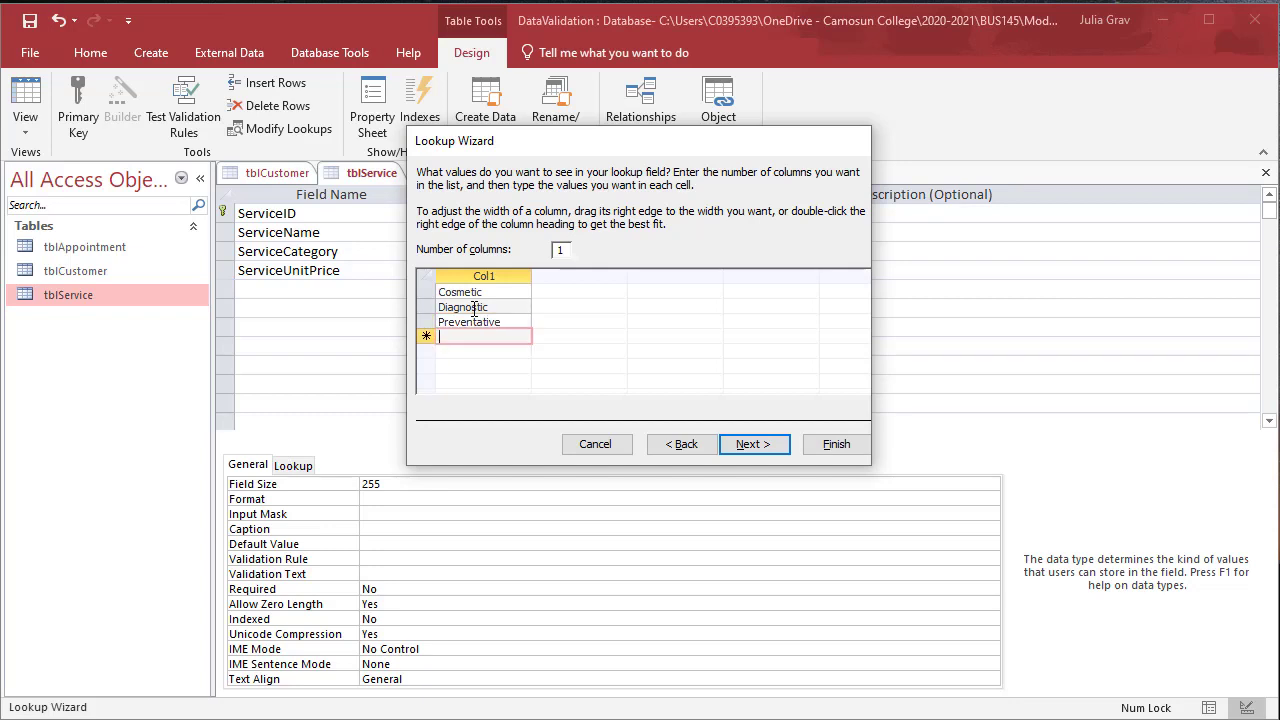
text(Proce)
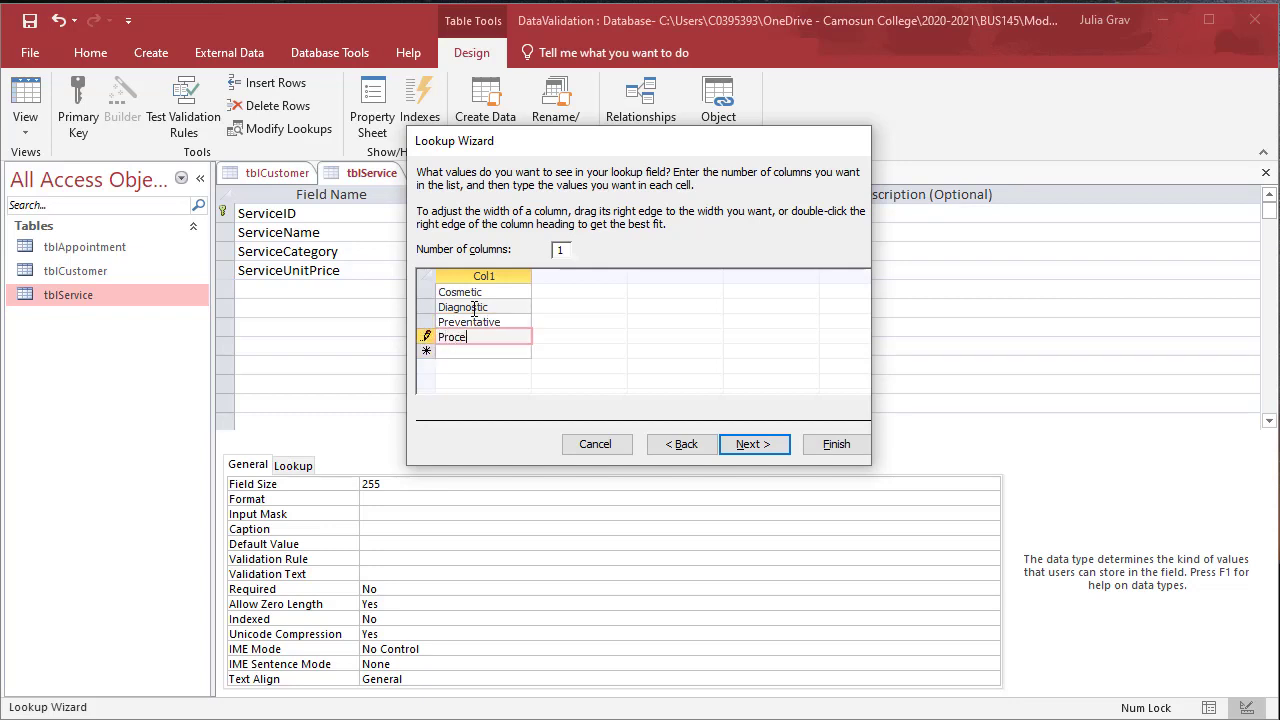
text(dure)
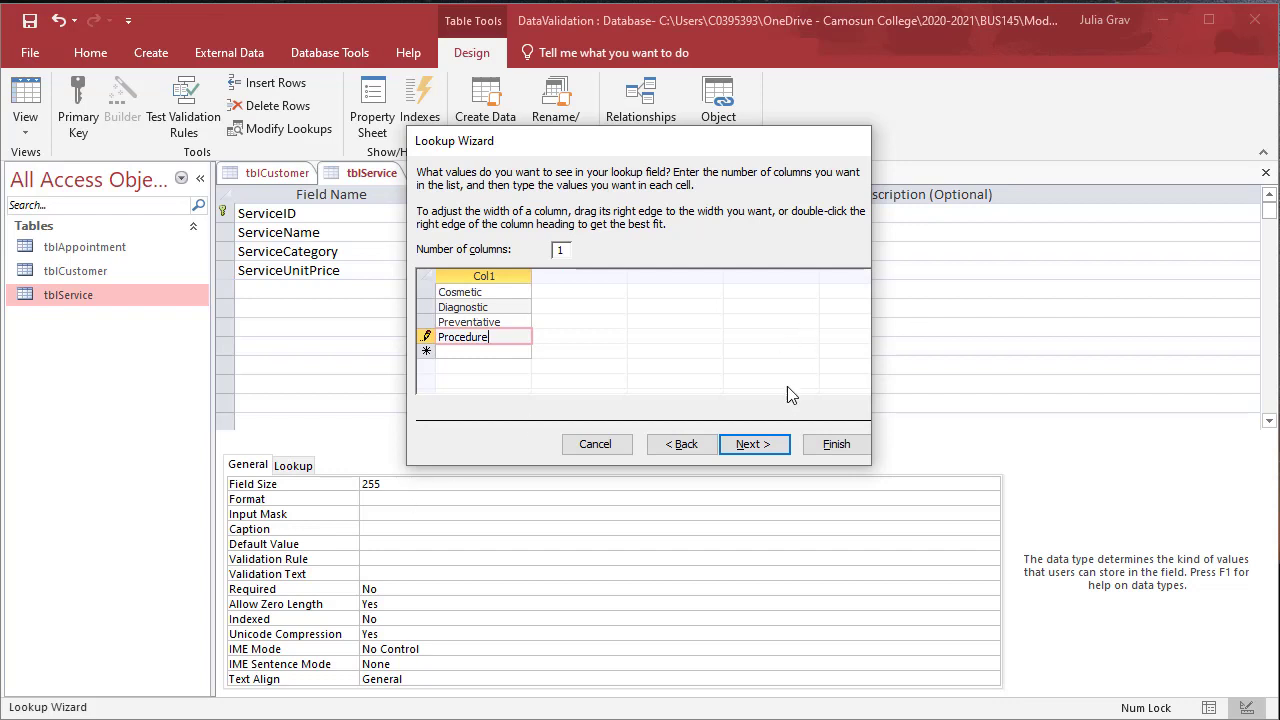
Tick Limit To List for ServiceCategory and finish the wizard
click(754, 444)
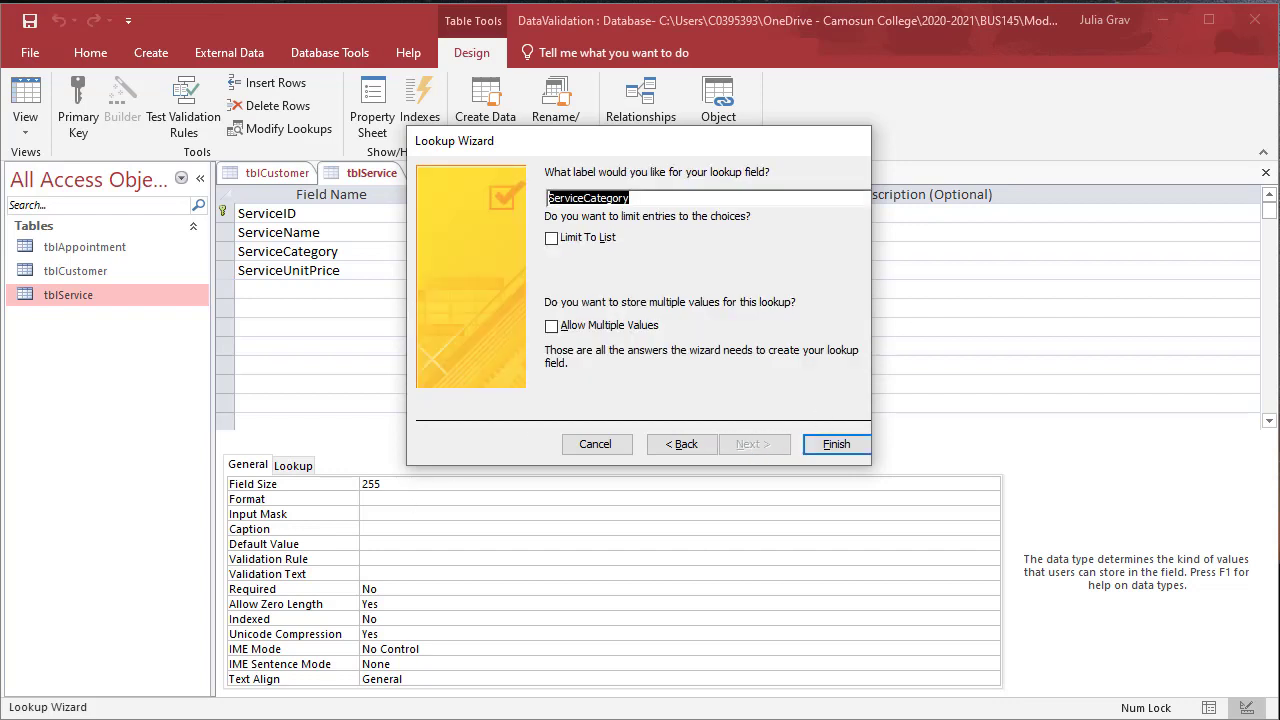
mouse_move(1124, 337)
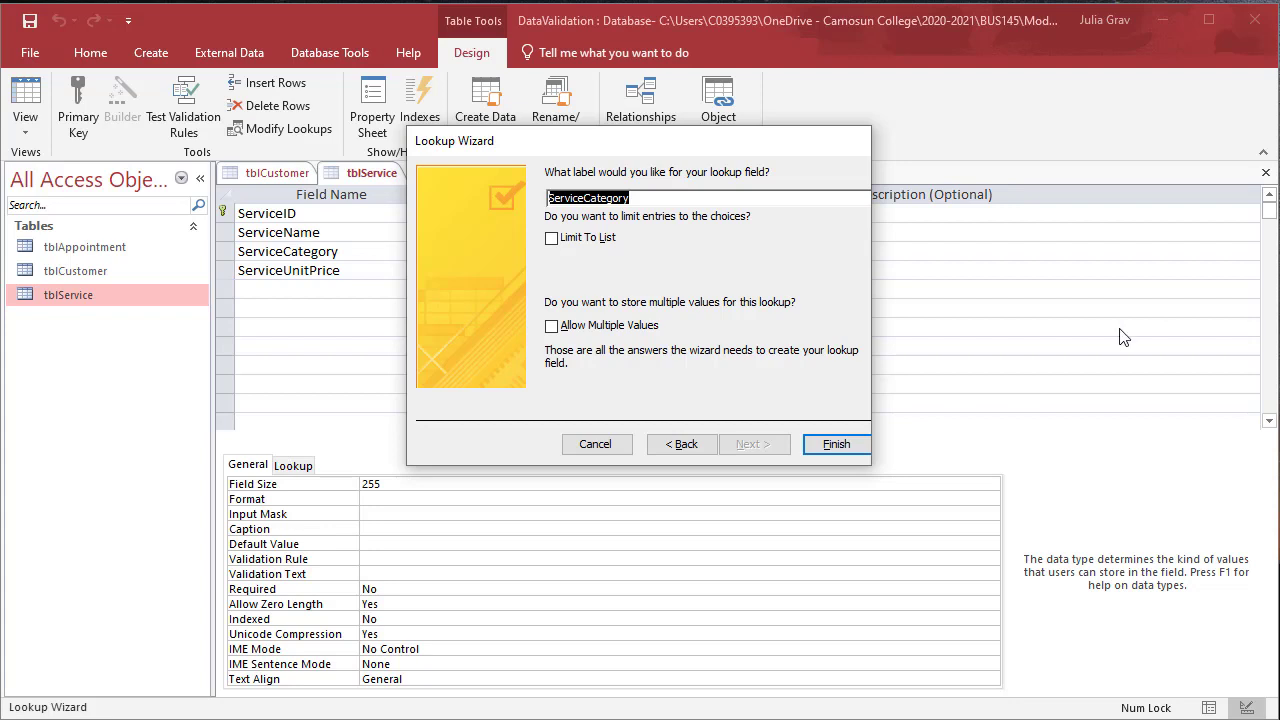
click(551, 238)
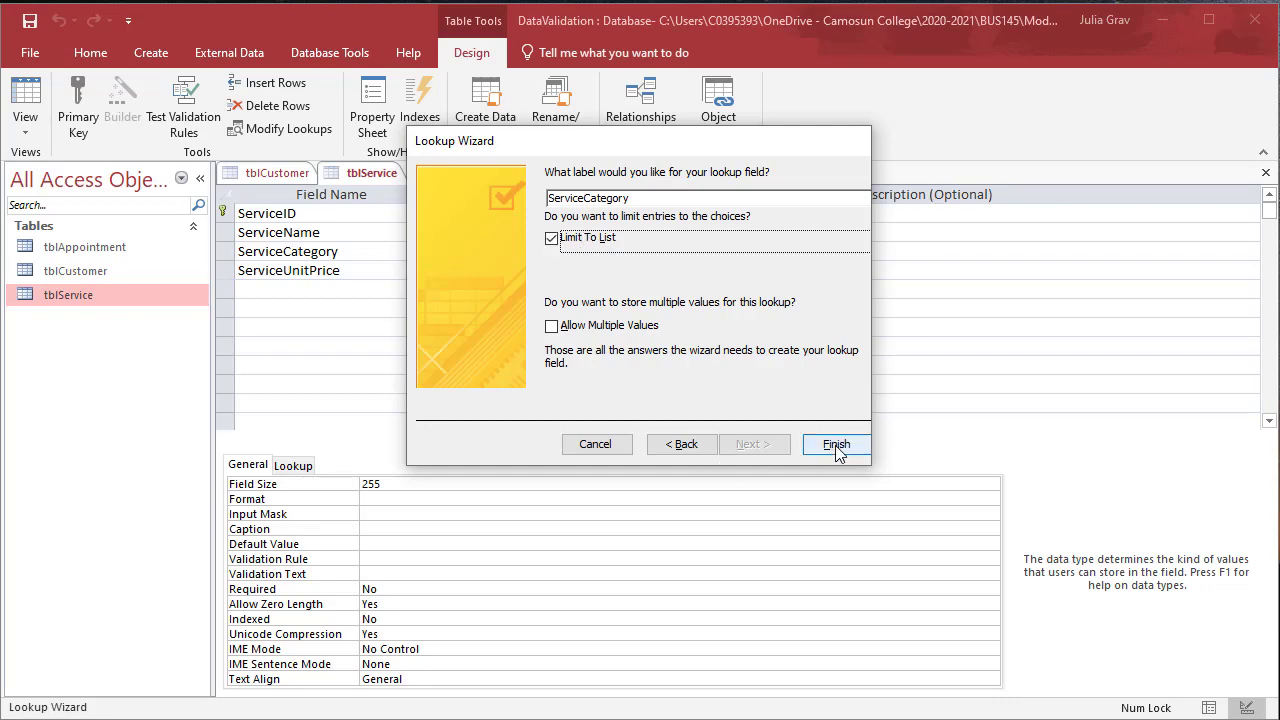
click(835, 444)
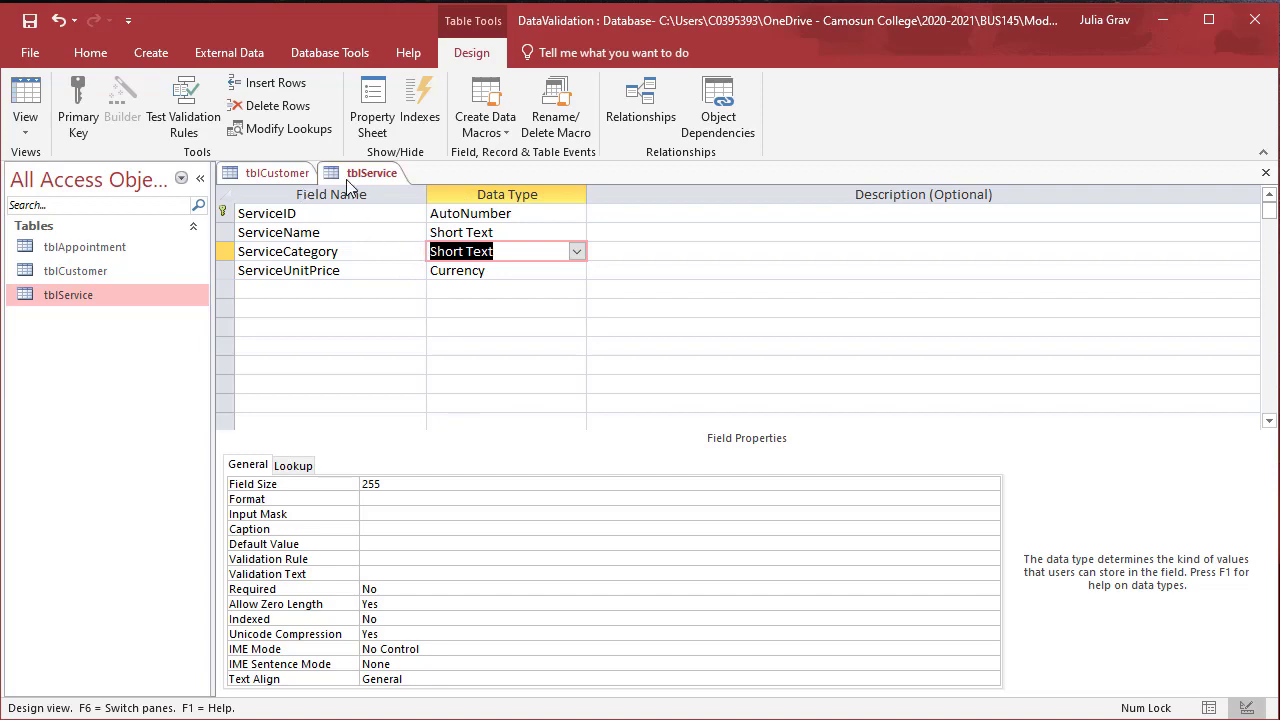
Save tblService, assign services categories from the ServiceCategory lookup, and close all tables
click(25, 100)
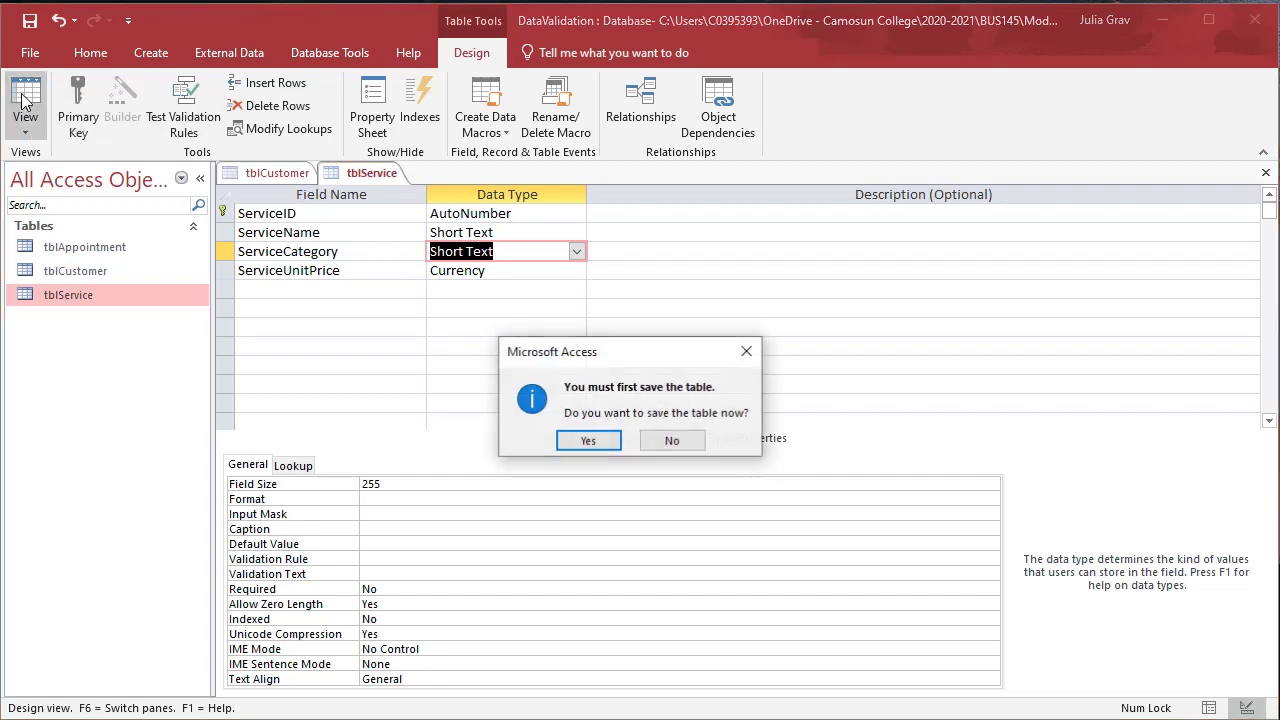
click(588, 440)
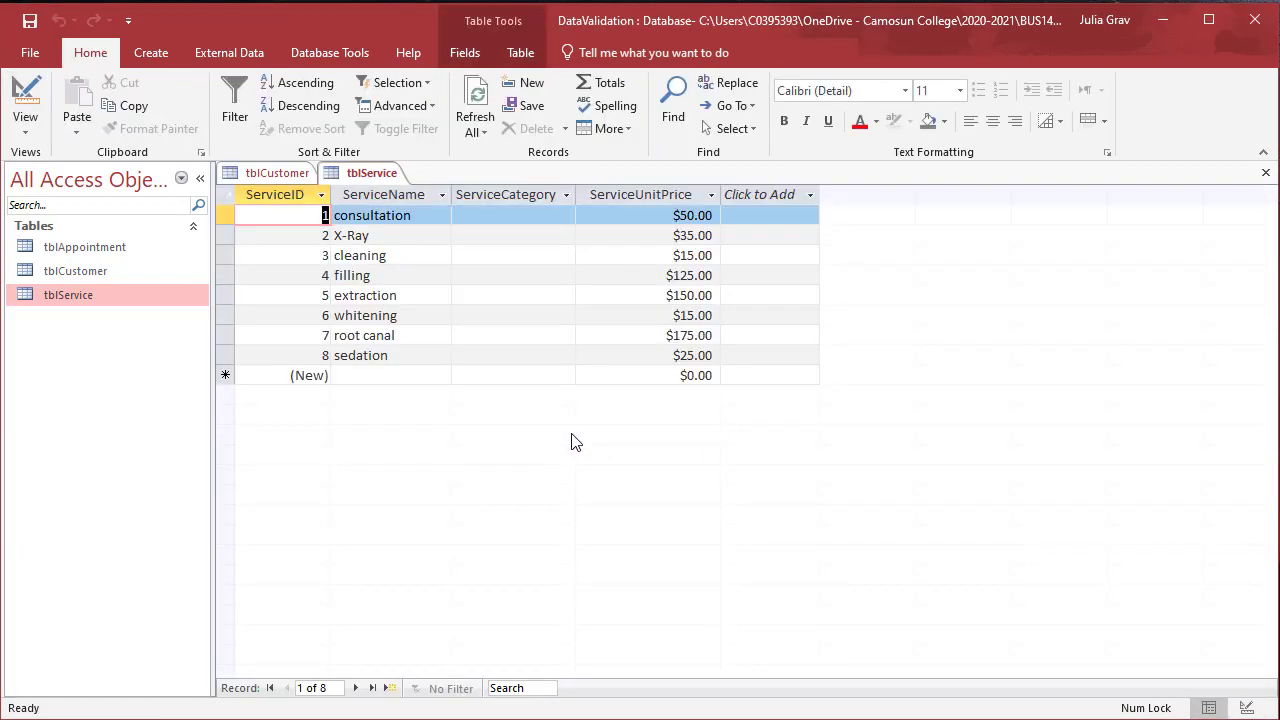
click(565, 255)
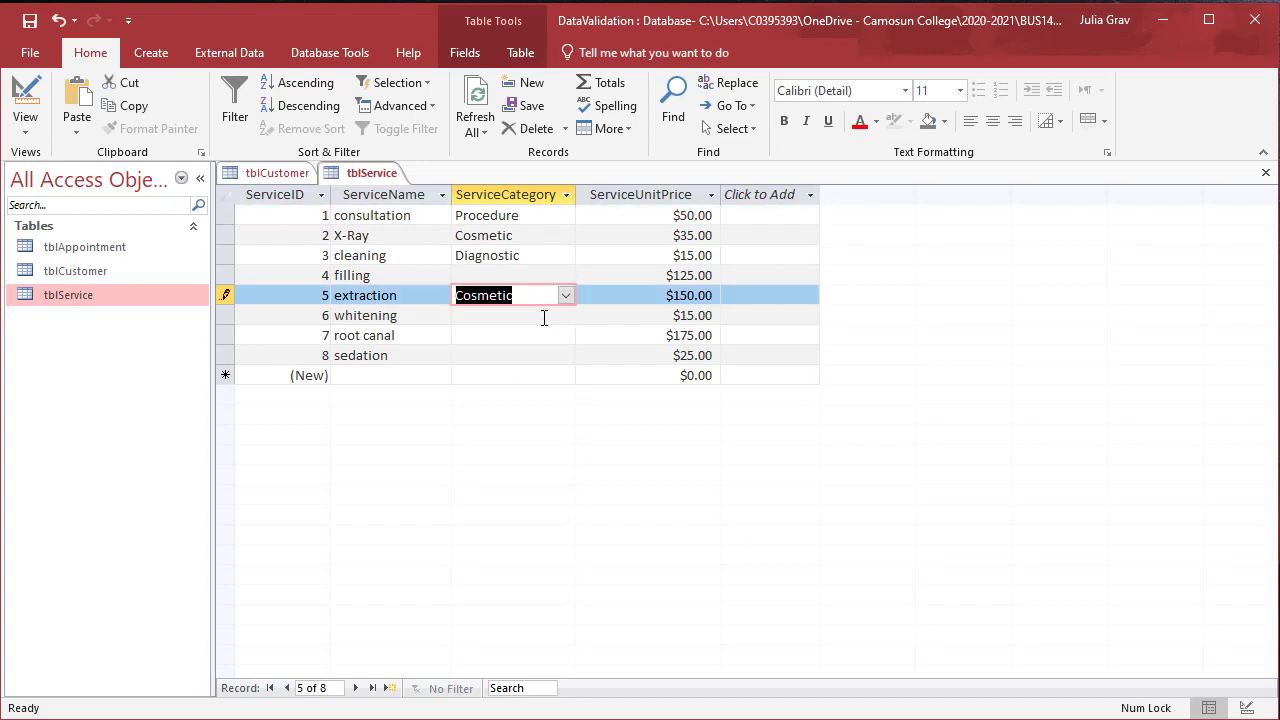
right_click(372, 172)
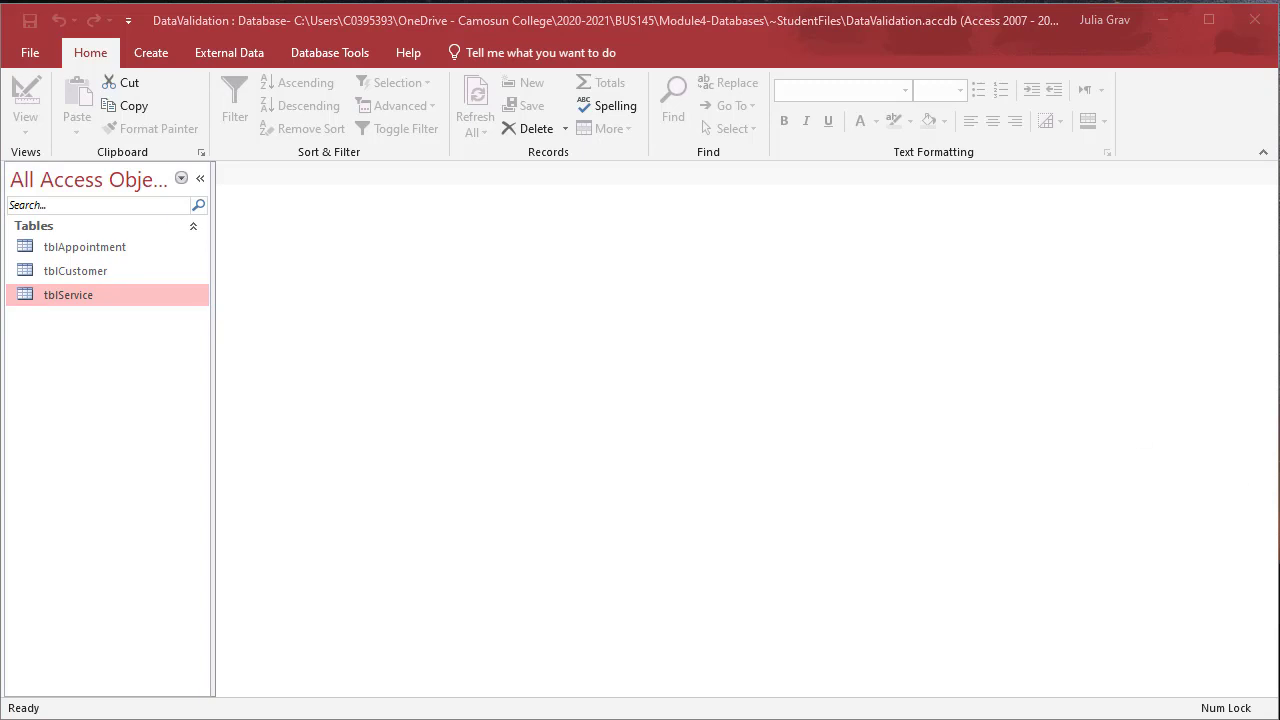
Open the Relationships window and add tblCustomer, tblAppointment and tblService
click(229, 52)
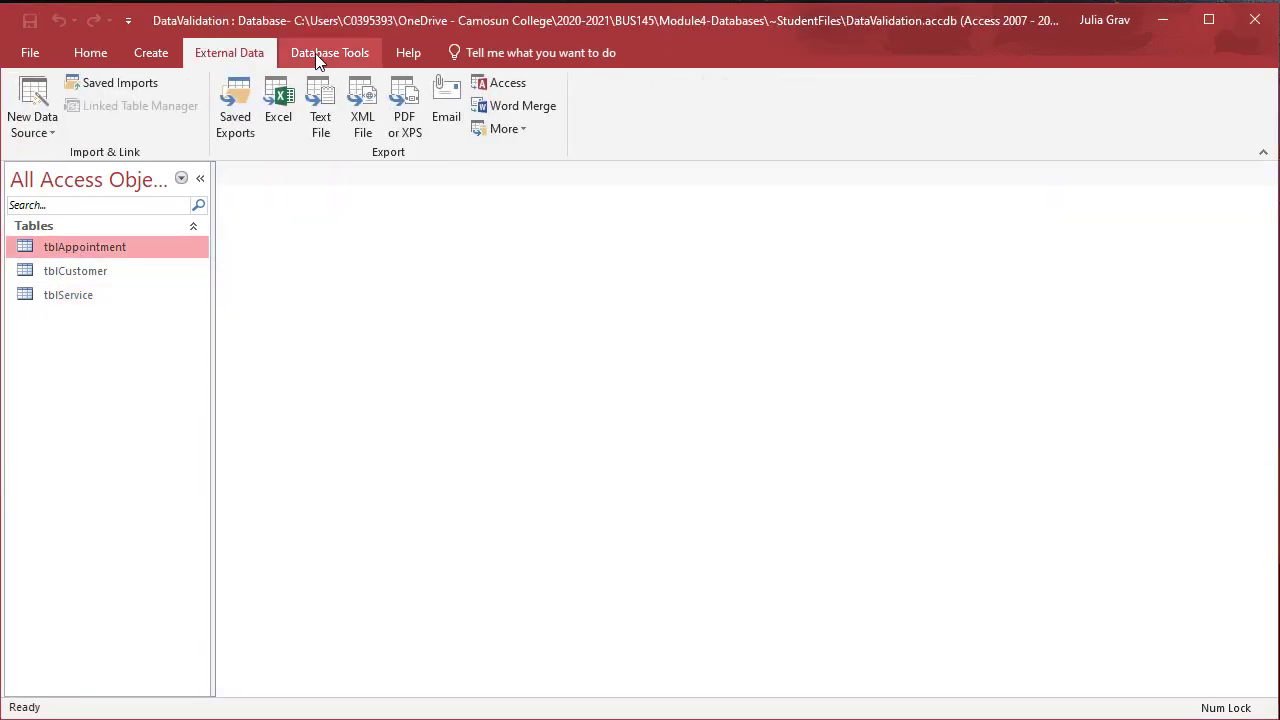
click(329, 52)
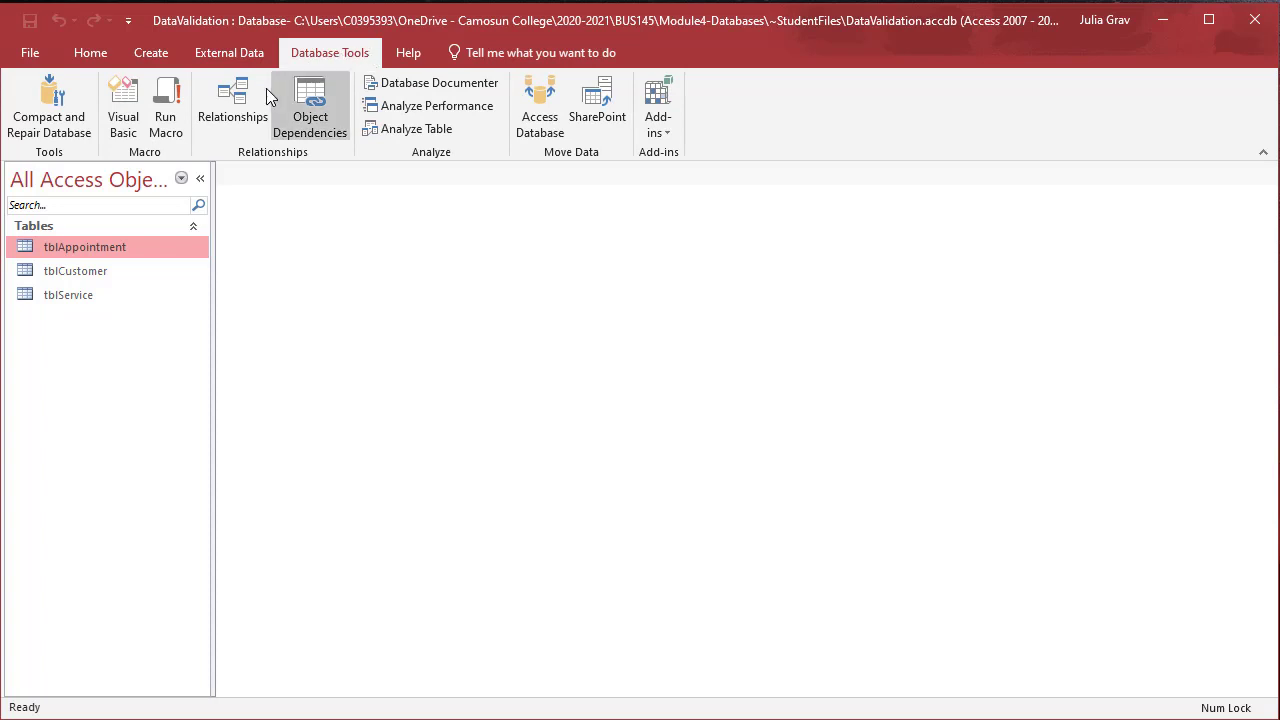
click(232, 105)
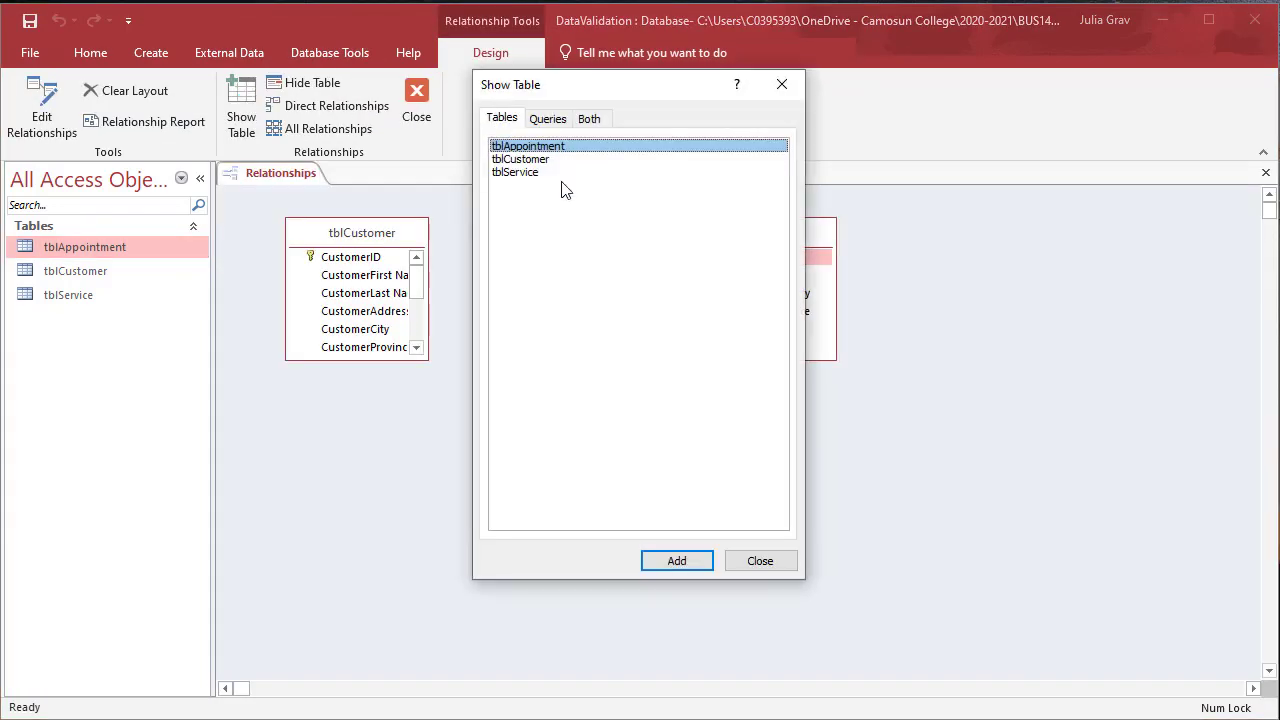
click(677, 560)
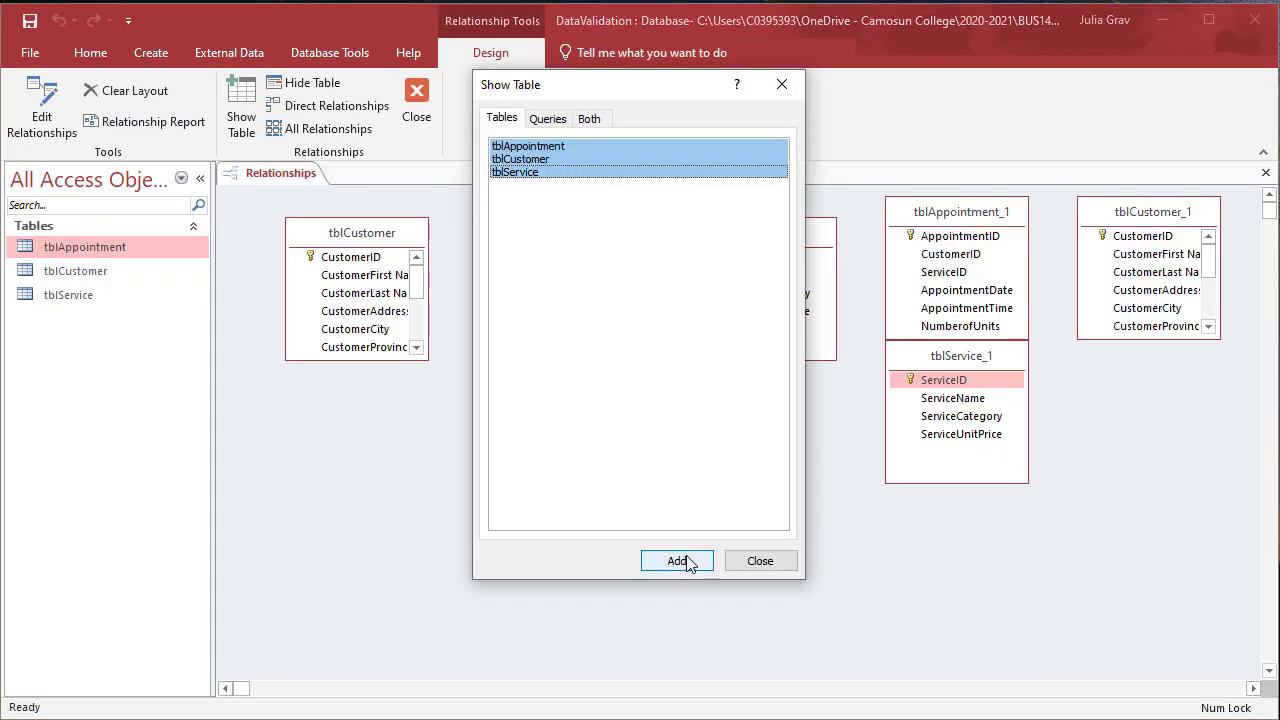
click(677, 560)
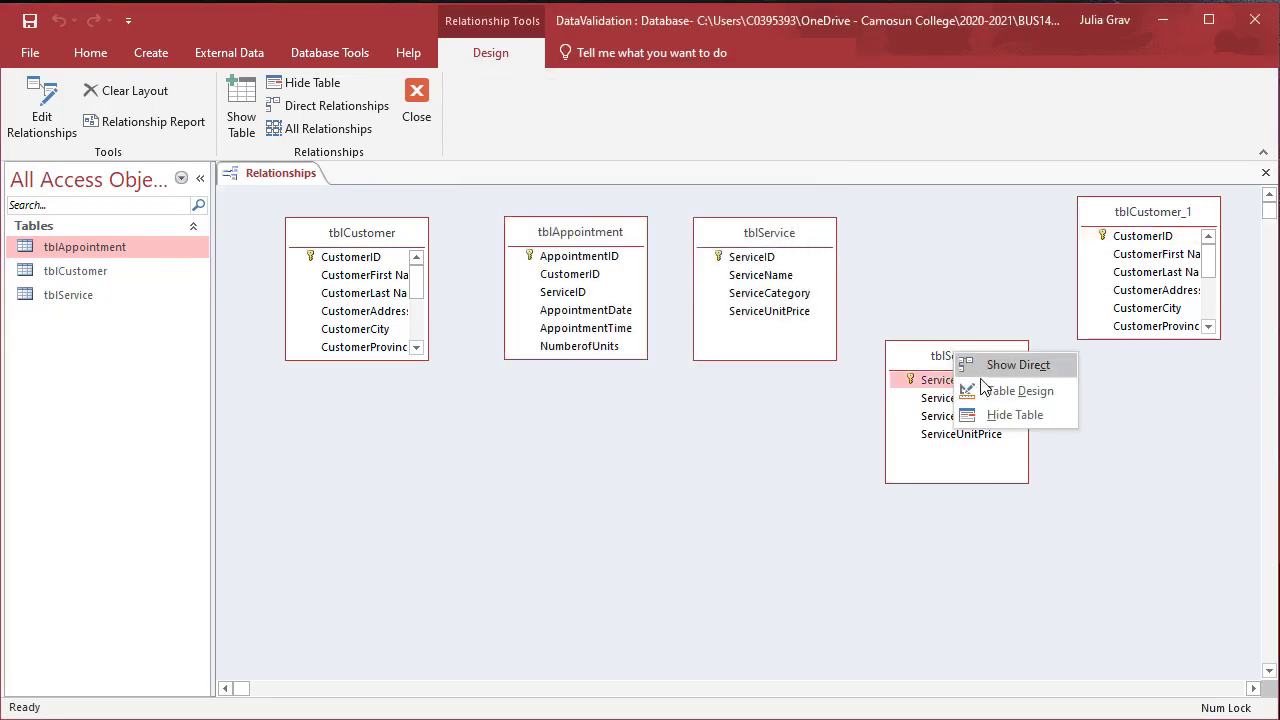
Hide the duplicate tblService copy and dismiss Edit Relationships without changes
click(1014, 414)
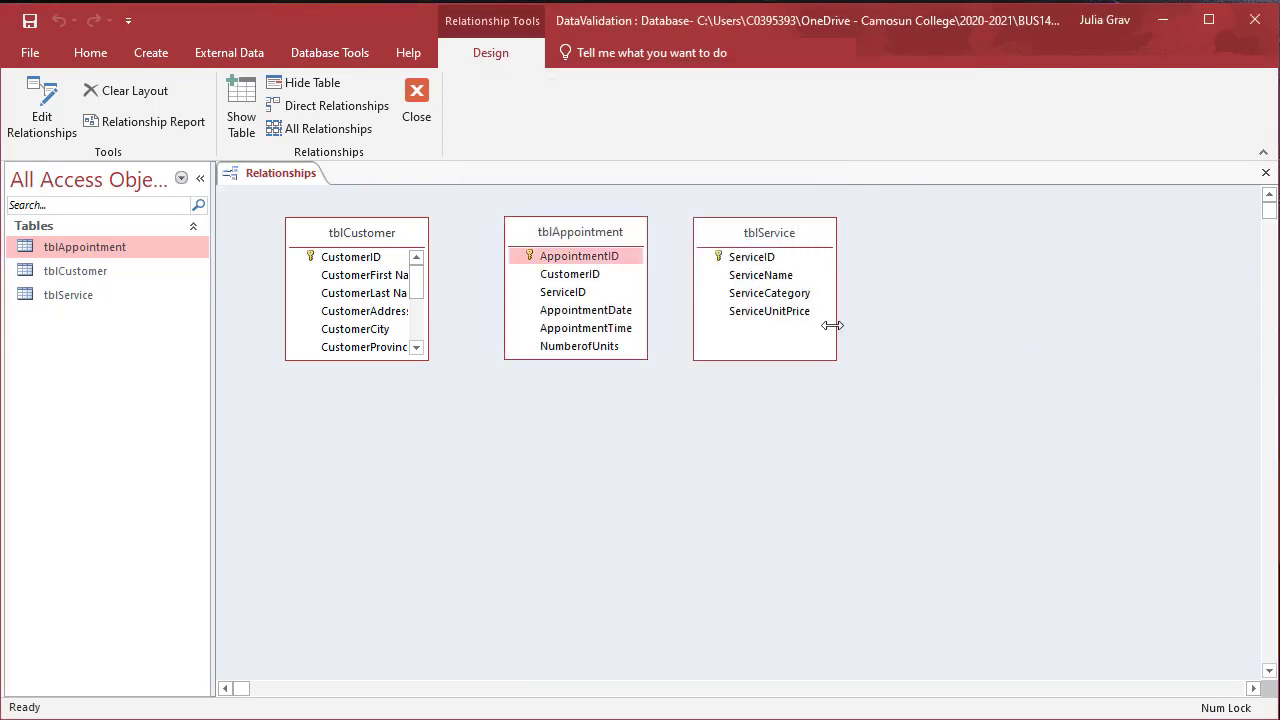
click(41, 110)
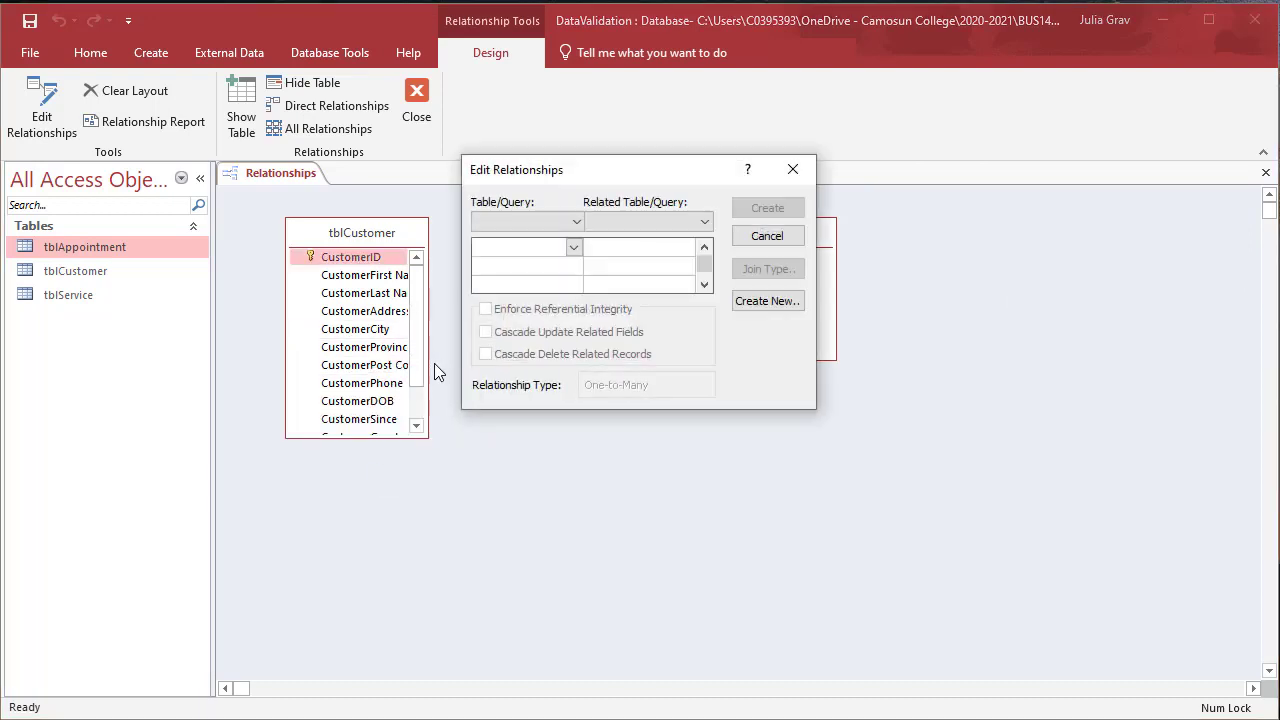
click(767, 235)
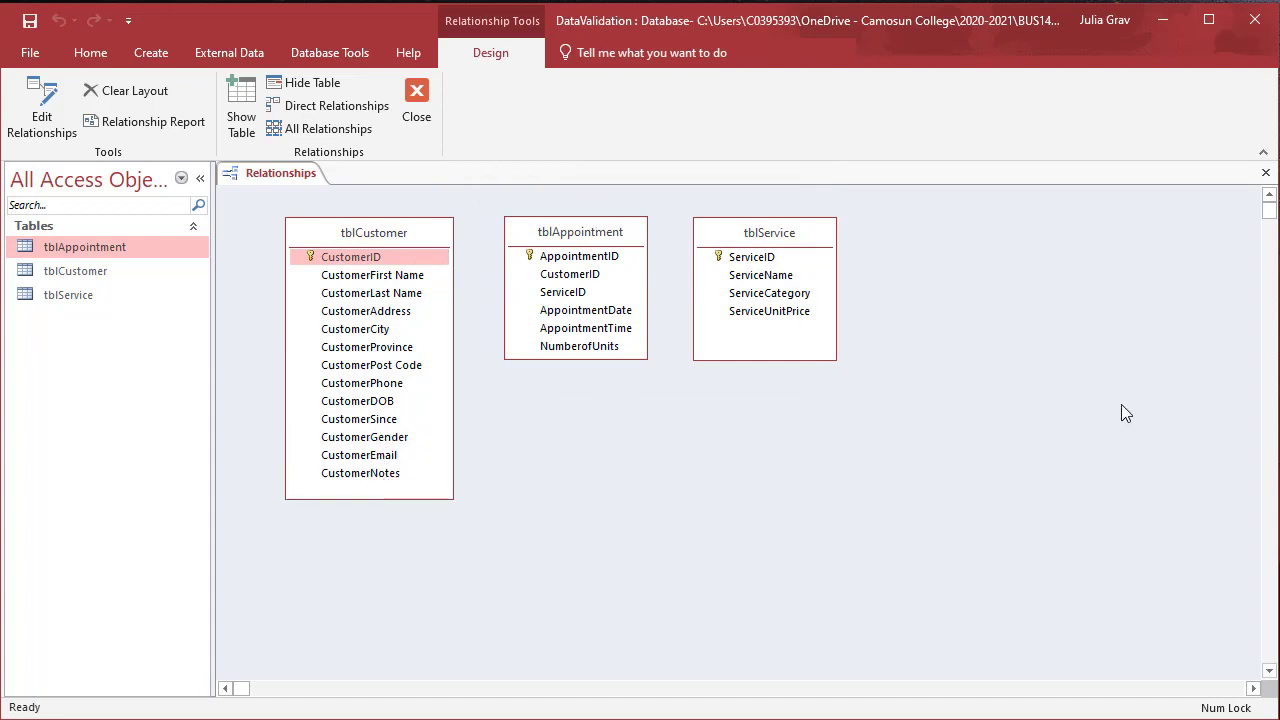
mouse_move(1118, 406)
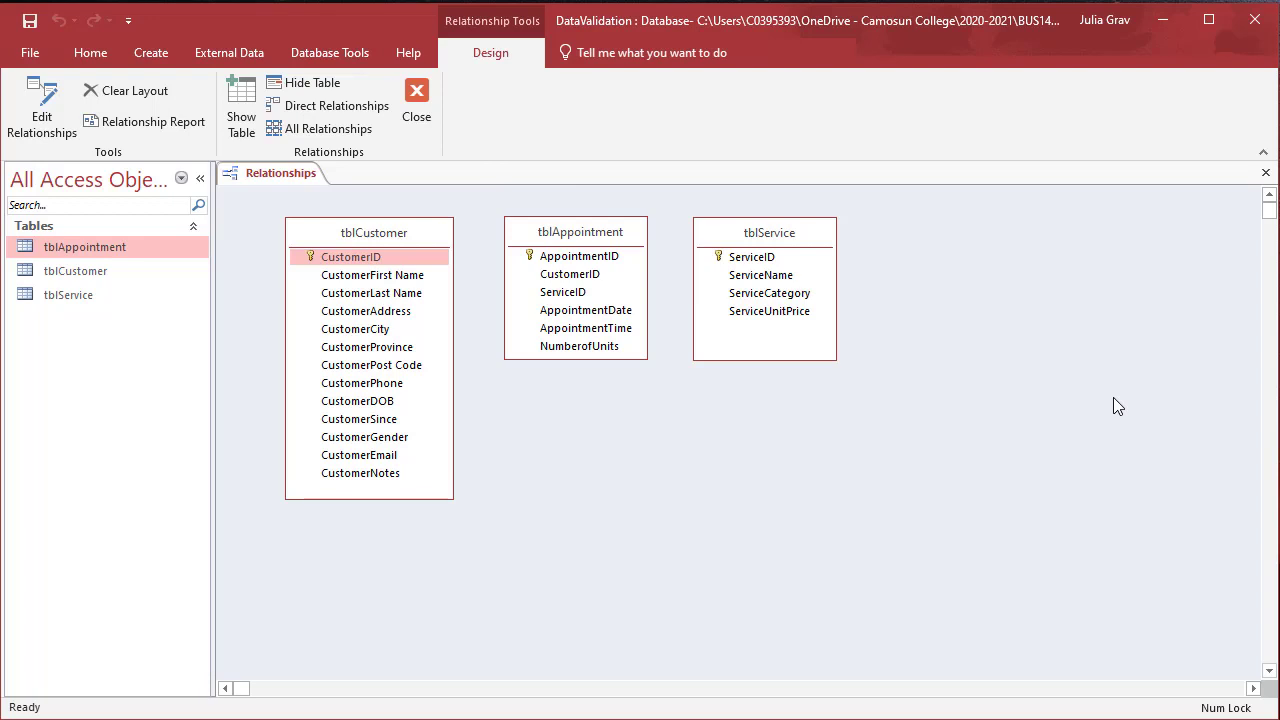
mouse_move(155, 245)
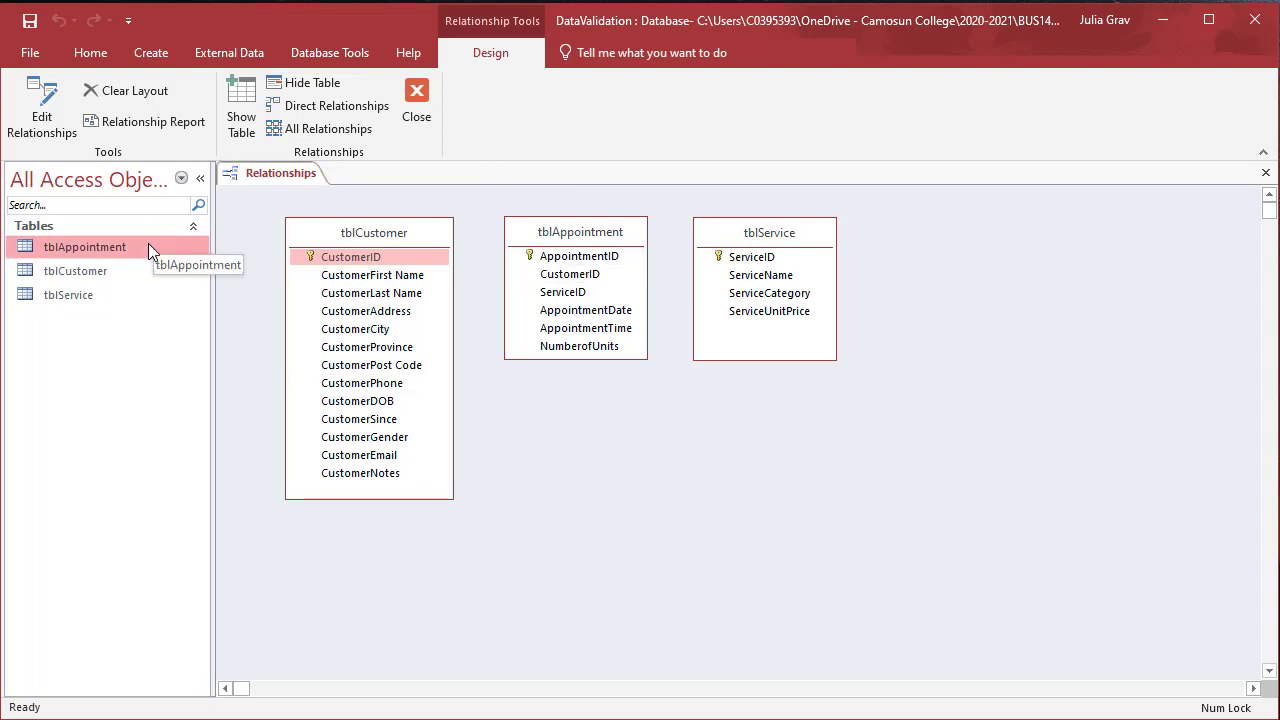
click(416, 100)
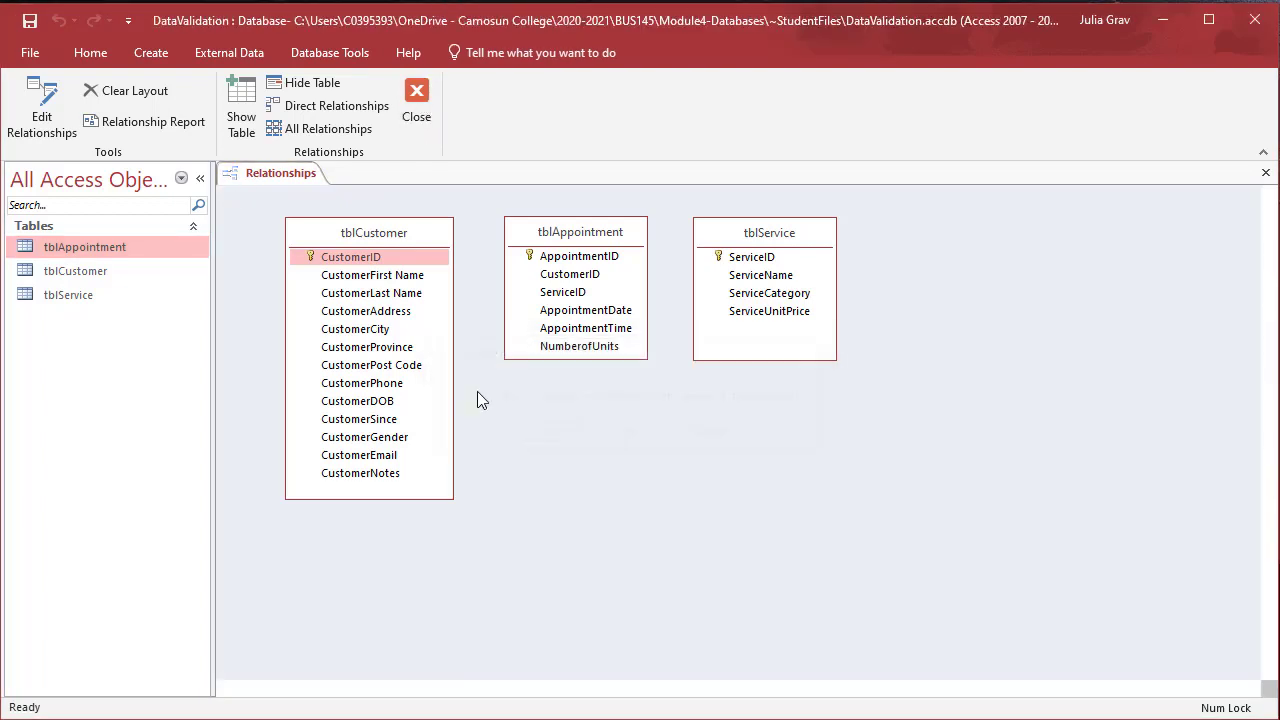
Open tblAppointment in Design View and drop down CustomerID's Data Type list
right_click(85, 246)
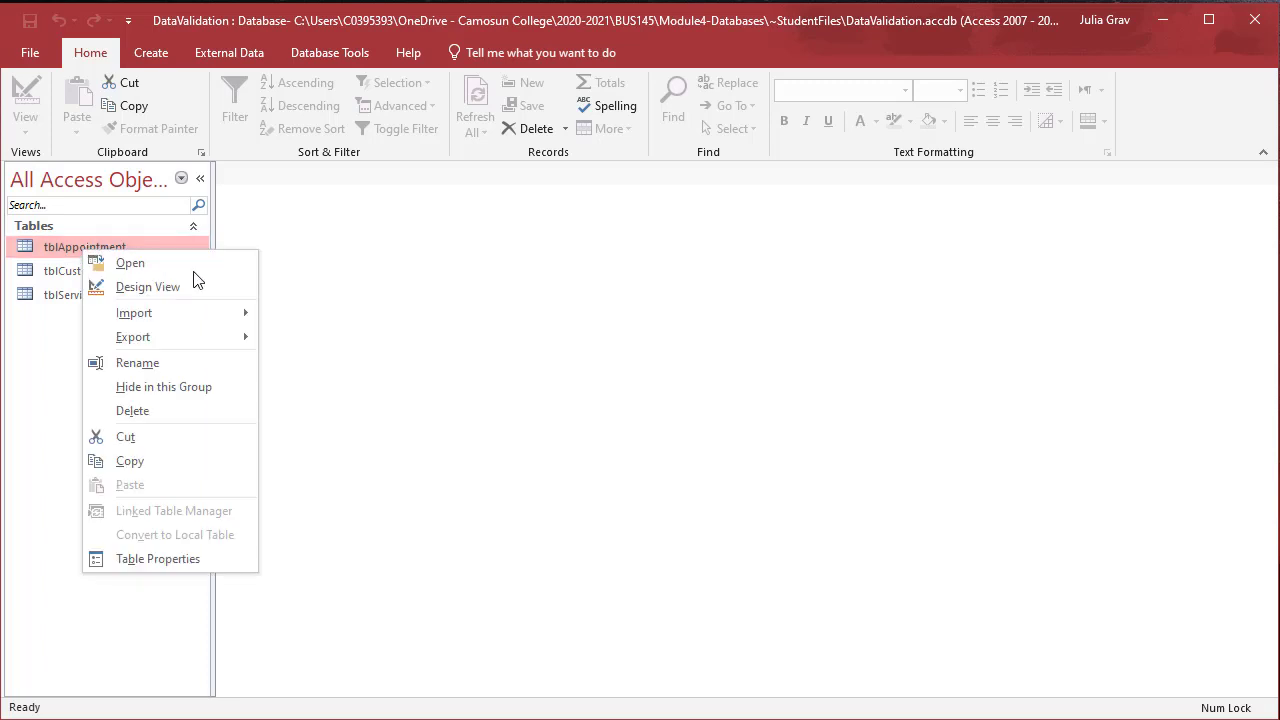
click(147, 287)
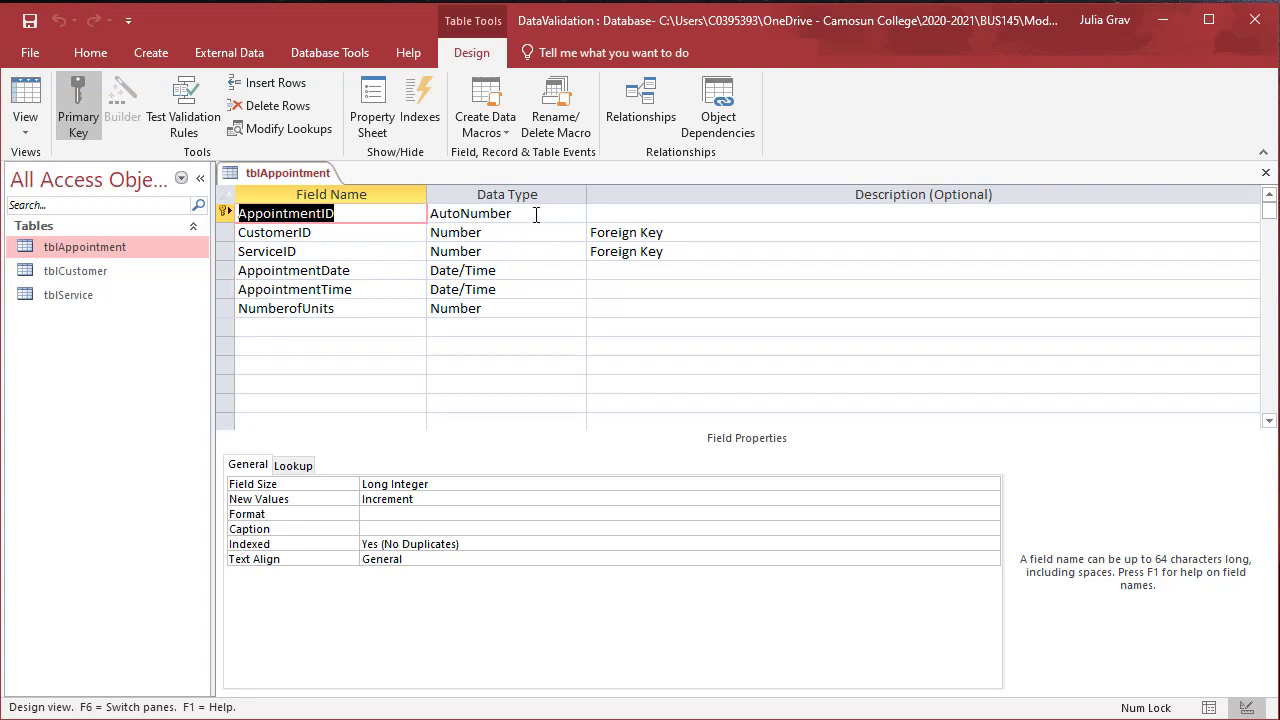
click(505, 232)
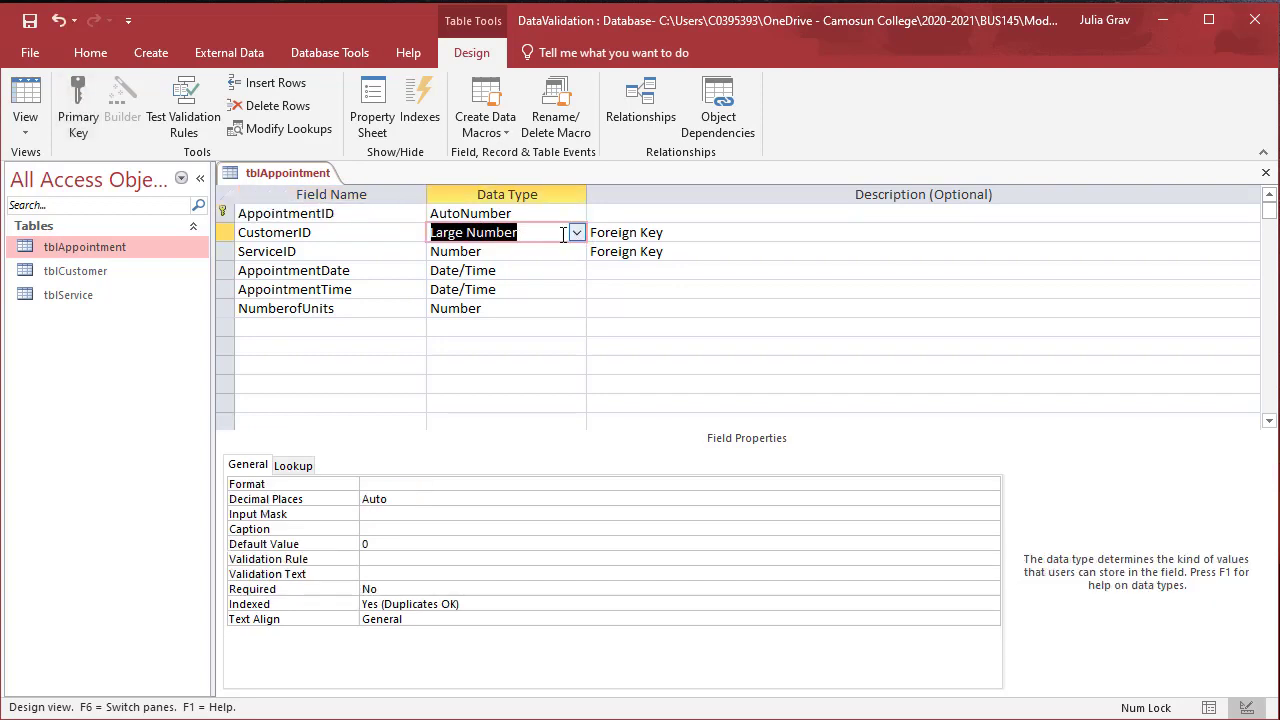
click(576, 232)
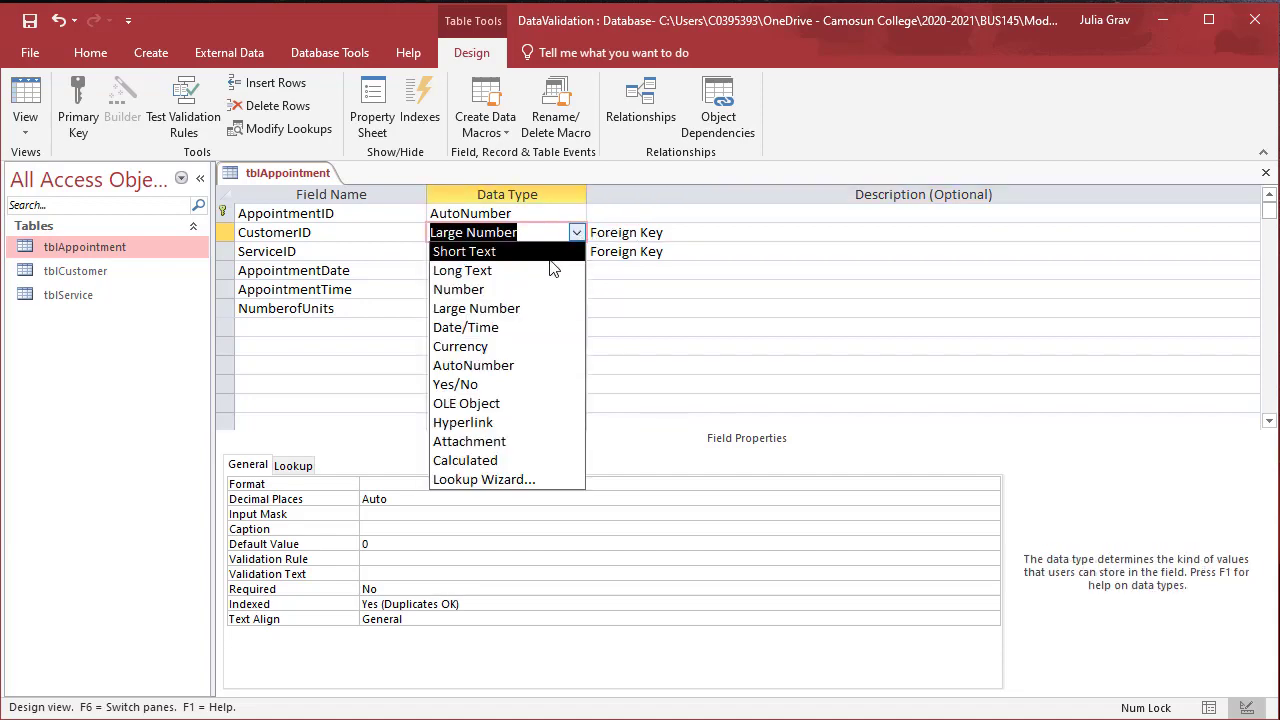
mouse_move(528, 485)
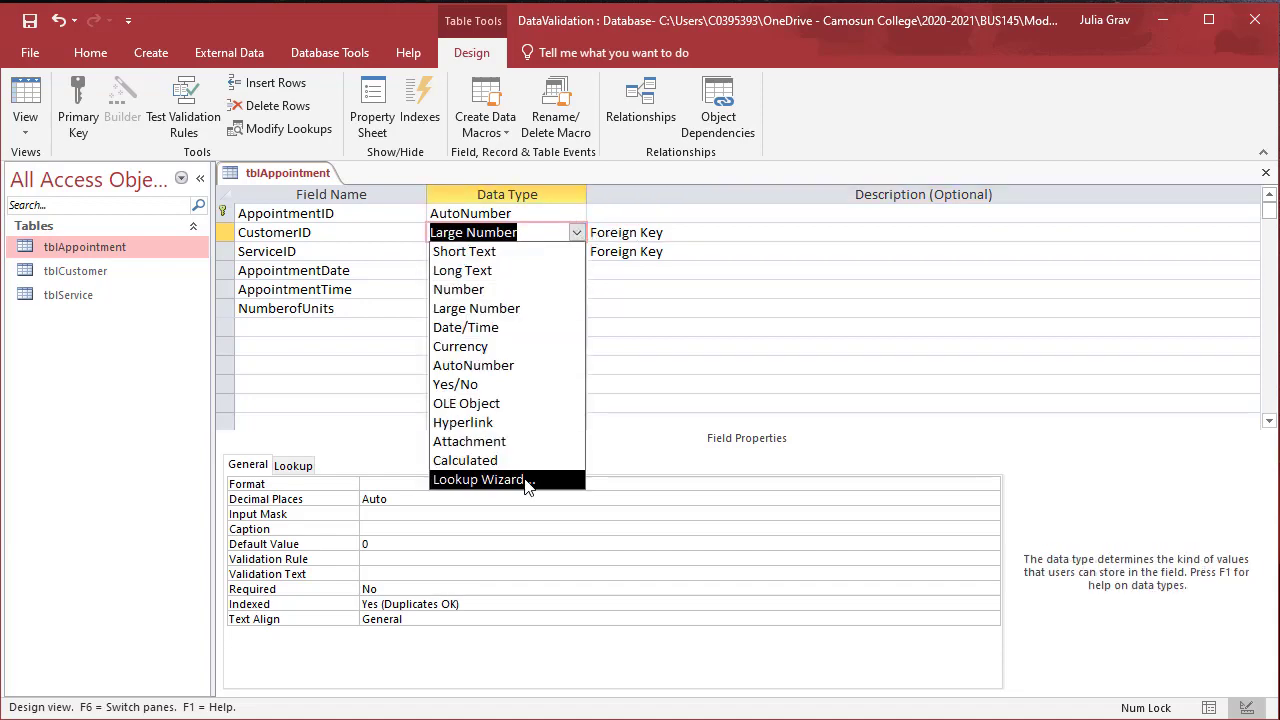
Run the Lookup Wizard on CustomerID from tblCustomer with first and last name columns
click(478, 479)
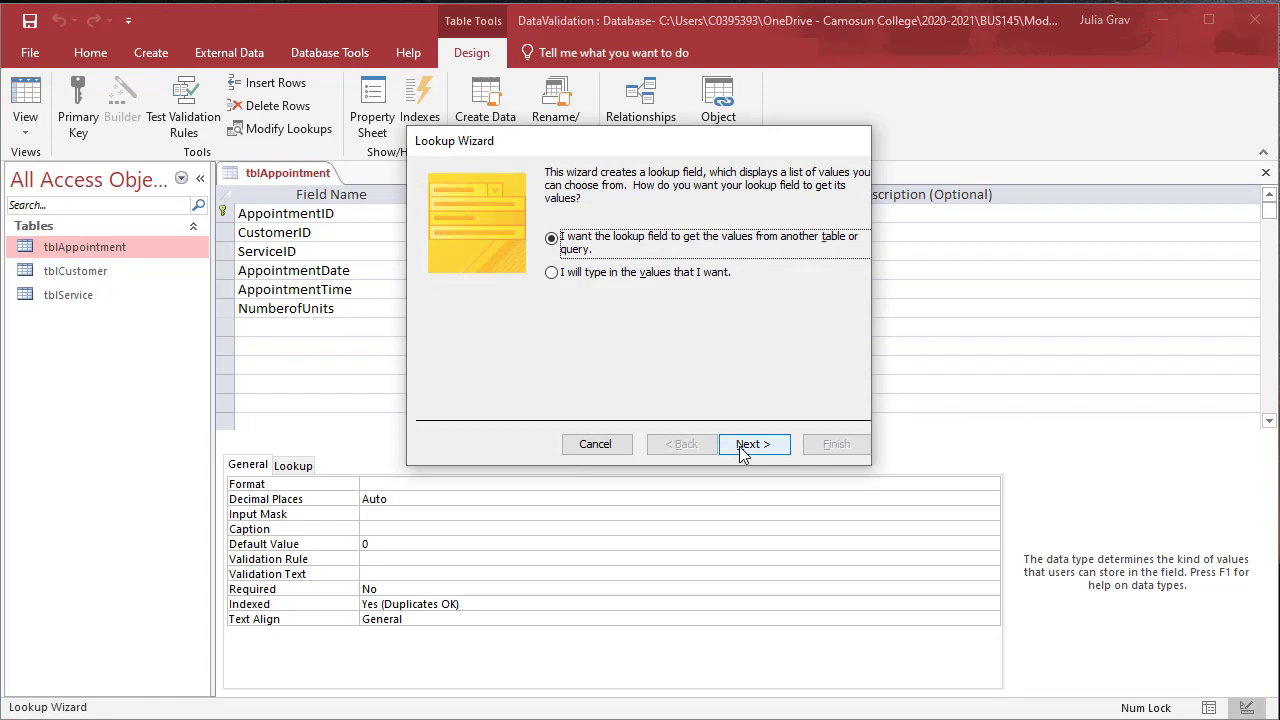
click(753, 444)
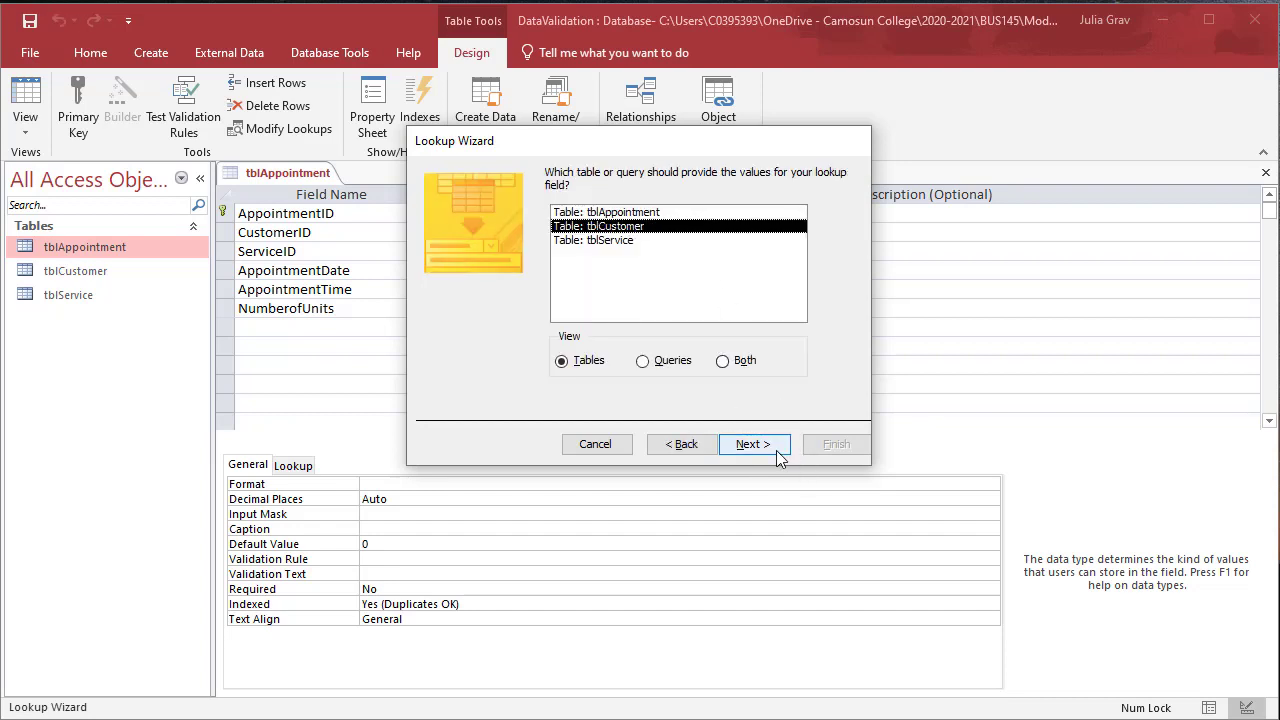
click(753, 444)
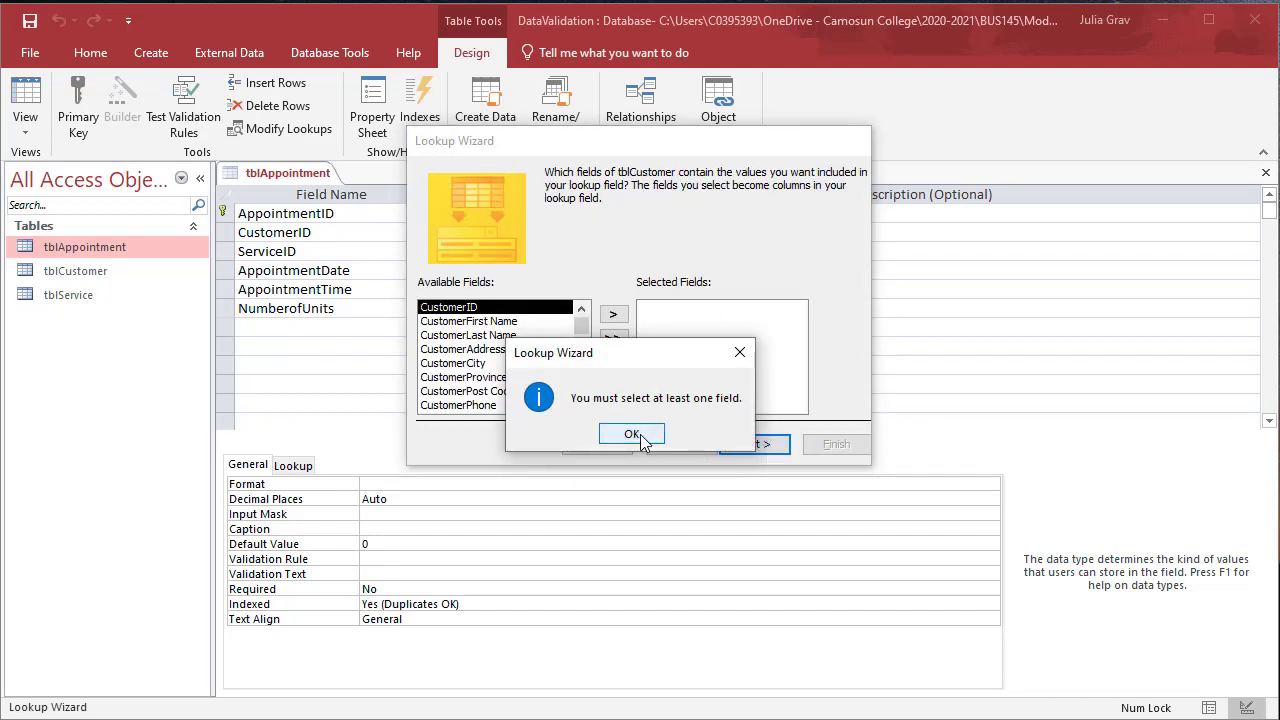
click(631, 433)
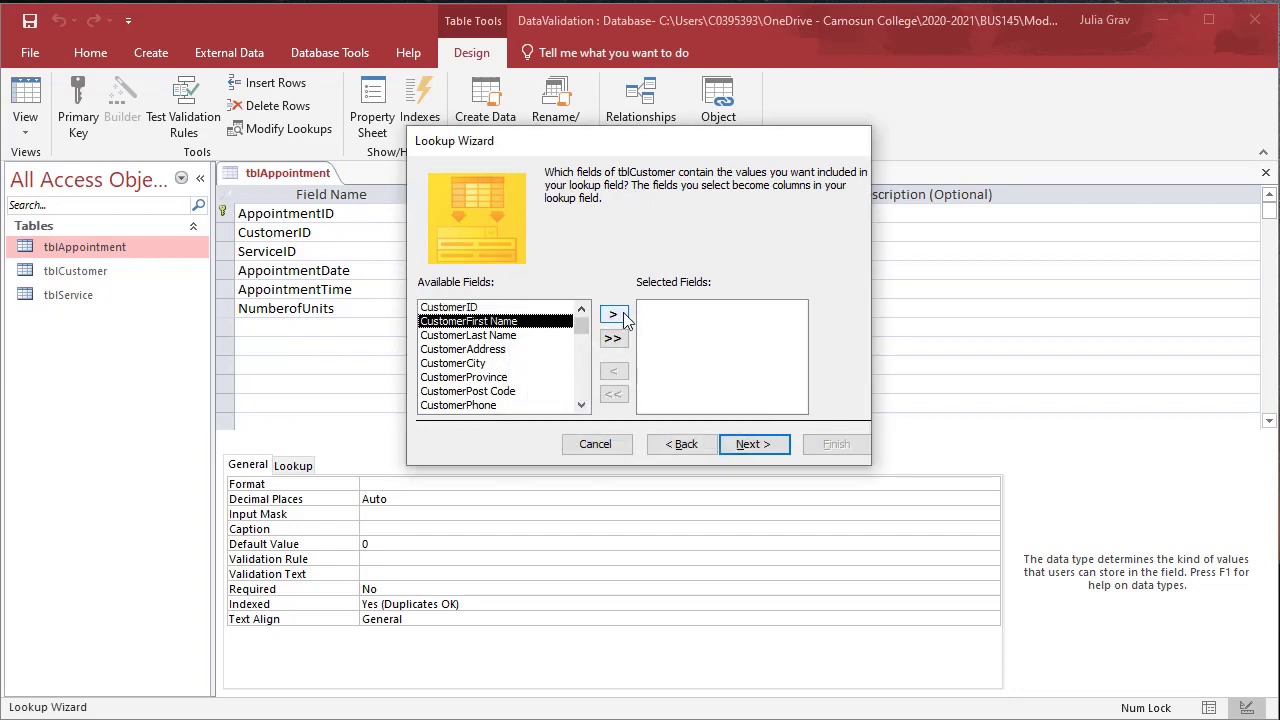
click(613, 313)
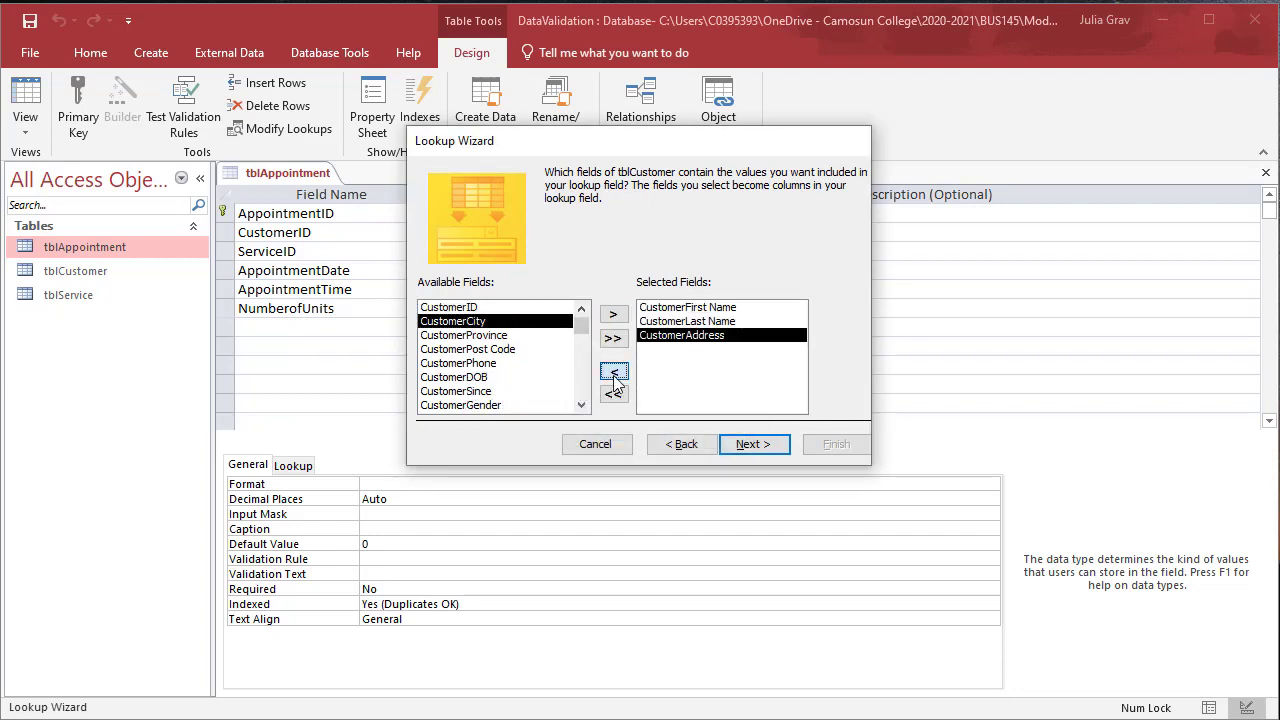
click(613, 371)
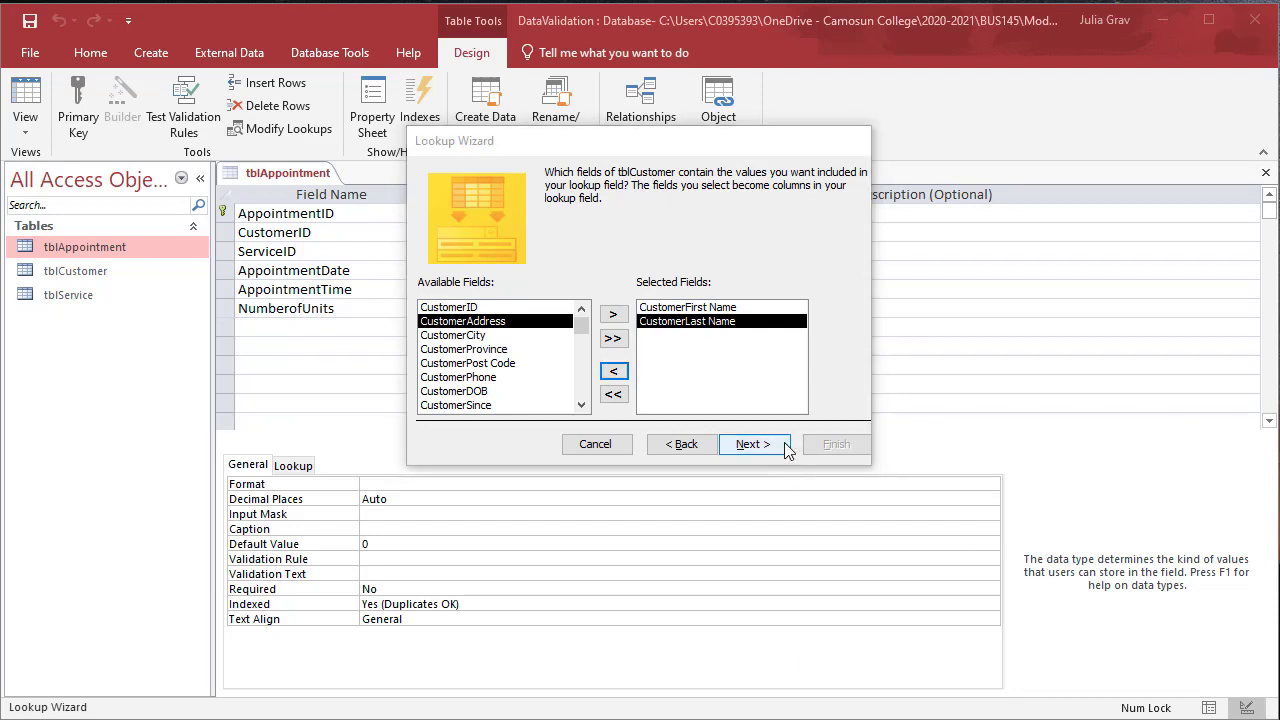
click(753, 444)
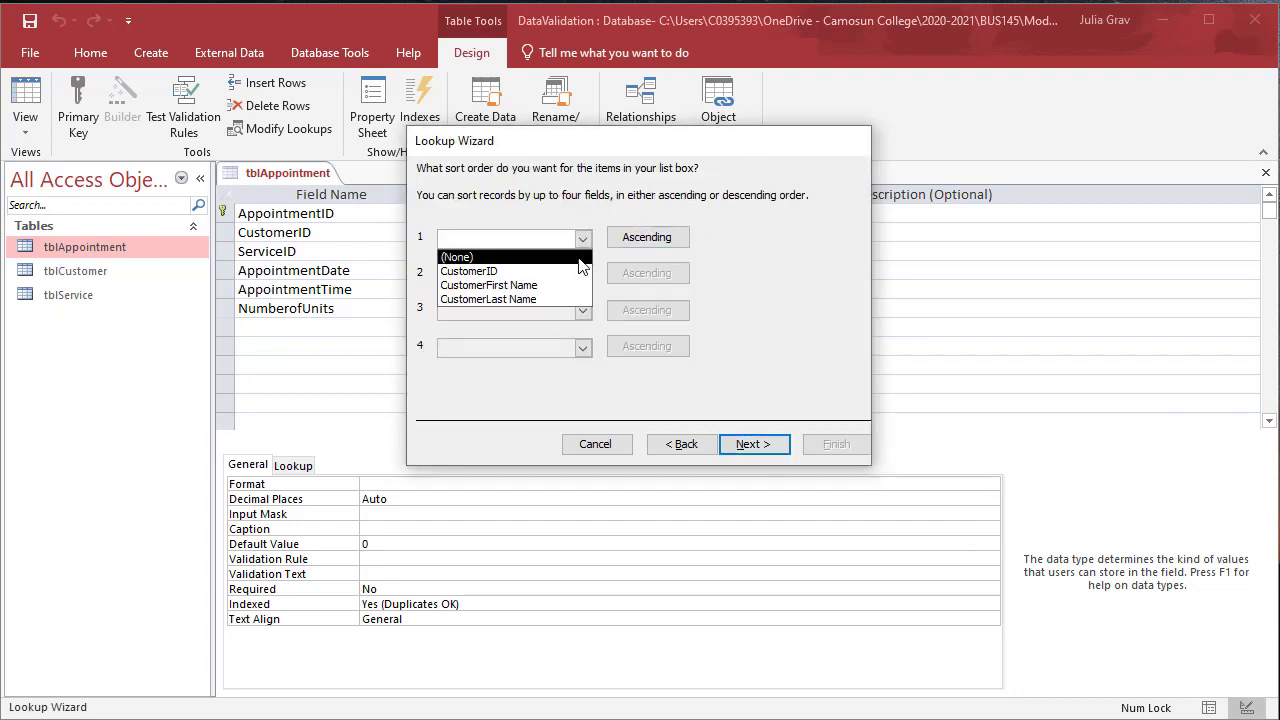
Sort by last then first name, enable cascade-delete data integrity, finish and save
click(488, 299)
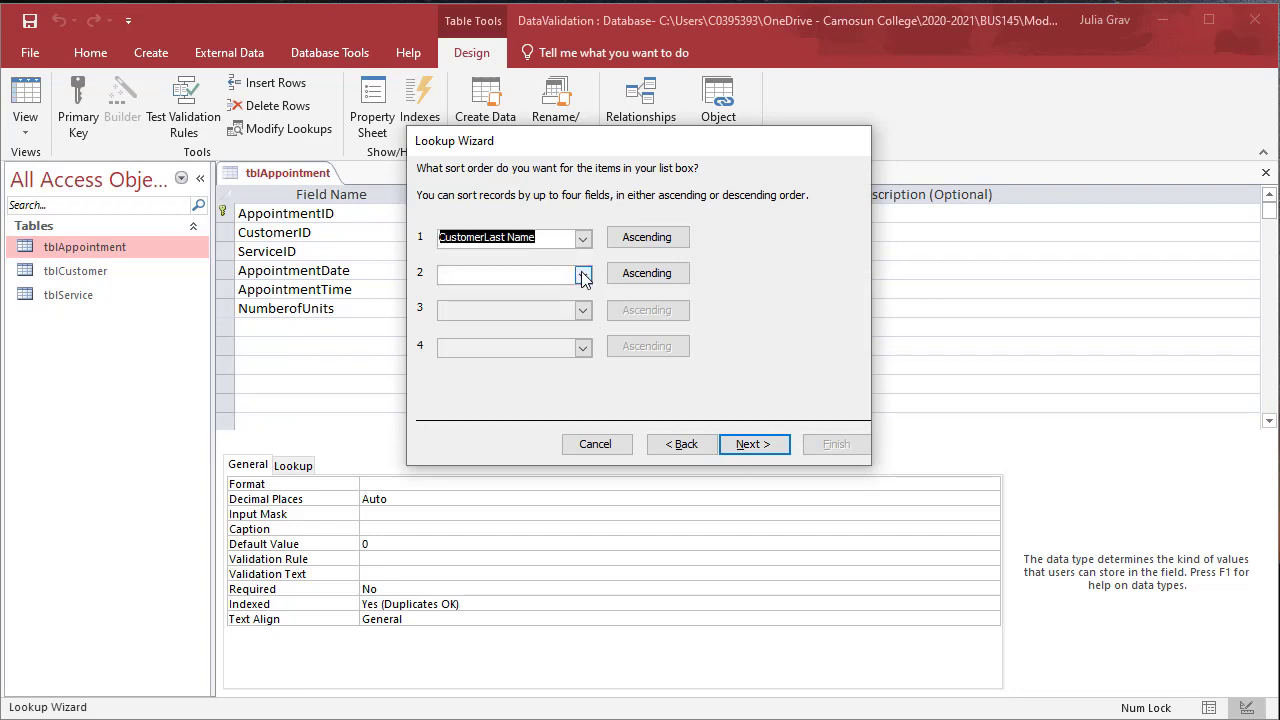
click(584, 273)
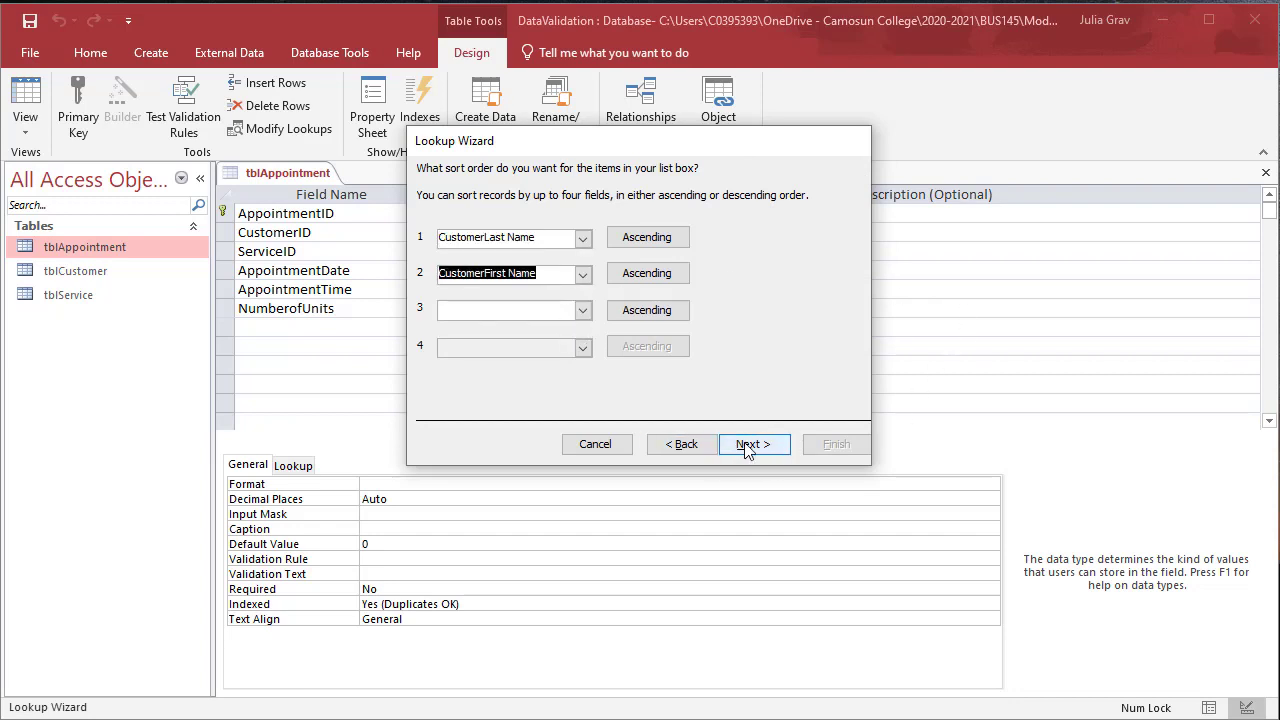
click(753, 444)
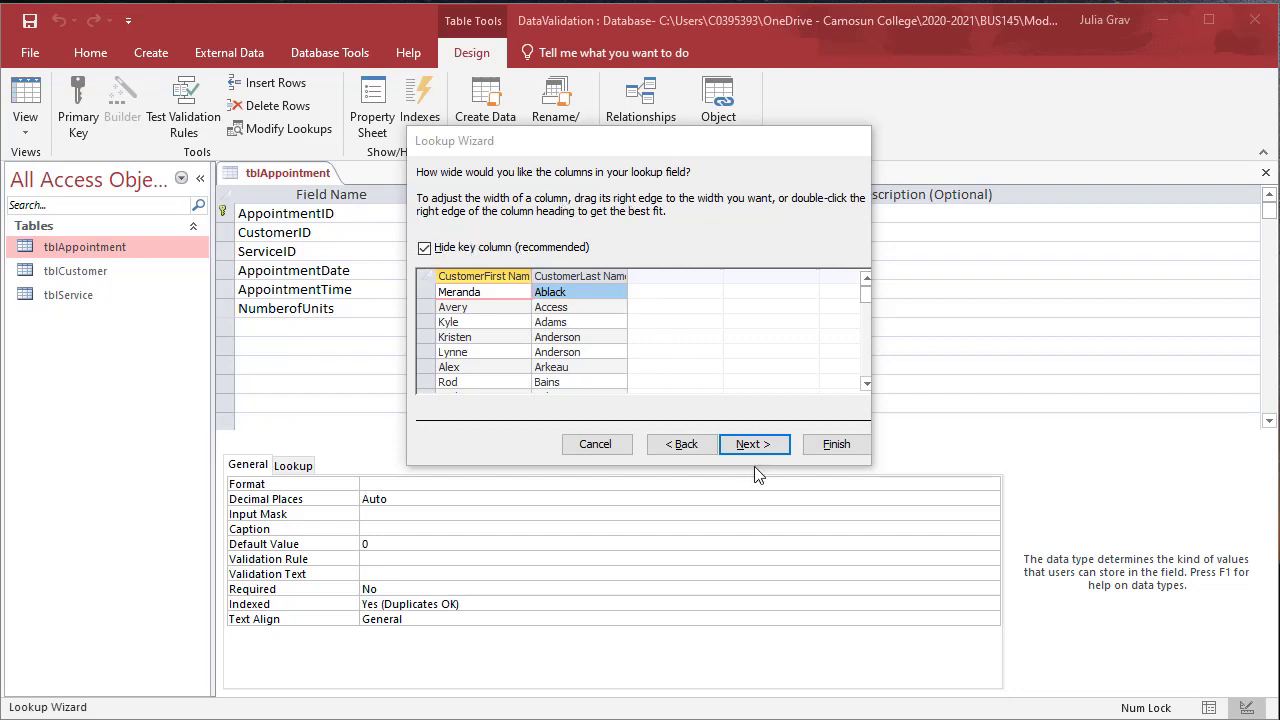
click(753, 444)
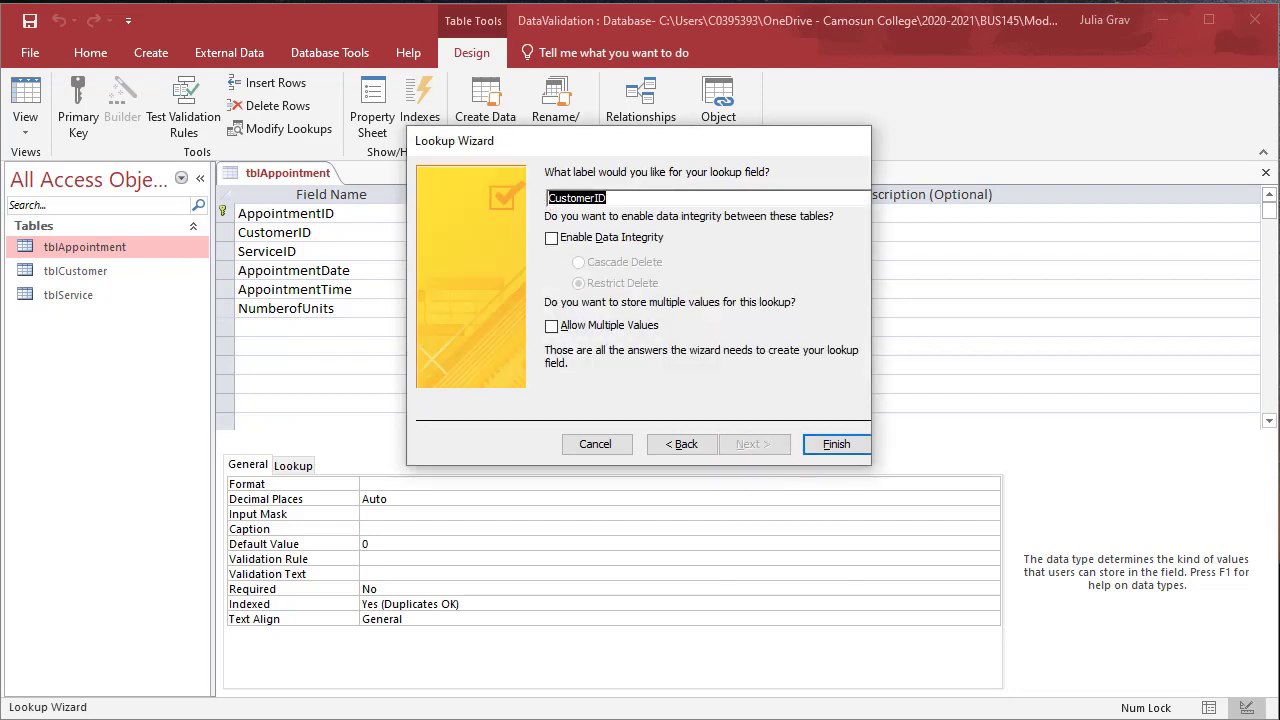
click(550, 237)
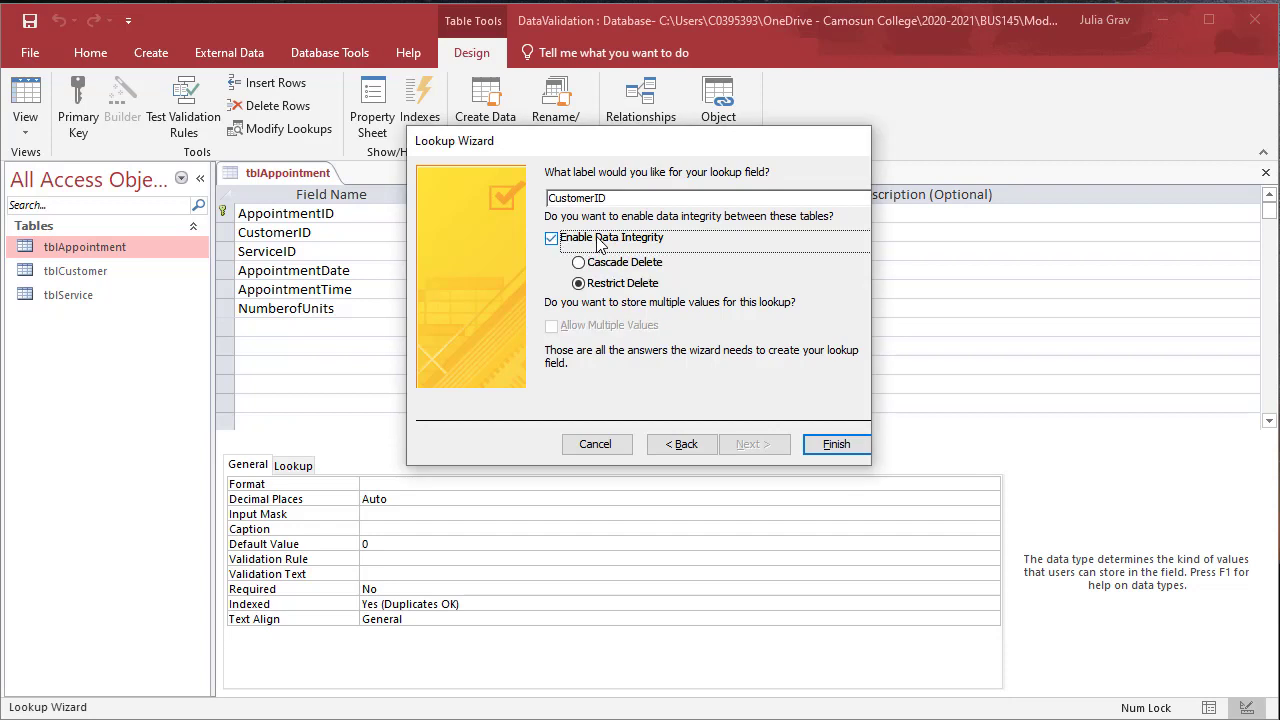
click(578, 262)
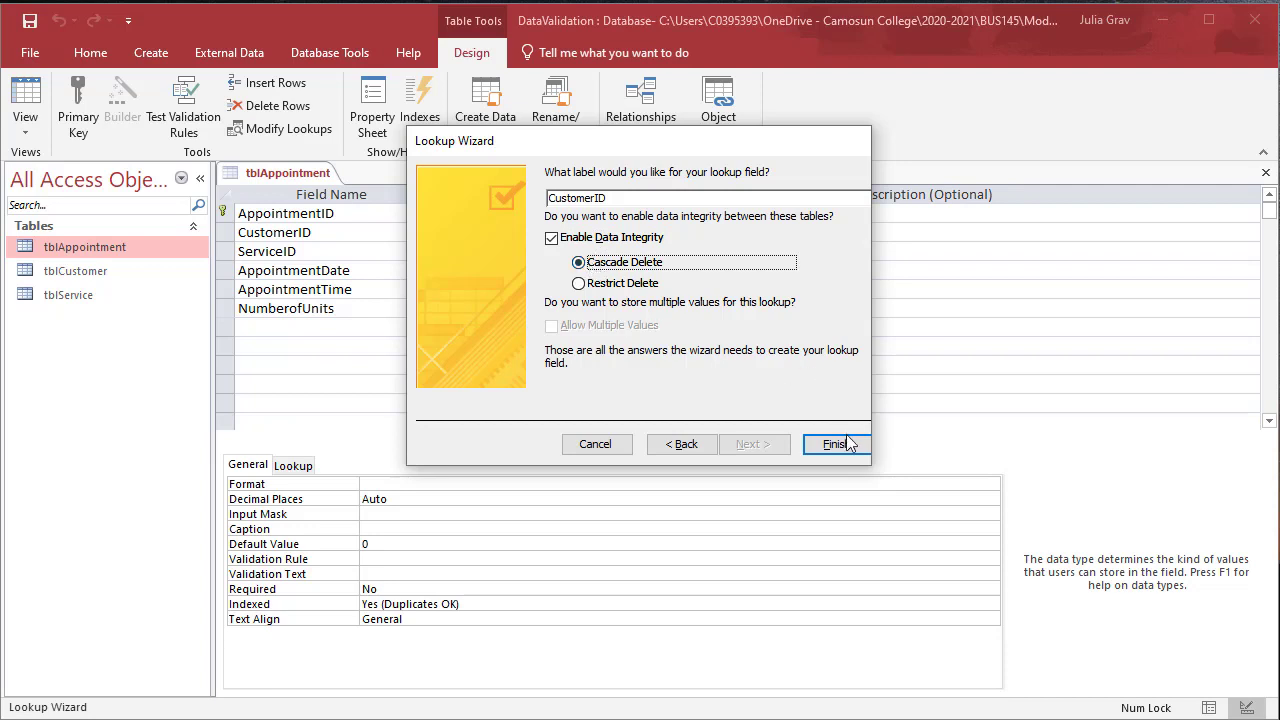
click(834, 443)
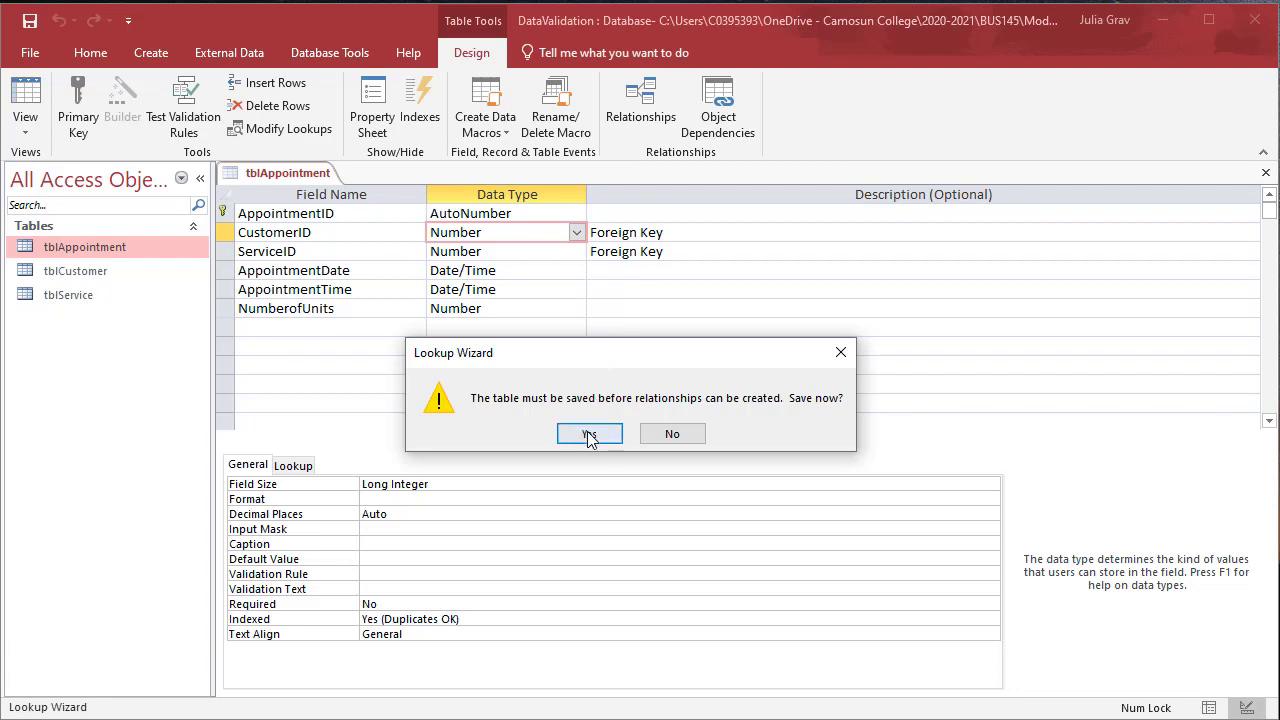
click(589, 433)
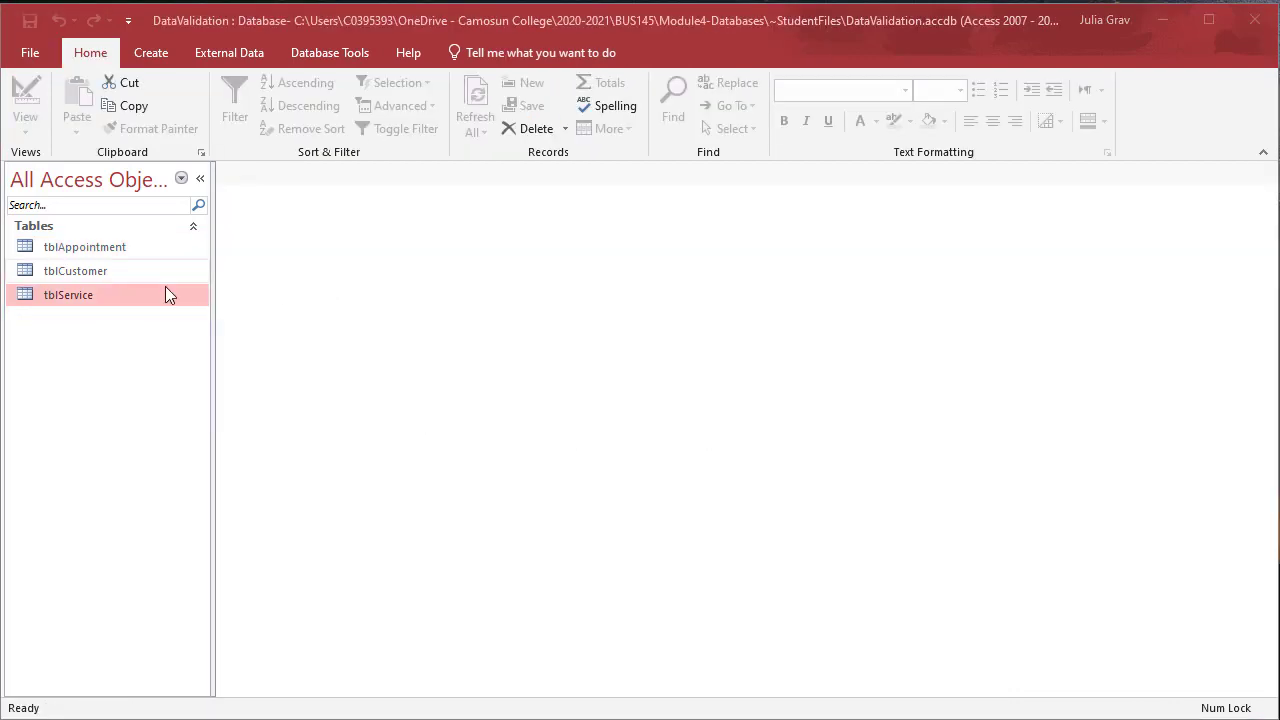
Reopen tblAppointment and make ServiceID a lookup of tblService's ServiceName
double_click(85, 247)
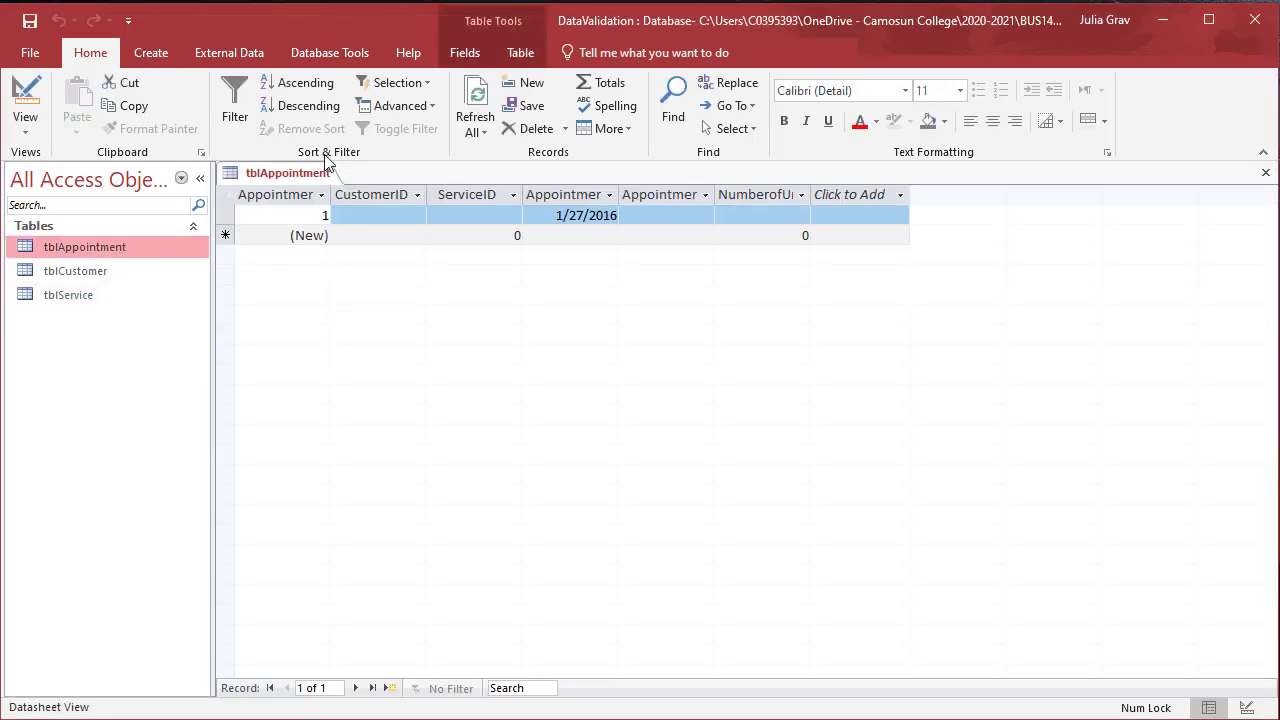
click(280, 215)
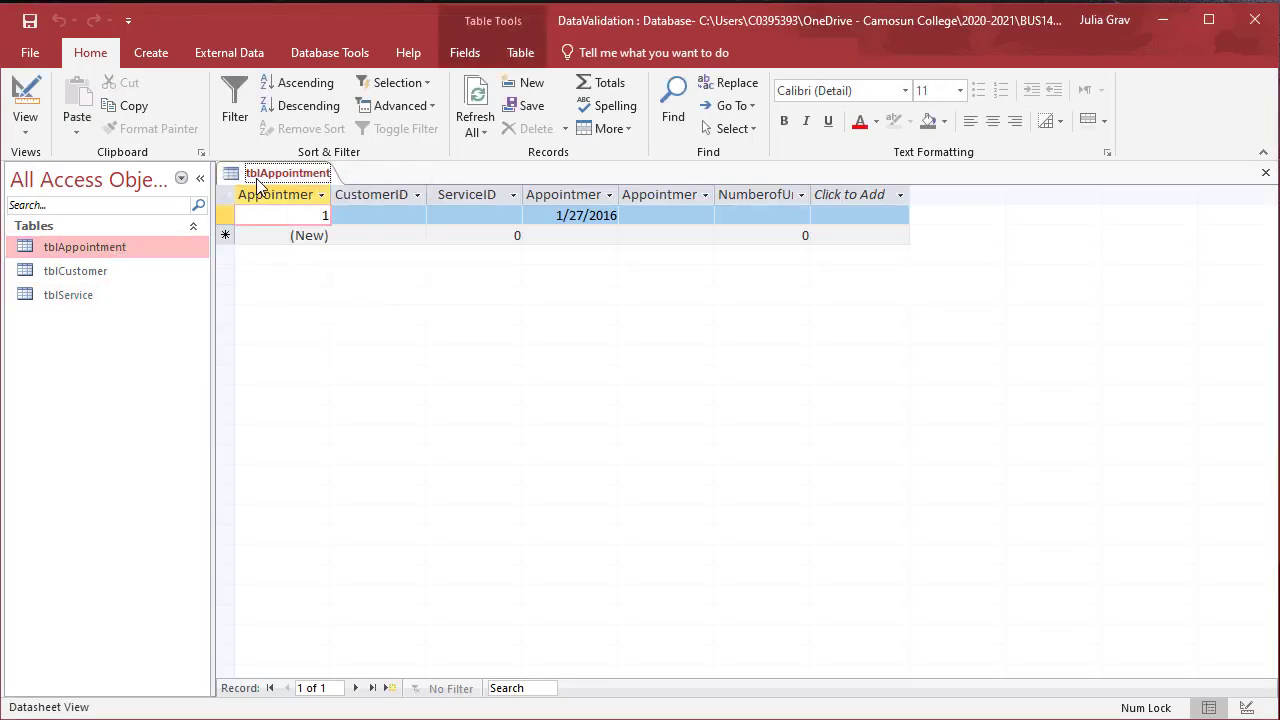
click(25, 100)
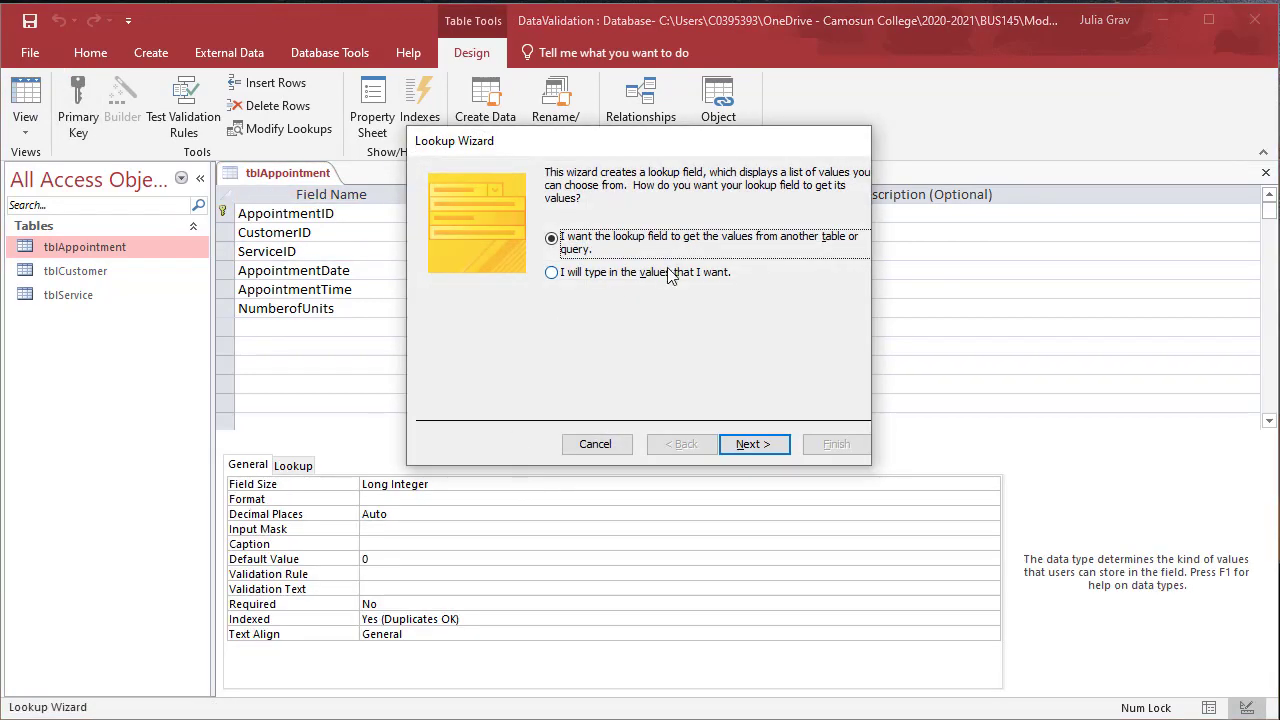
click(753, 444)
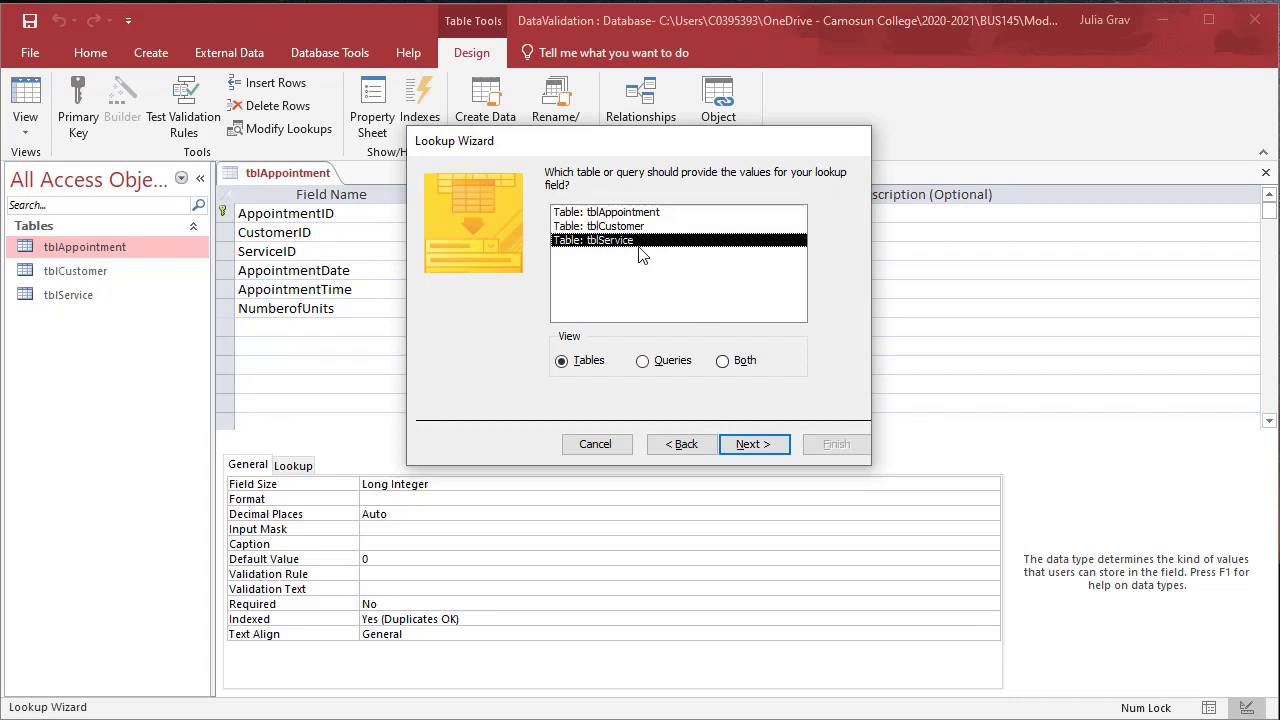
click(753, 444)
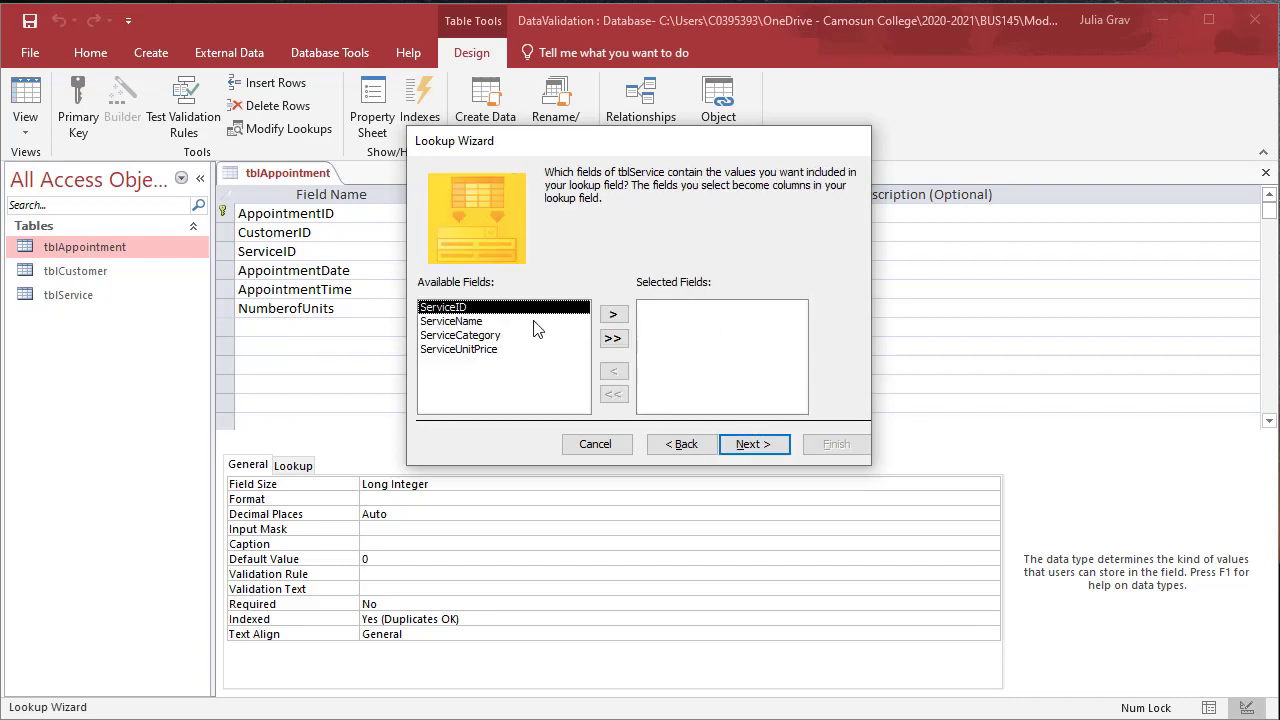
click(753, 444)
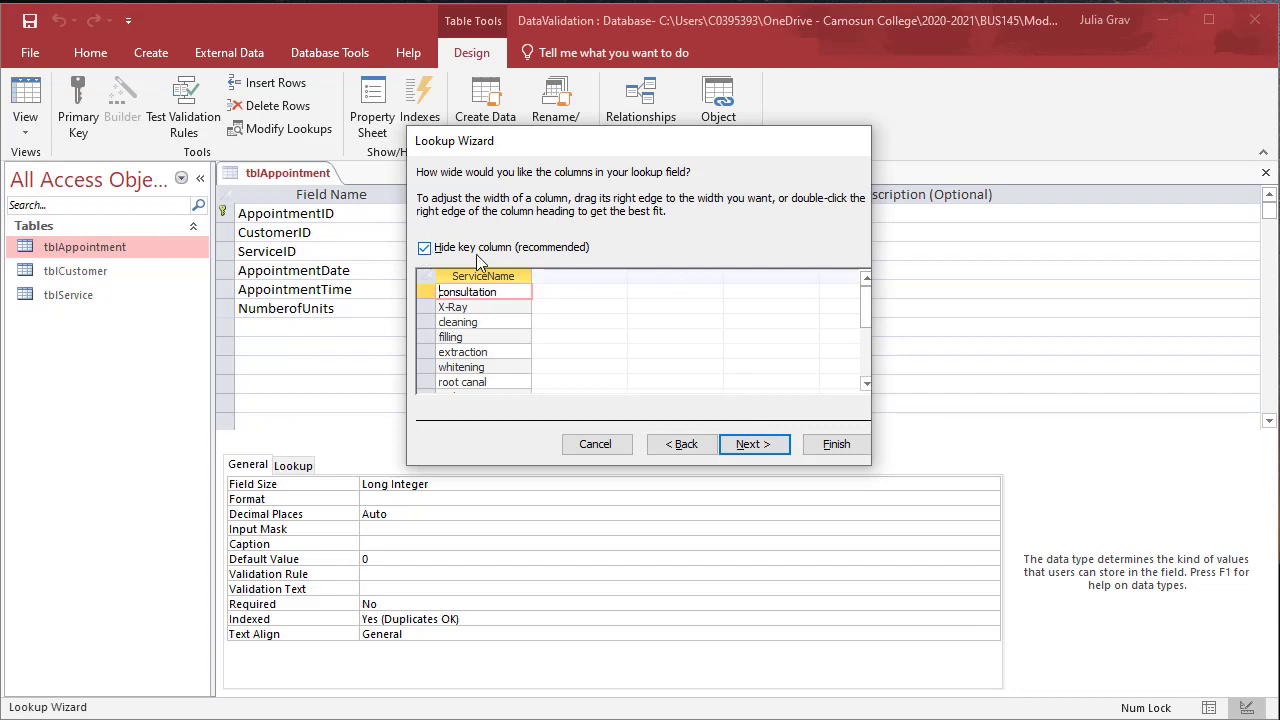
click(753, 444)
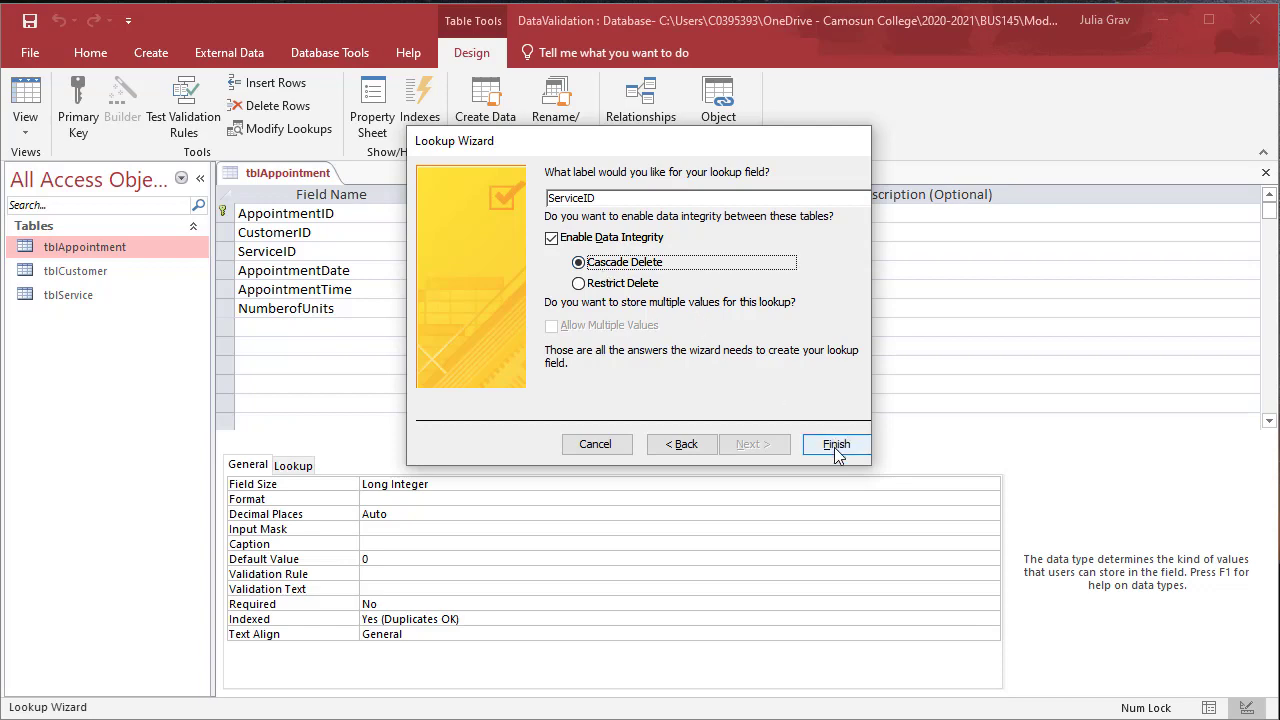
click(835, 444)
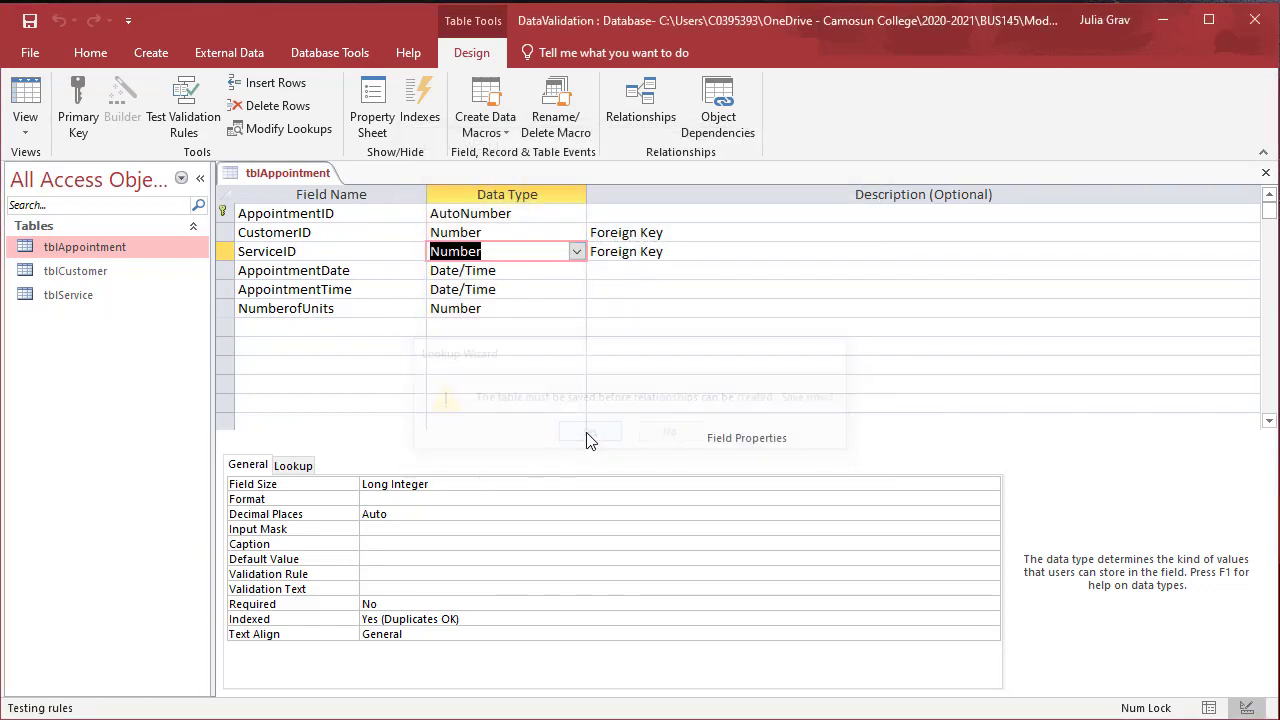
right_click(287, 172)
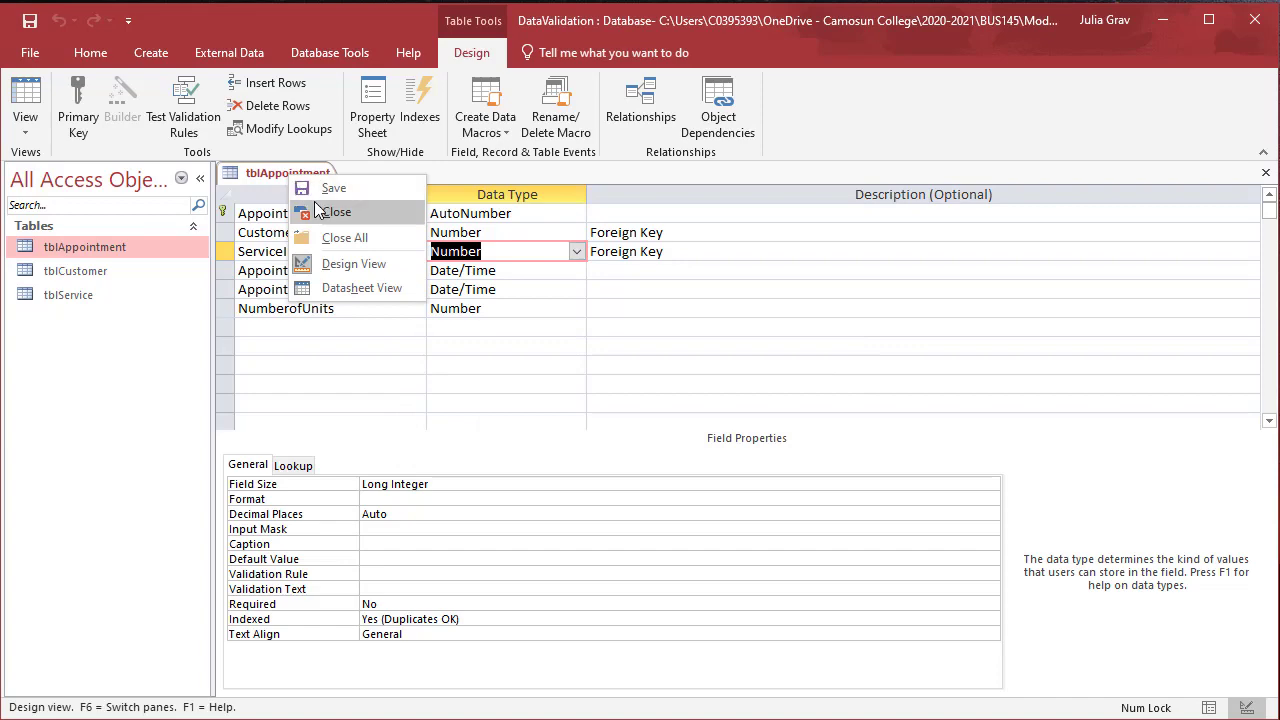
Close tblAppointment, open Relationships and review the customer-appointment join's referential integrity
click(337, 211)
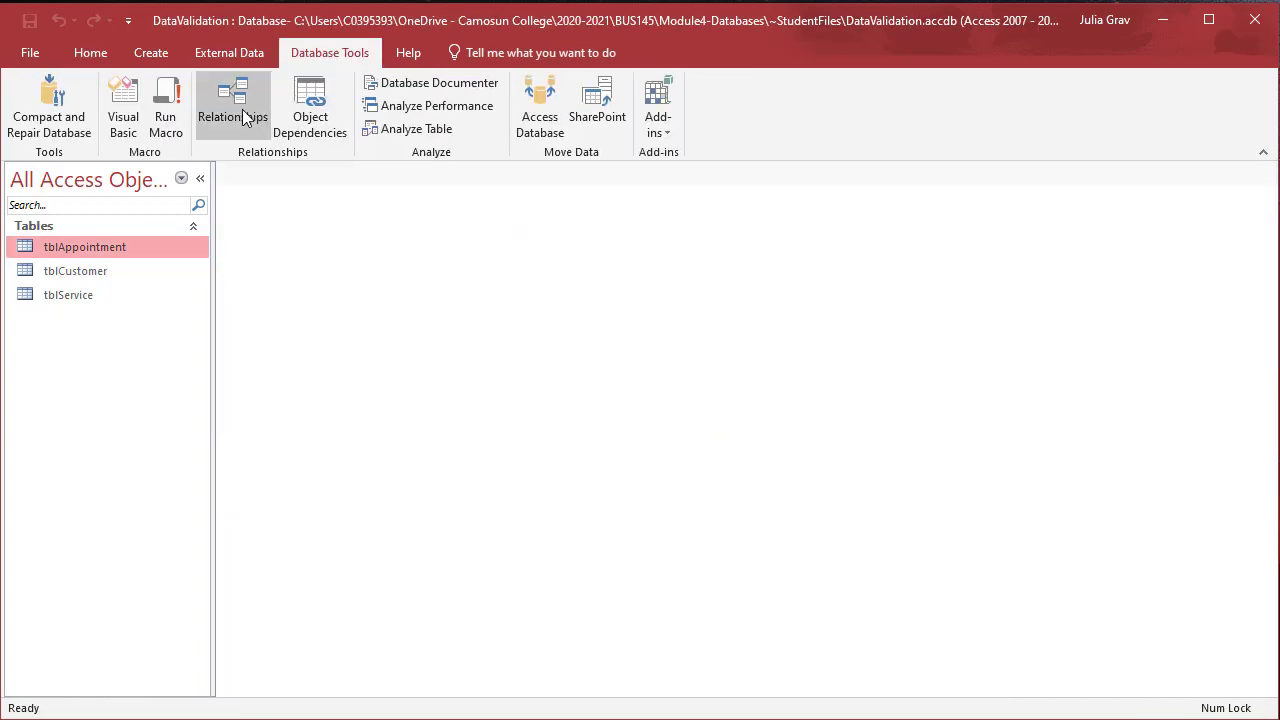
click(232, 105)
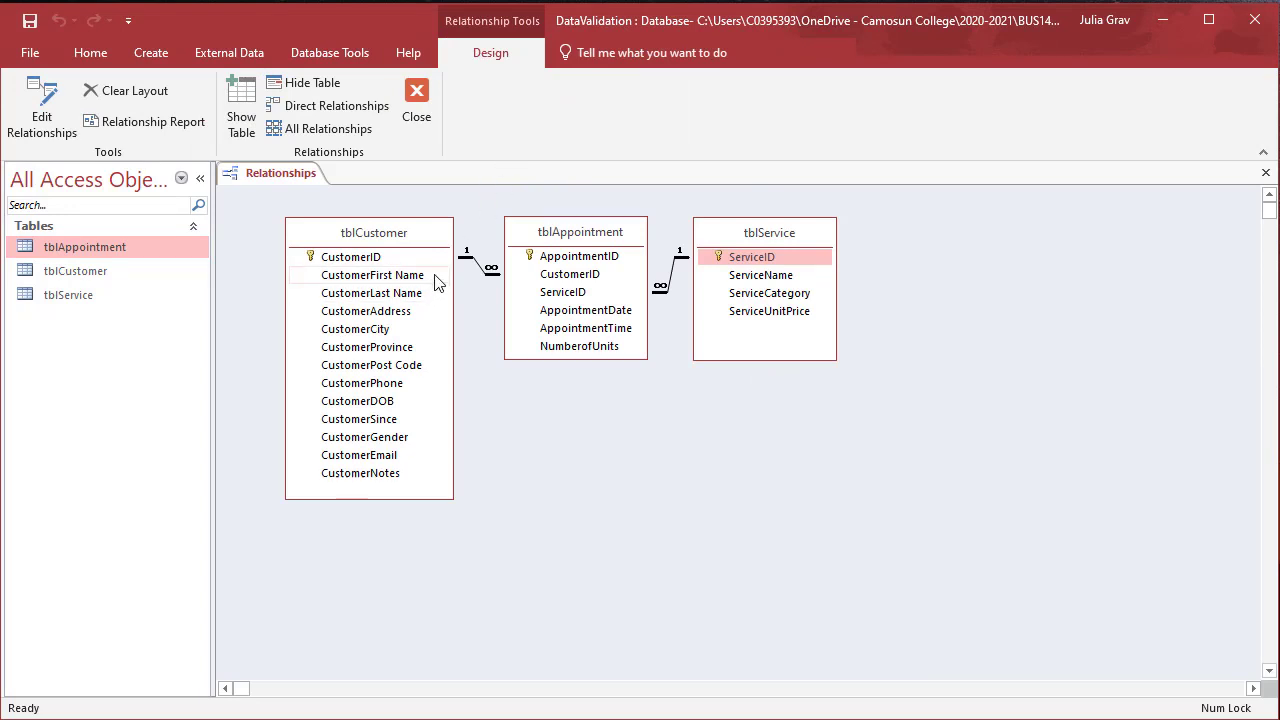
double_click(478, 265)
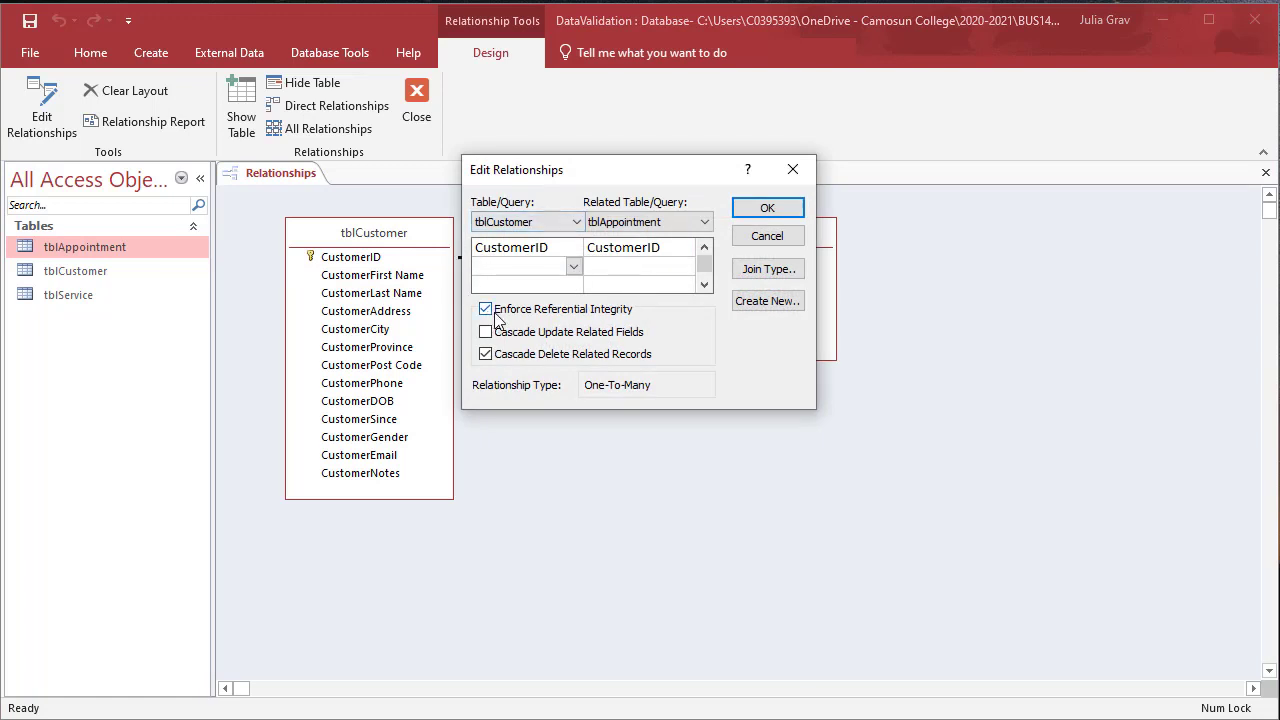
click(485, 353)
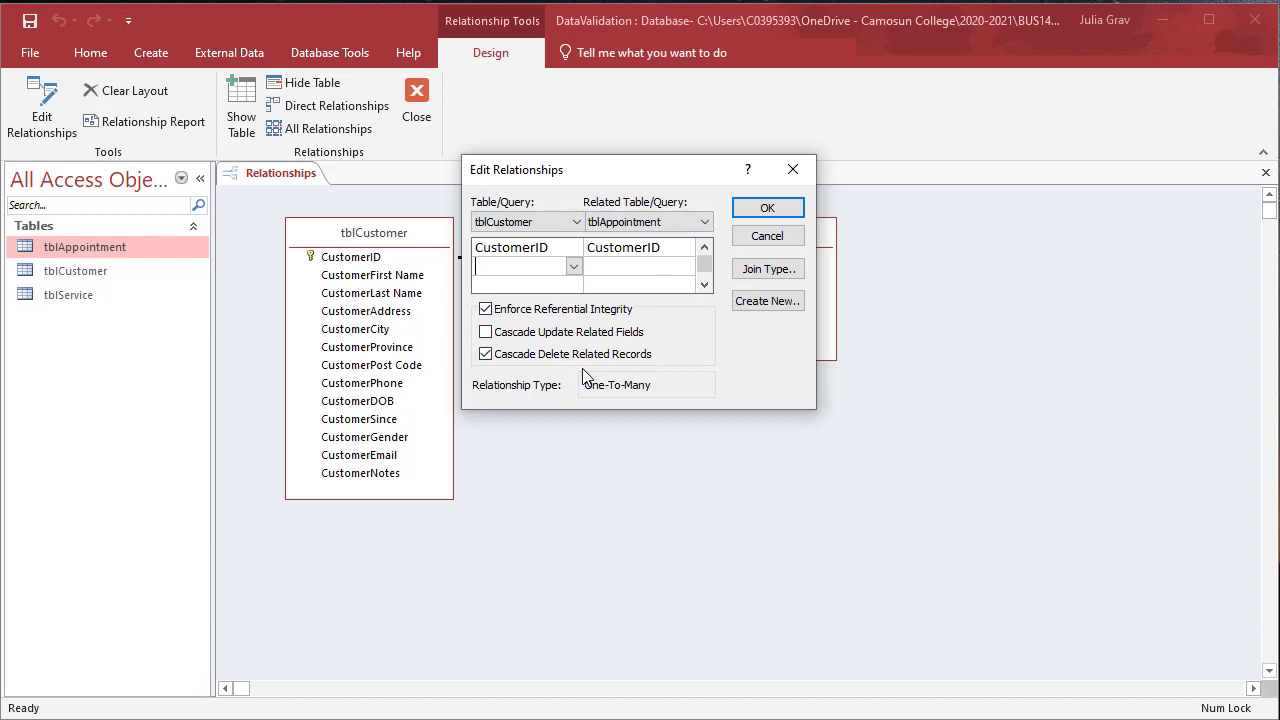
mouse_move(518, 392)
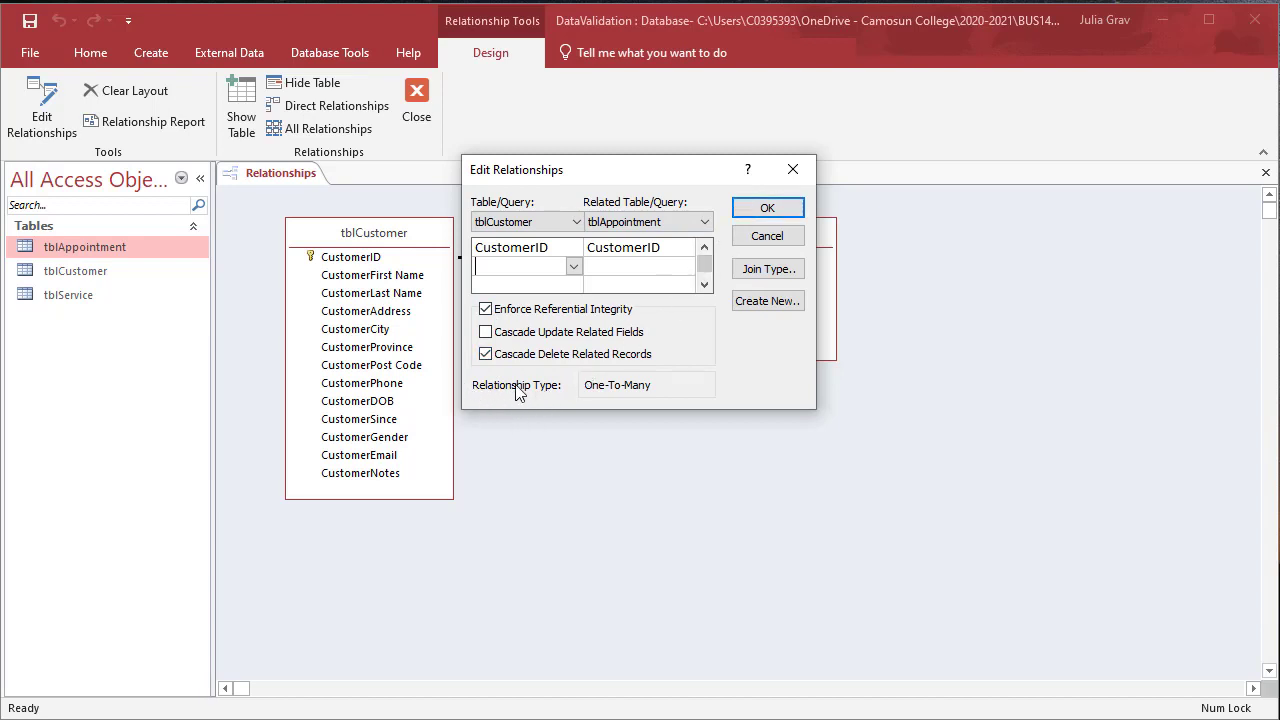
click(767, 207)
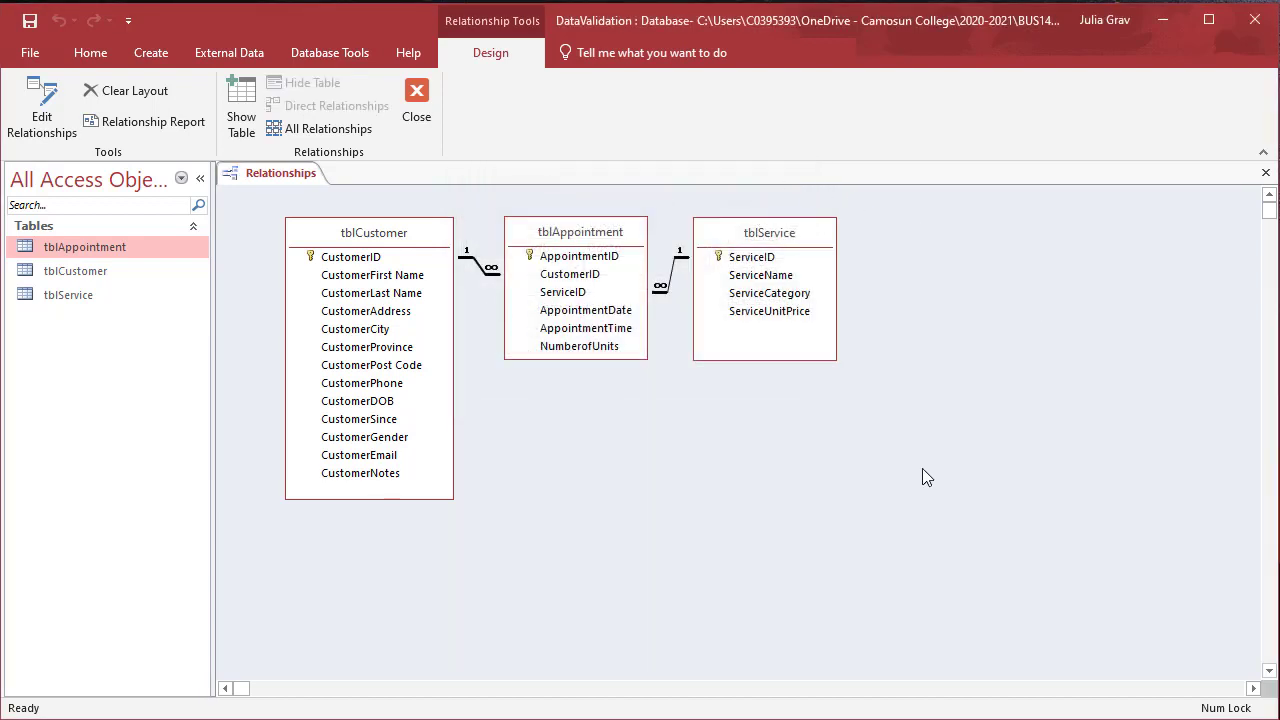